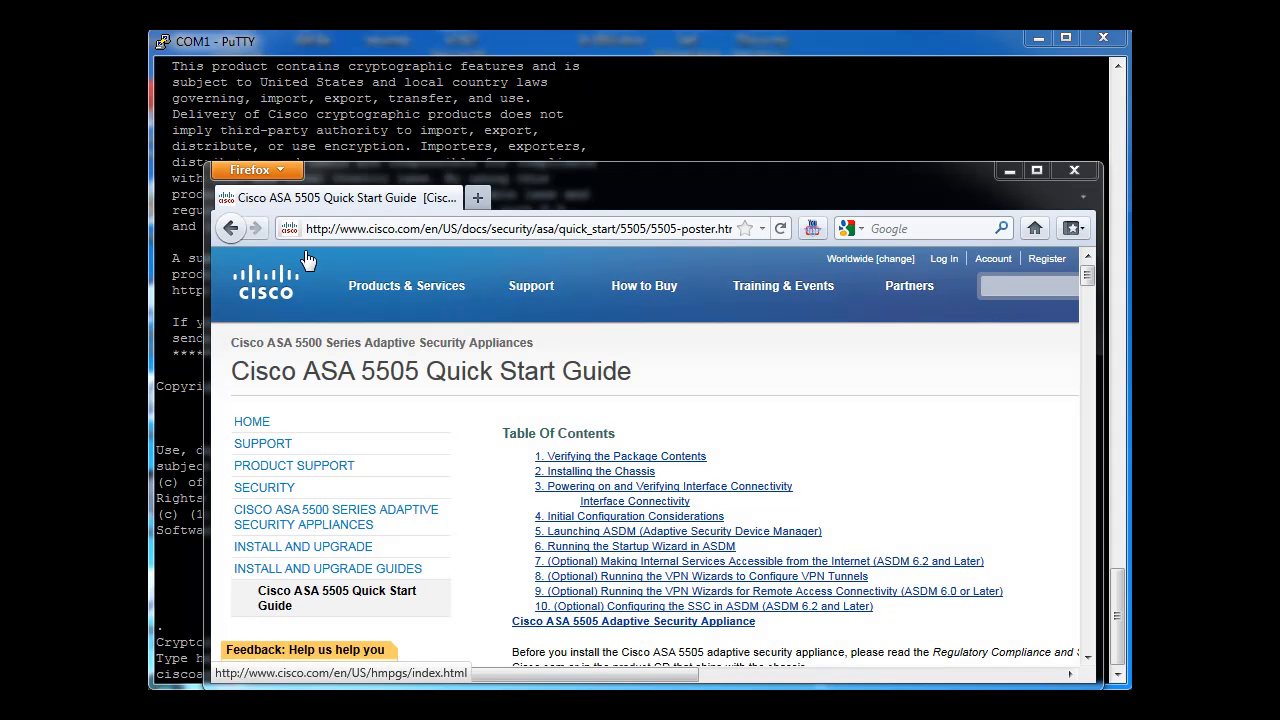
{"action": "mouse_move", "coordinate": [396, 374]}
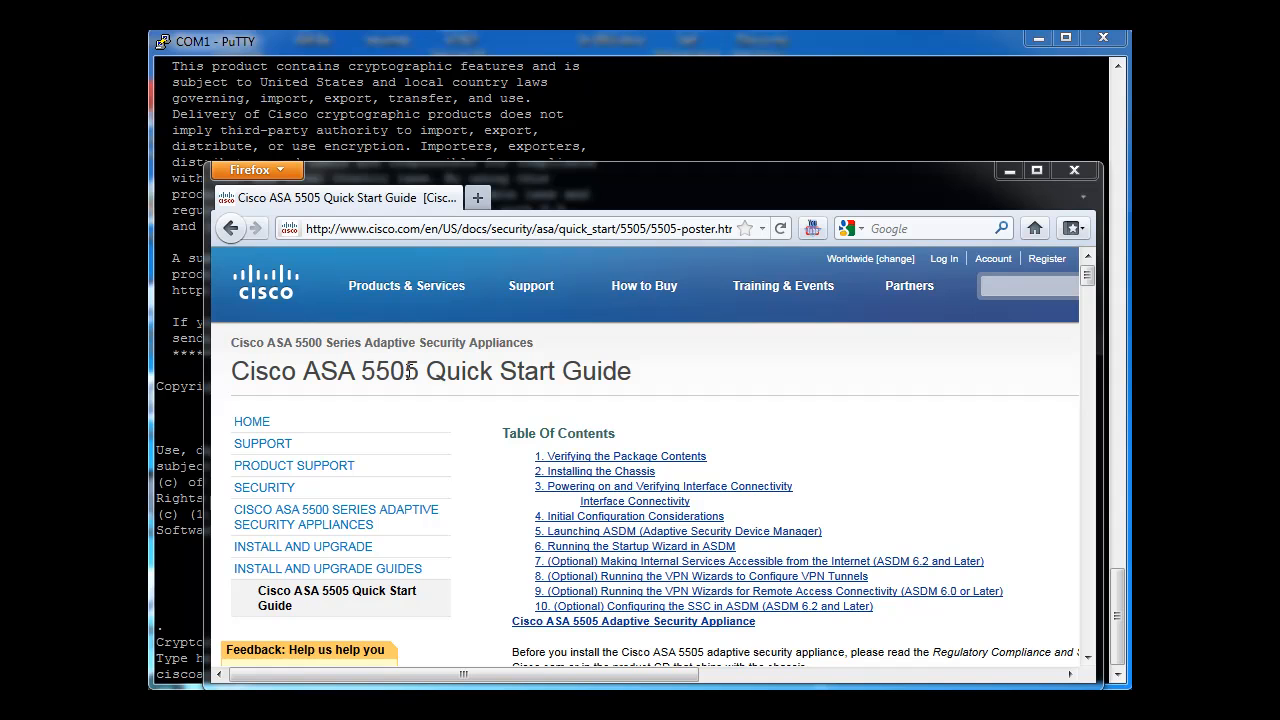
{"action": "mouse_move", "coordinate": [406, 370]}
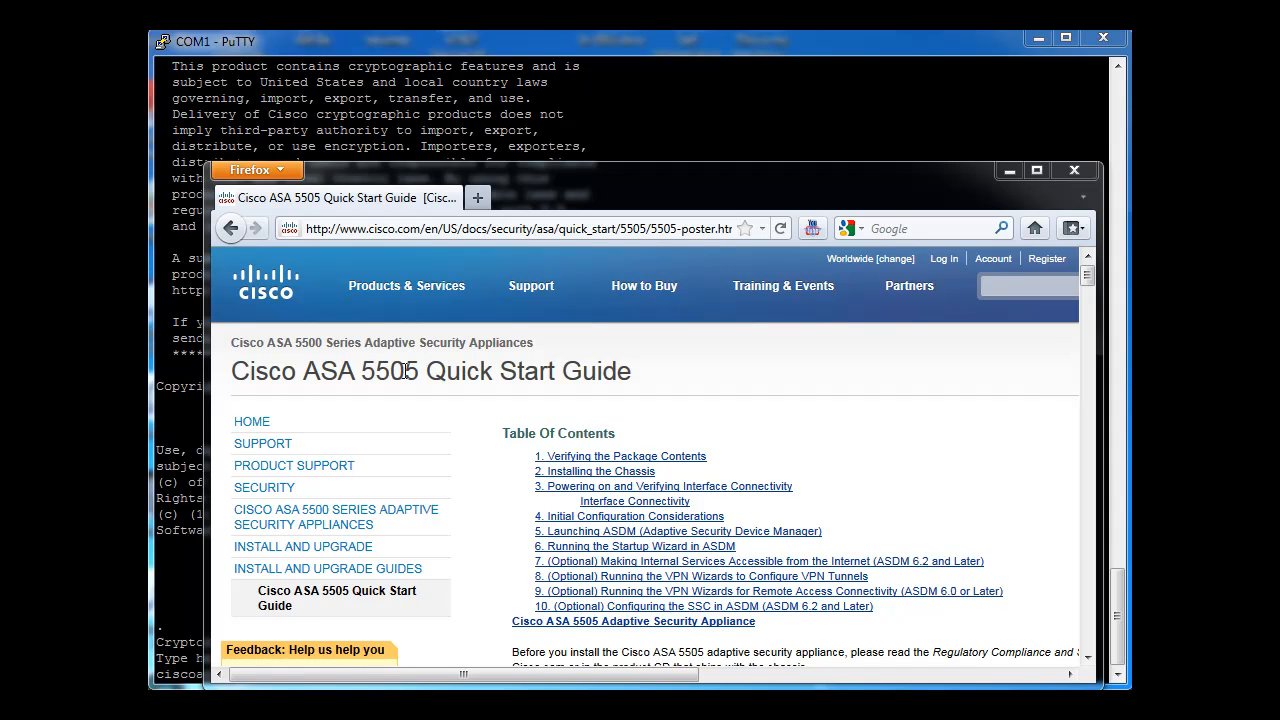
{"action": "mouse_move", "coordinate": [1036, 520]}
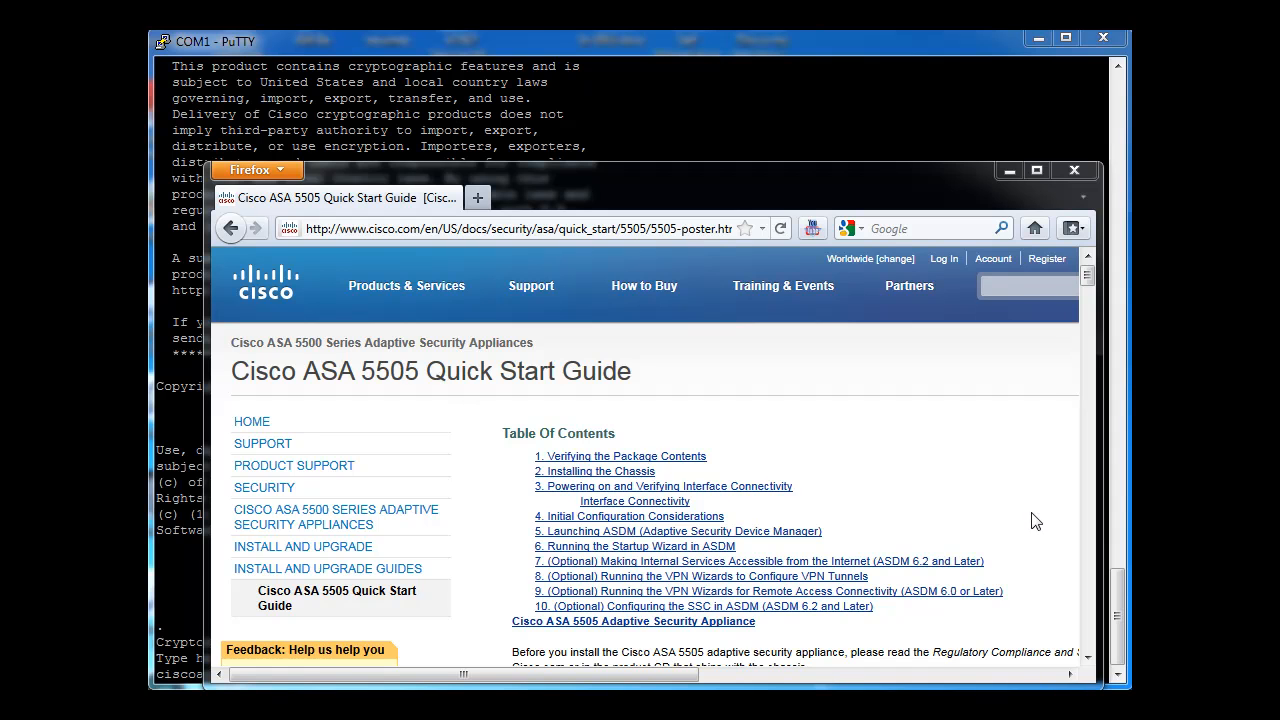
Scroll the ASA 5505 Quick Start Guide down to section 1, Verifying the Package Contents.
{"action": "scroll", "scroll_direction": "down", "scroll_amount": 3}
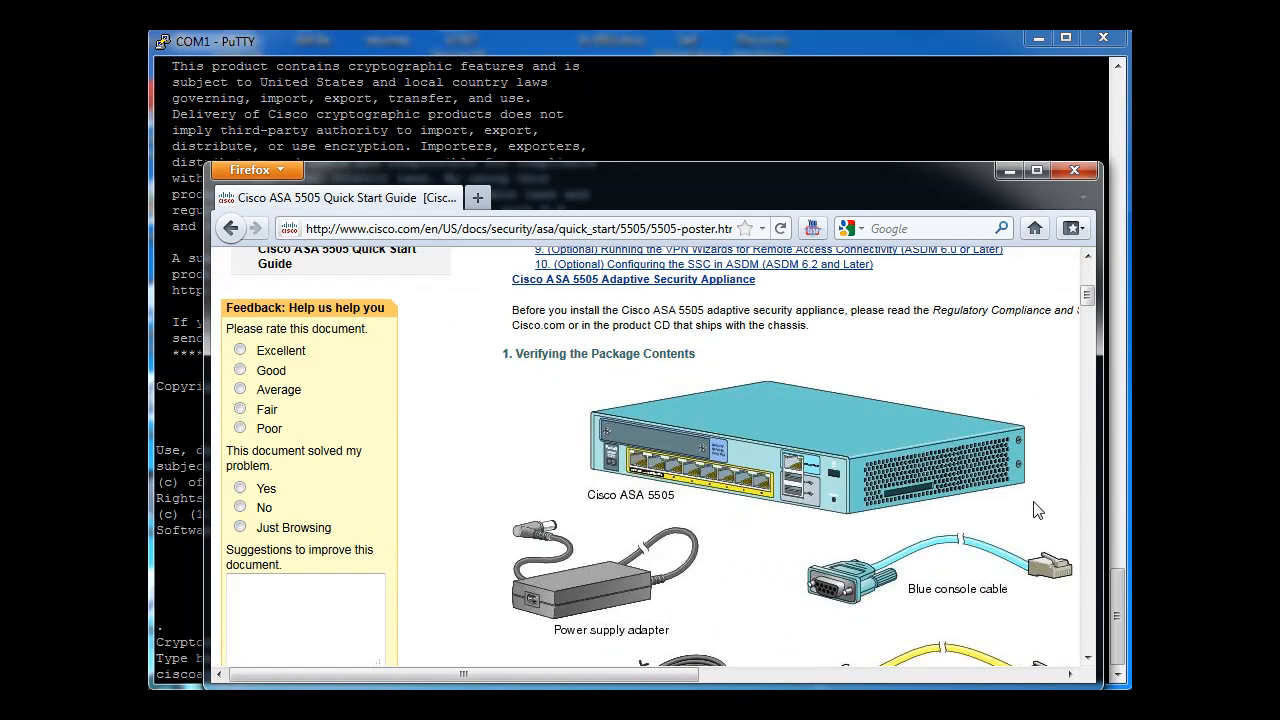
{"action": "scroll", "scroll_direction": "down", "scroll_amount": 3}
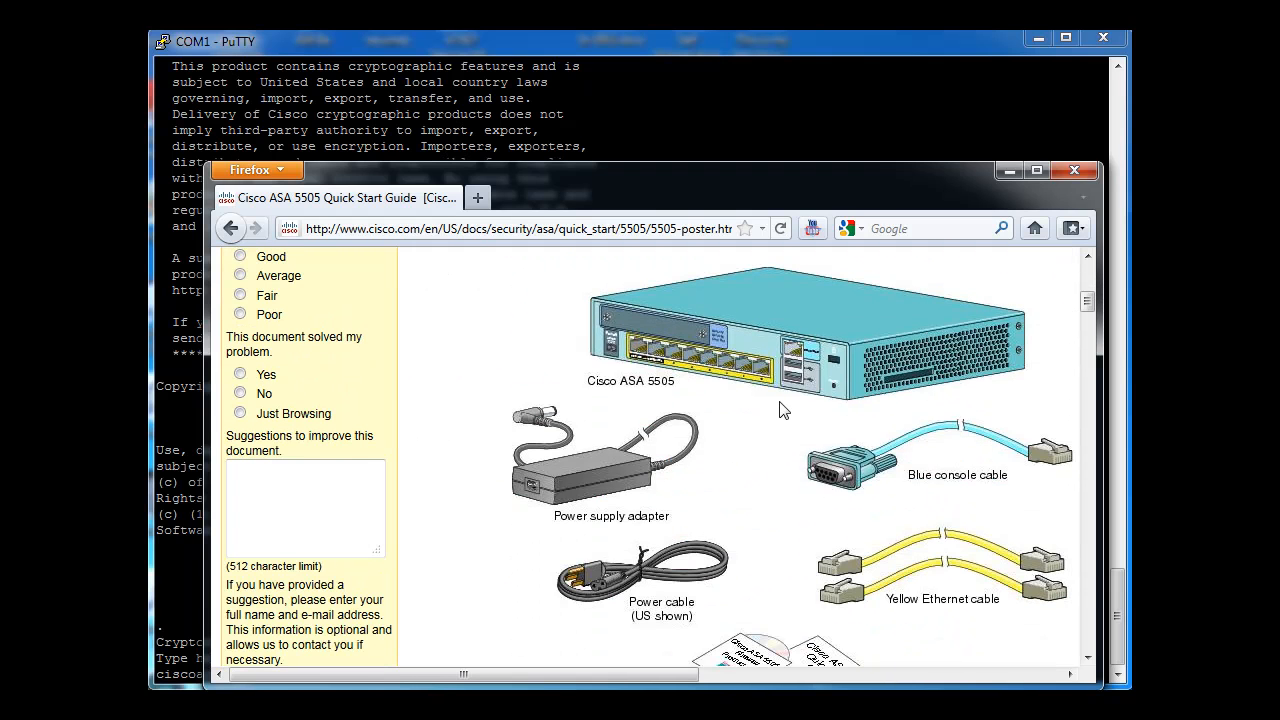
{"action": "mouse_move", "coordinate": [764, 388]}
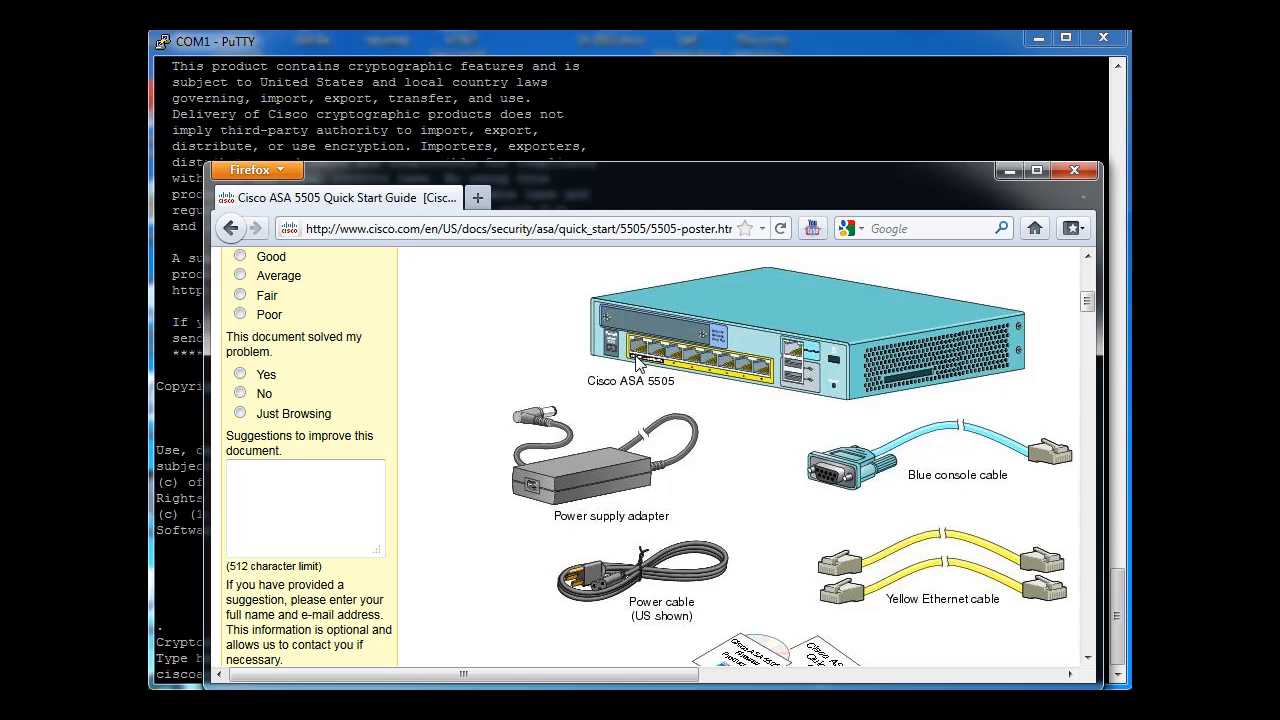
{"action": "mouse_move", "coordinate": [764, 374]}
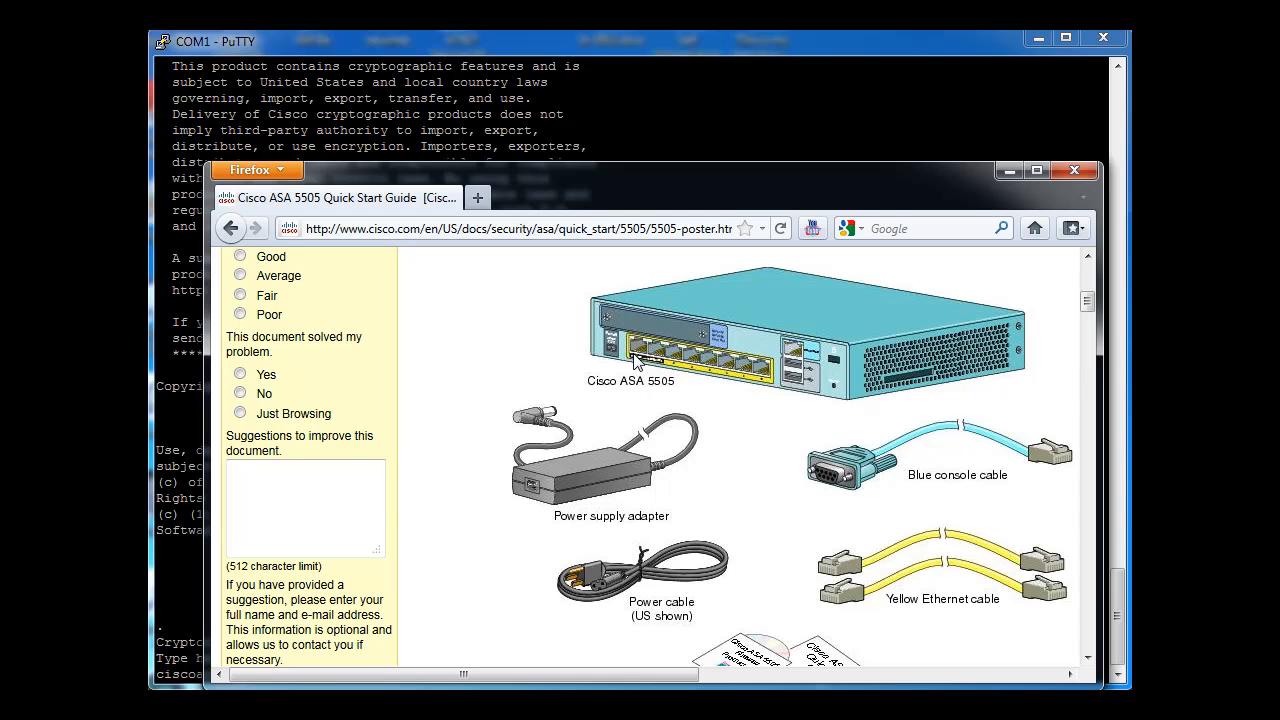
{"action": "mouse_move", "coordinate": [652, 364]}
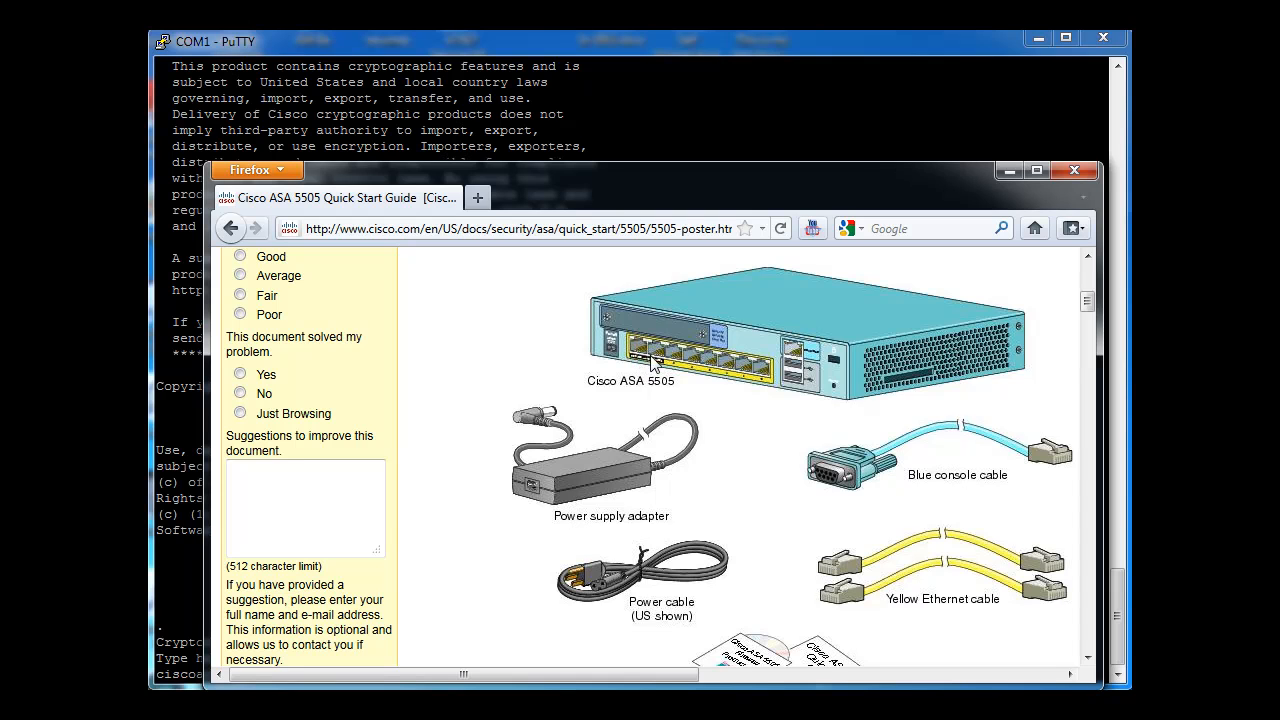
{"action": "mouse_move", "coordinate": [628, 364]}
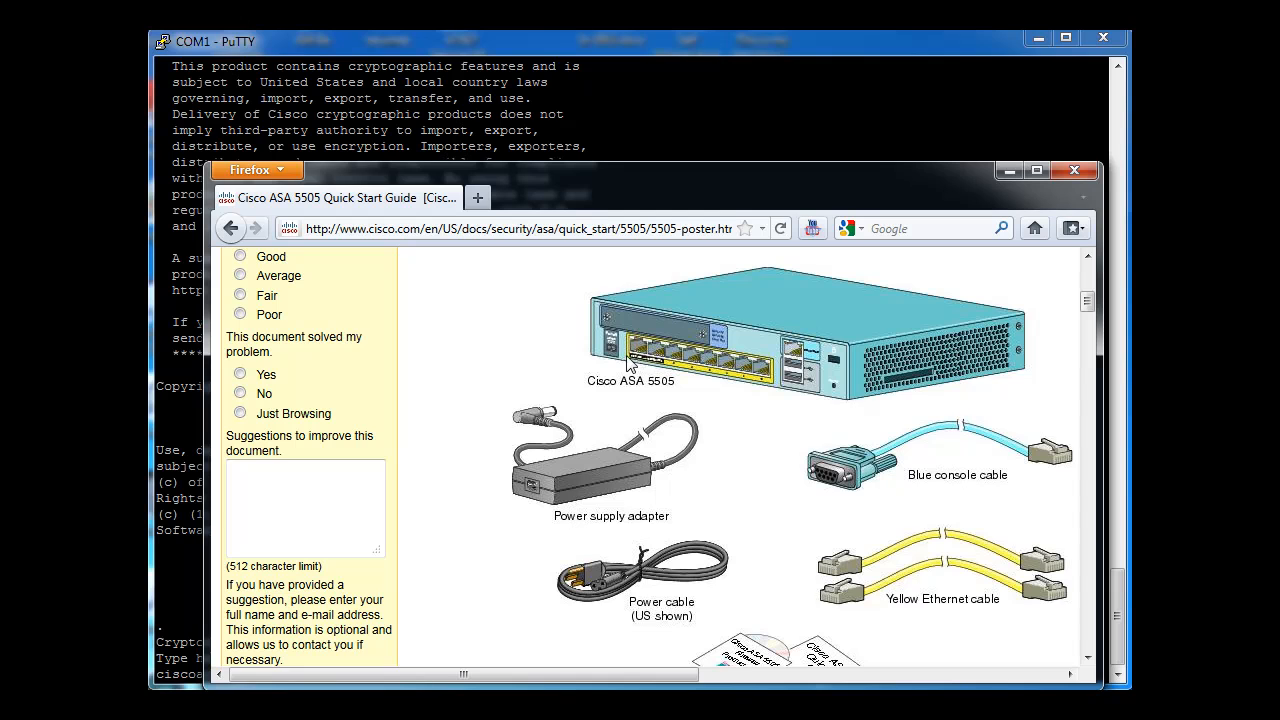
{"action": "mouse_move", "coordinate": [640, 360]}
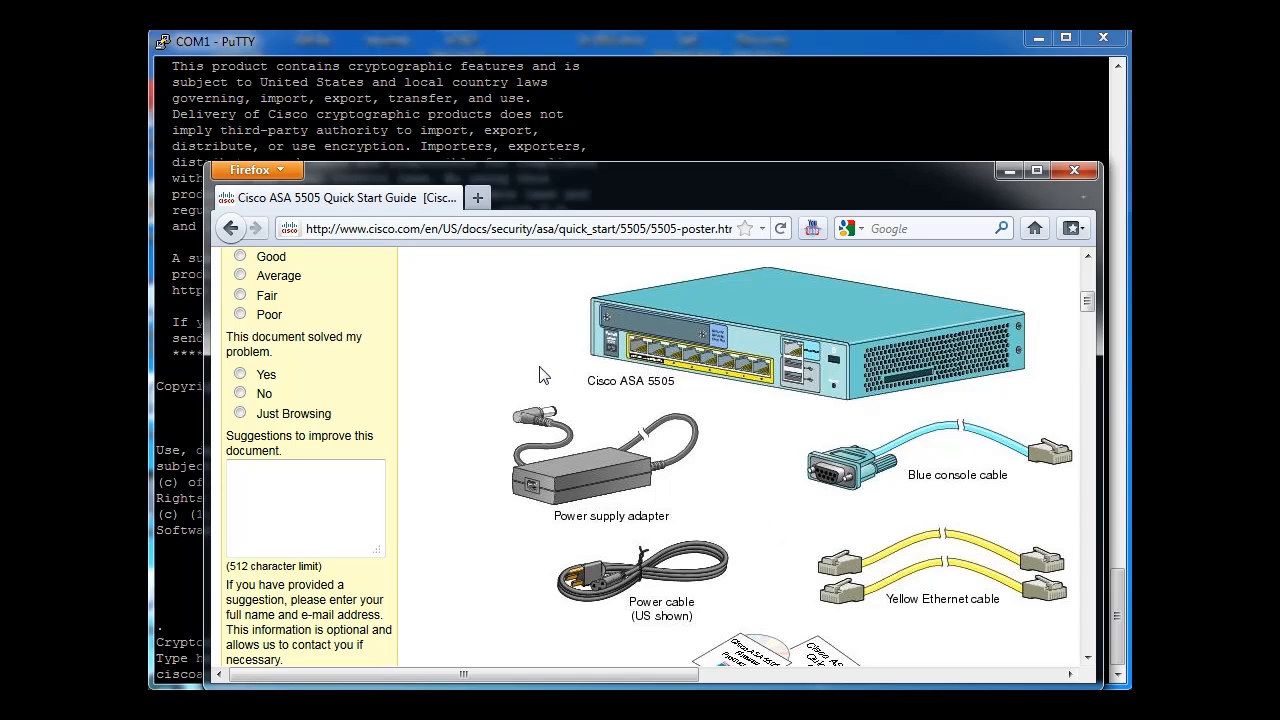
{"action": "mouse_move", "coordinate": [776, 502]}
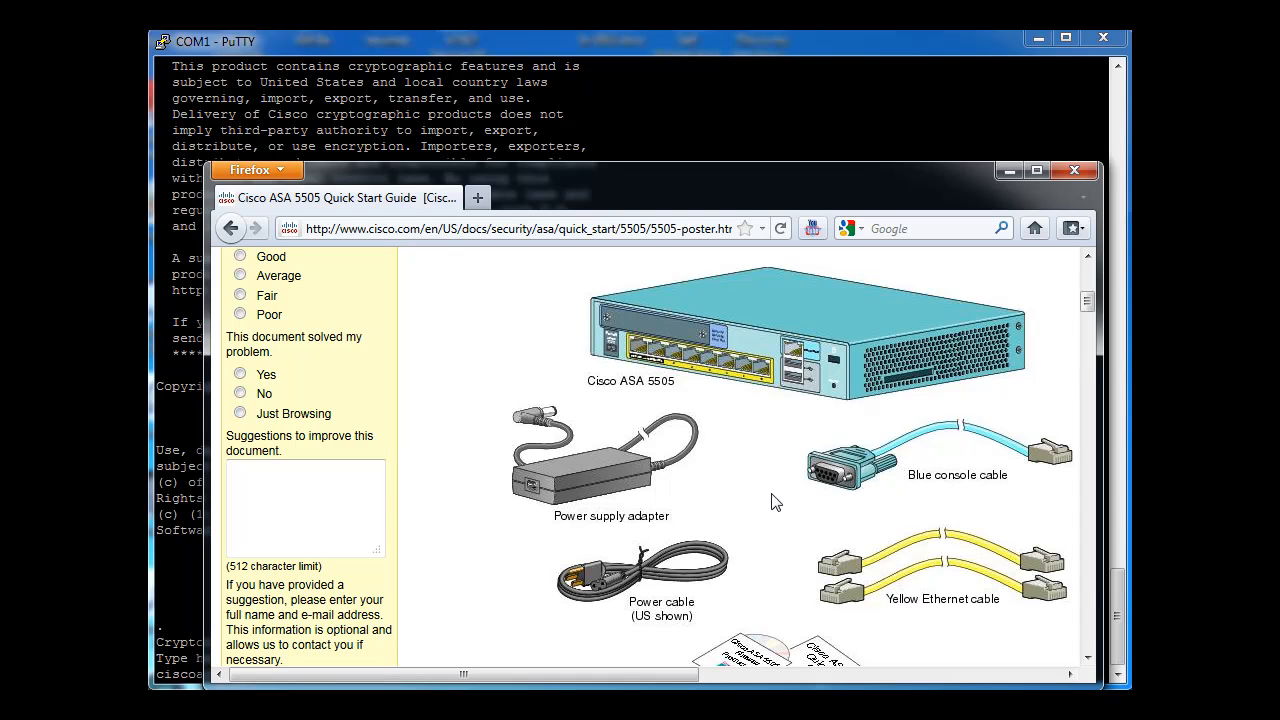
{"action": "mouse_move", "coordinate": [904, 648]}
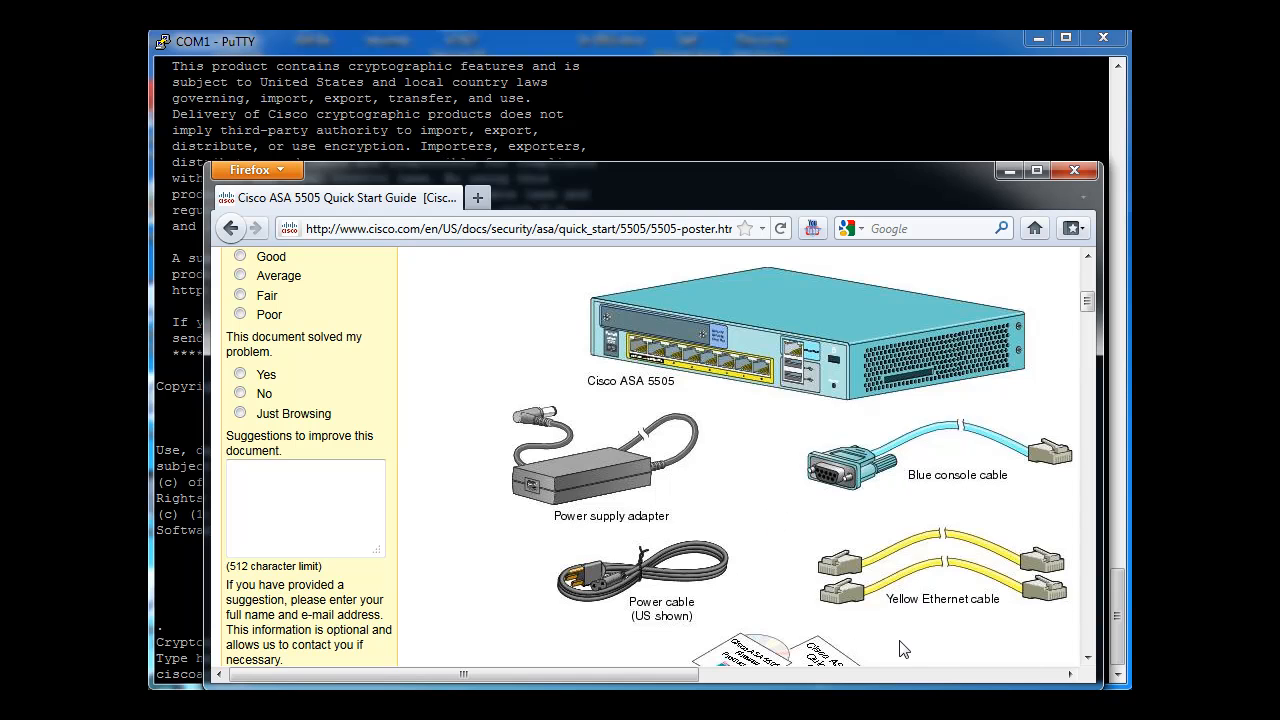
{"action": "mouse_move", "coordinate": [784, 382]}
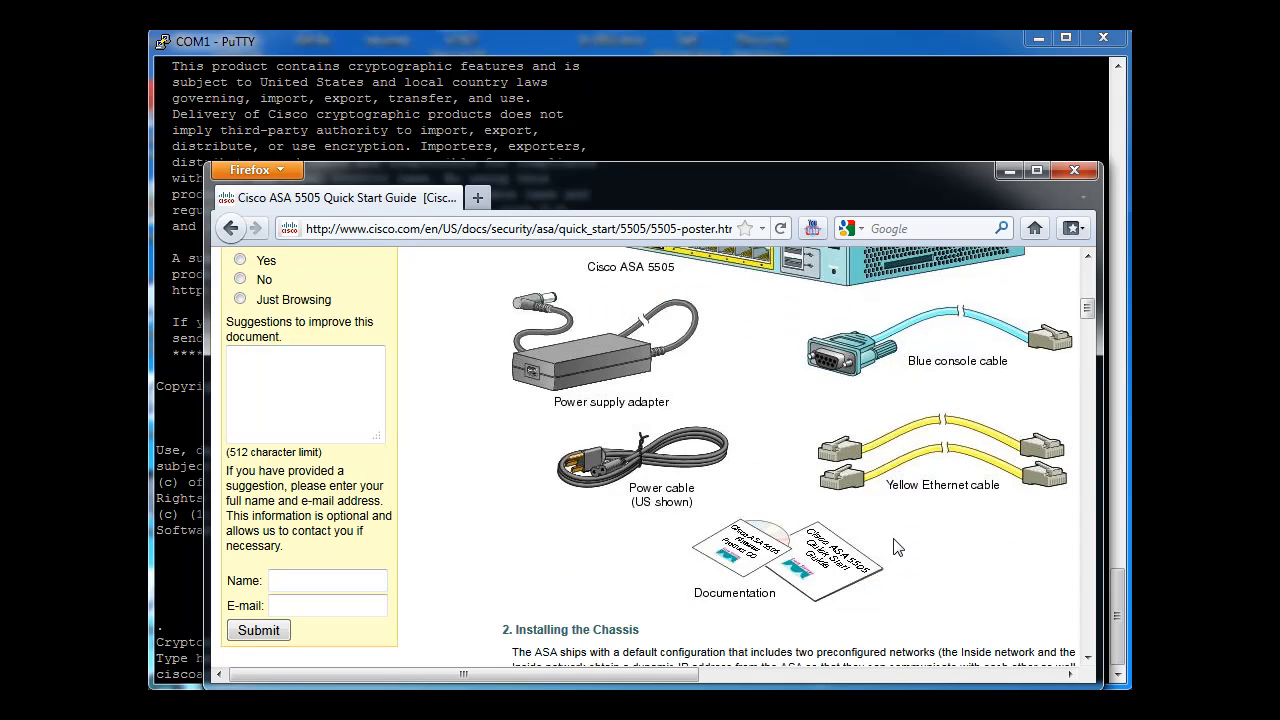
Scroll to the Installing the Chassis cabling diagram and back up to the Table of Contents.
{"action": "scroll", "scroll_direction": "down", "scroll_amount": 3}
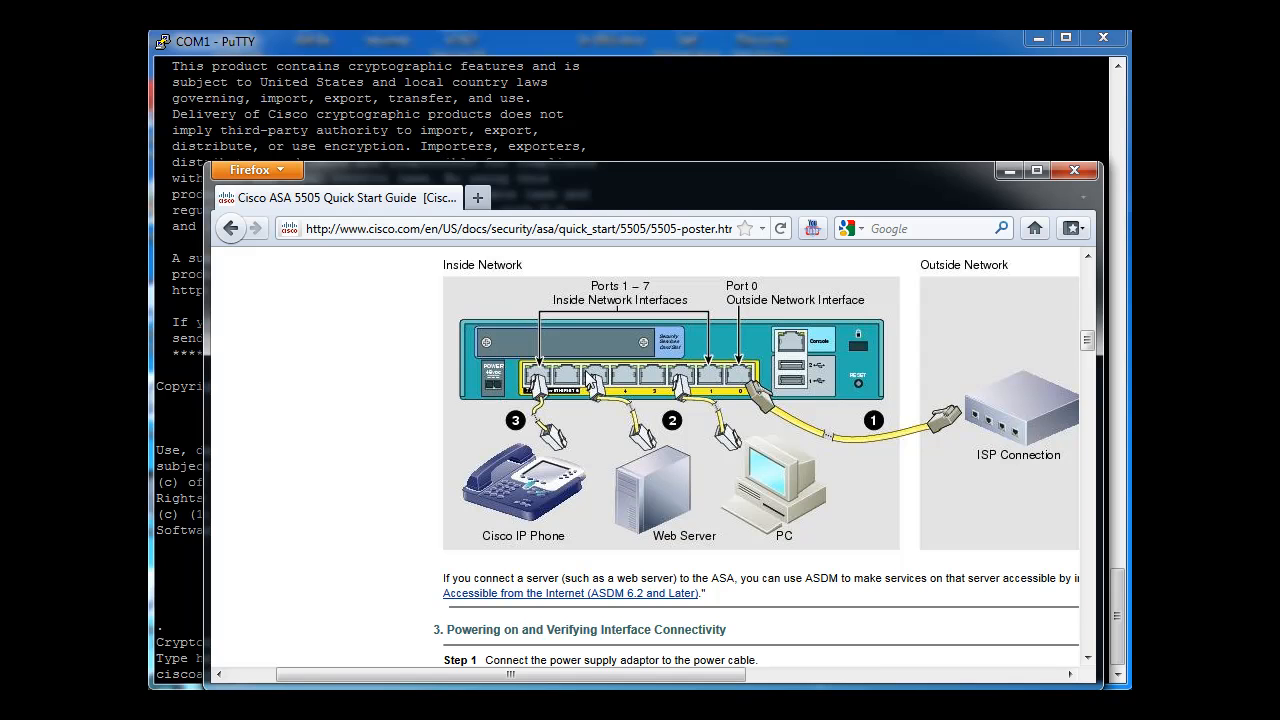
{"action": "mouse_move", "coordinate": [538, 504]}
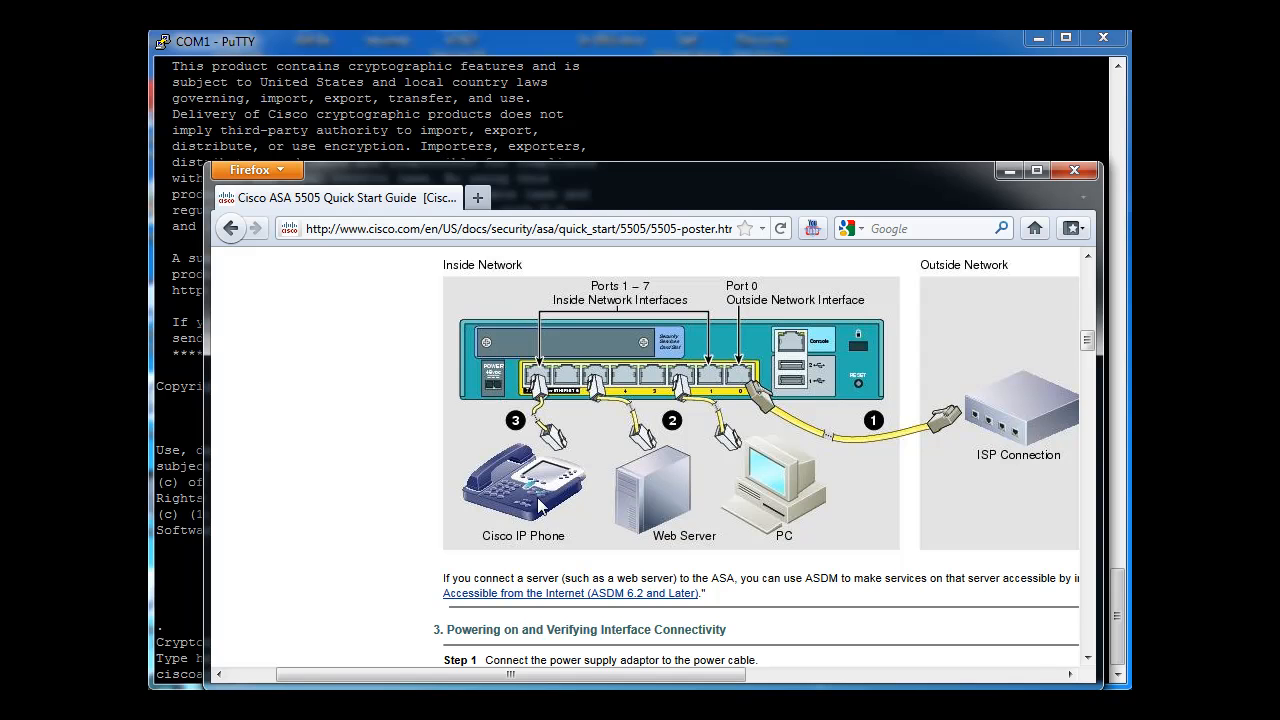
{"action": "mouse_move", "coordinate": [492, 468]}
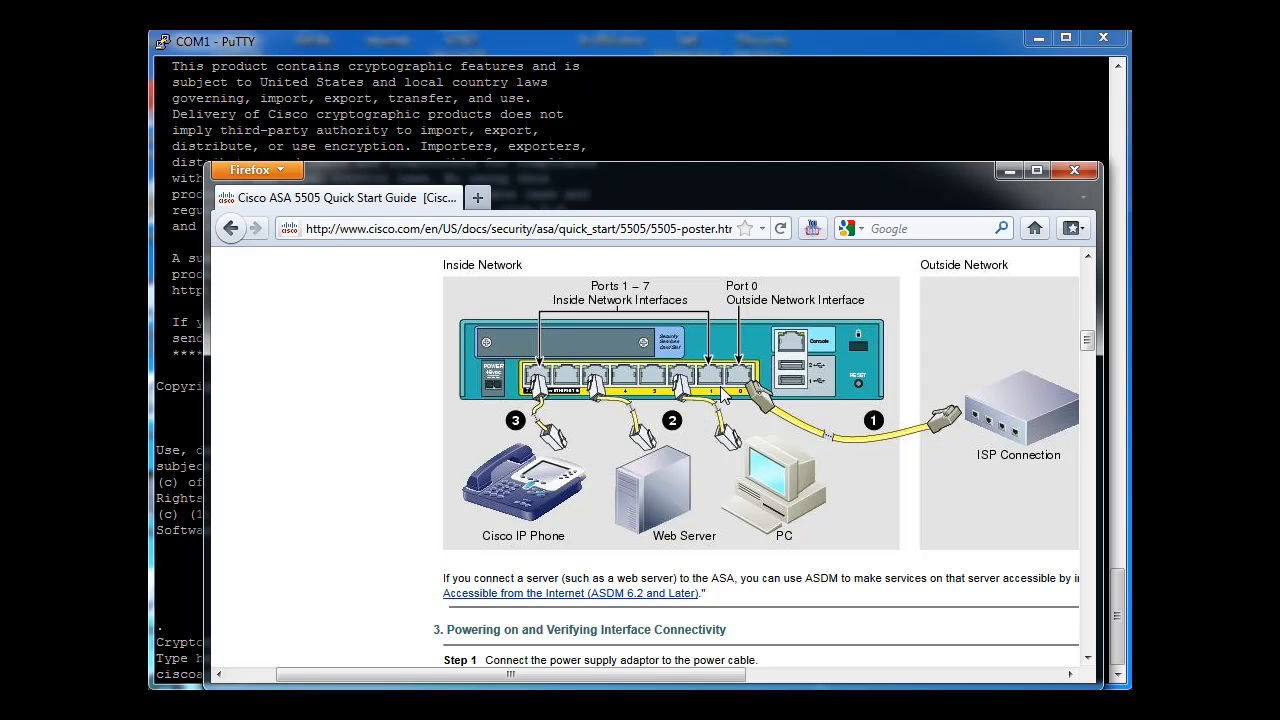
{"action": "scroll", "scroll_direction": "down", "scroll_amount": 3}
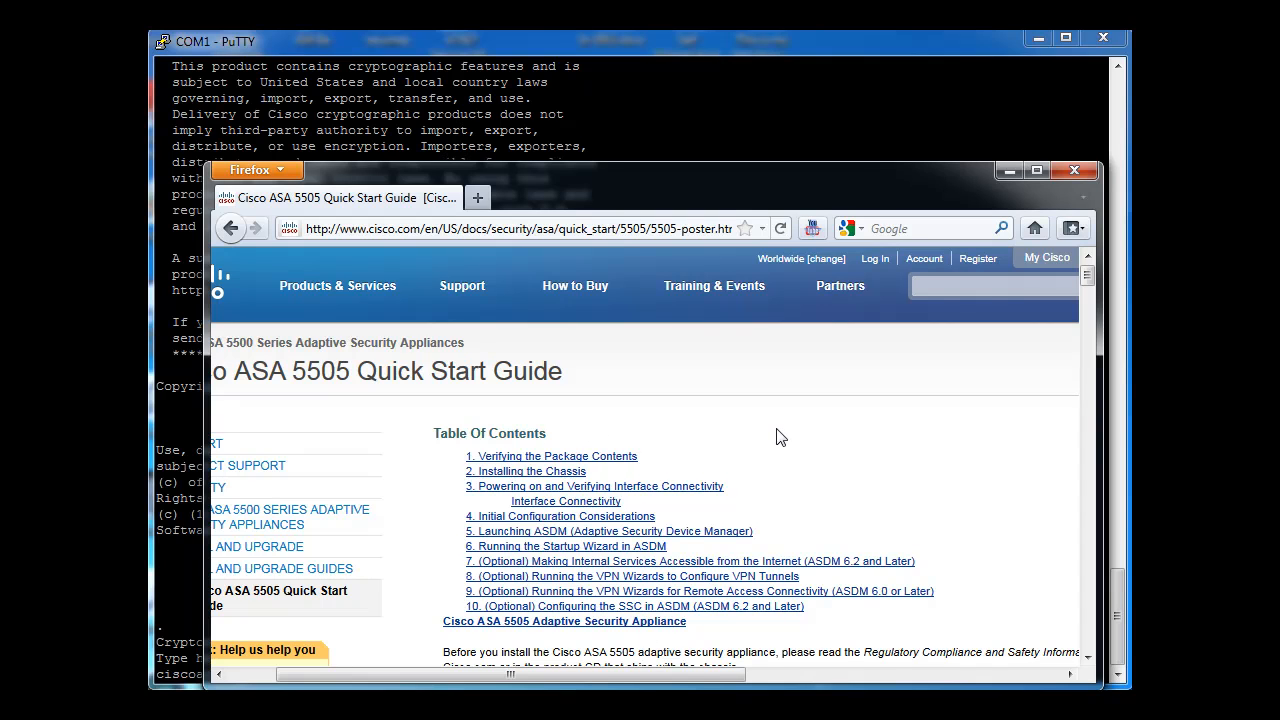
{"action": "mouse_move", "coordinate": [532, 516]}
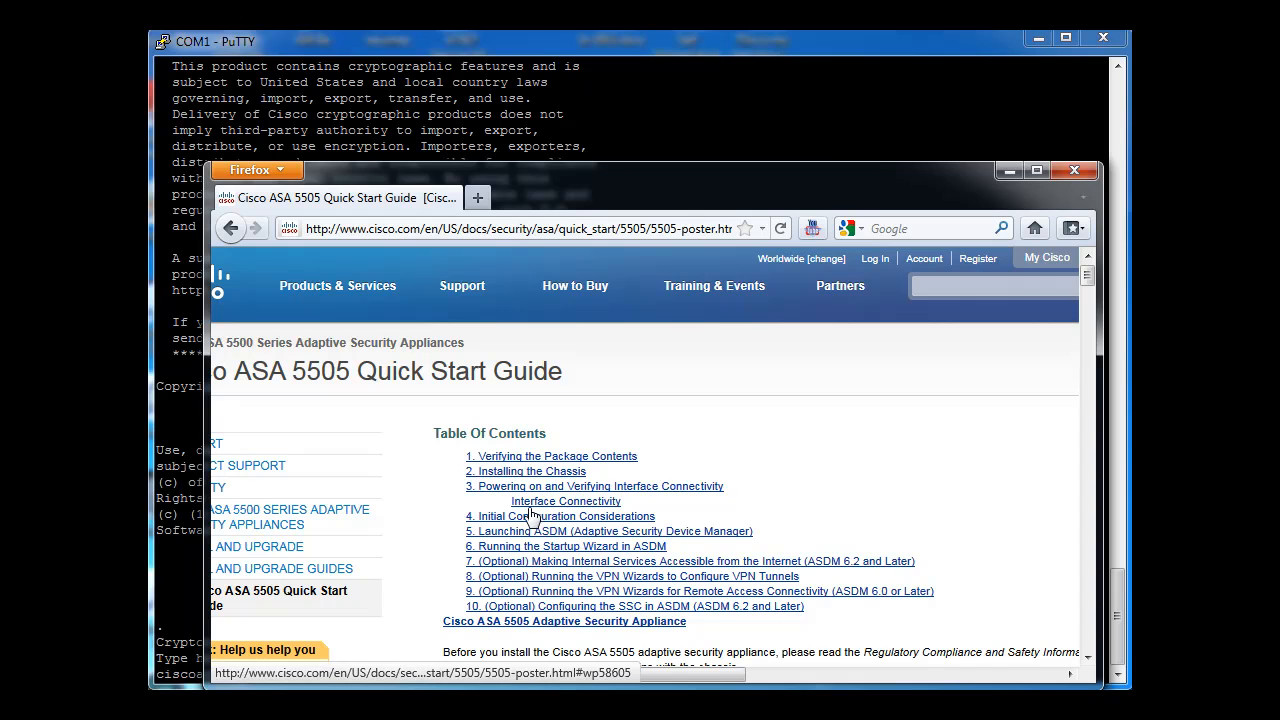
{"action": "mouse_move", "coordinate": [618, 516]}
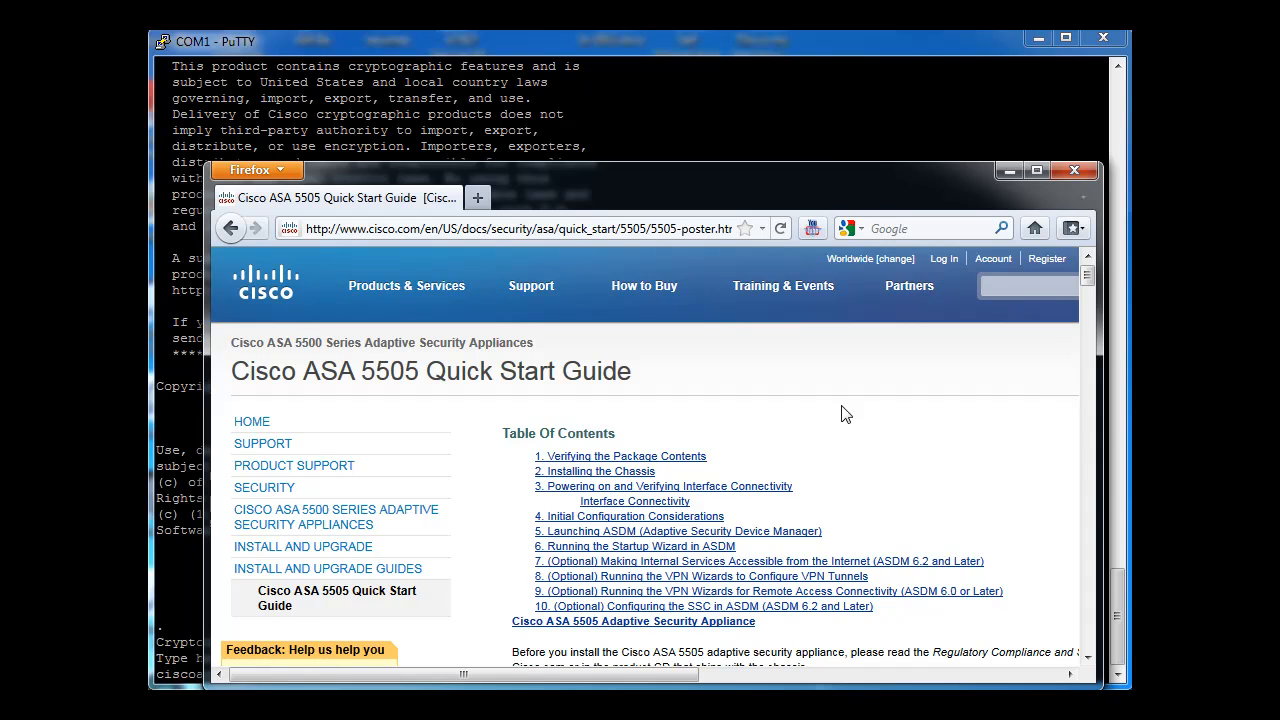
{"action": "mouse_move", "coordinate": [834, 412]}
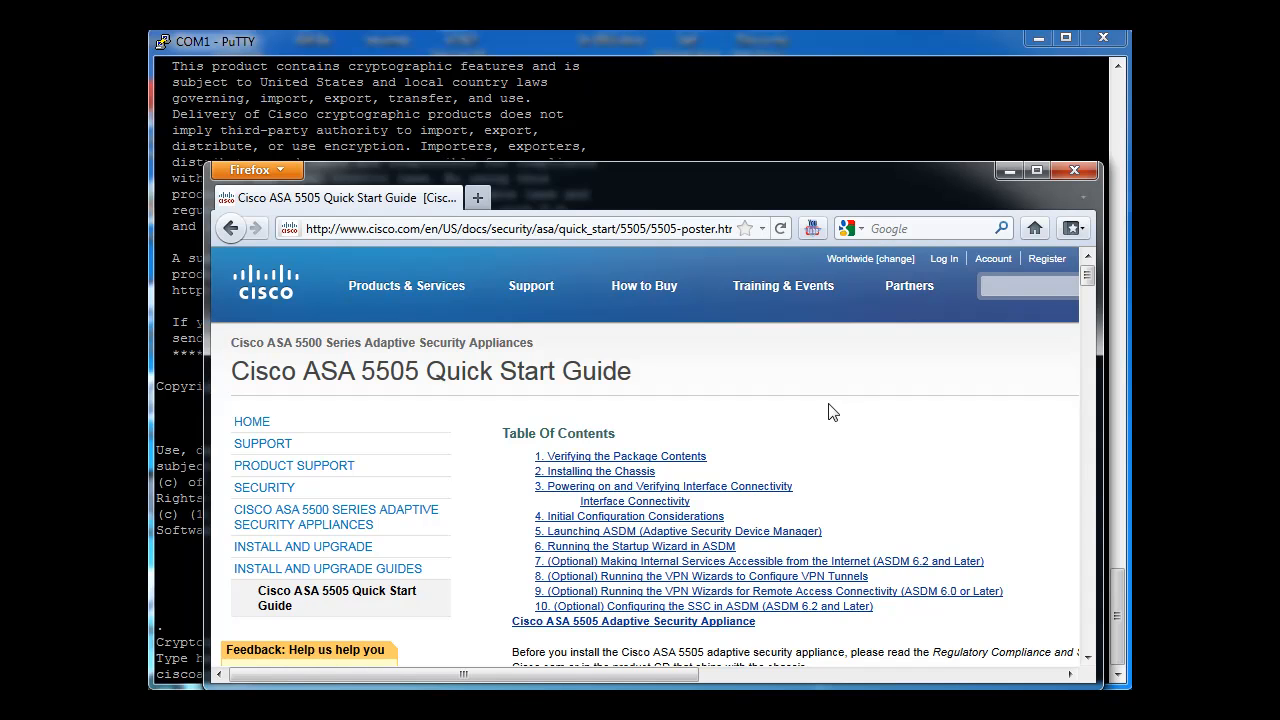
{"action": "mouse_move", "coordinate": [962, 378]}
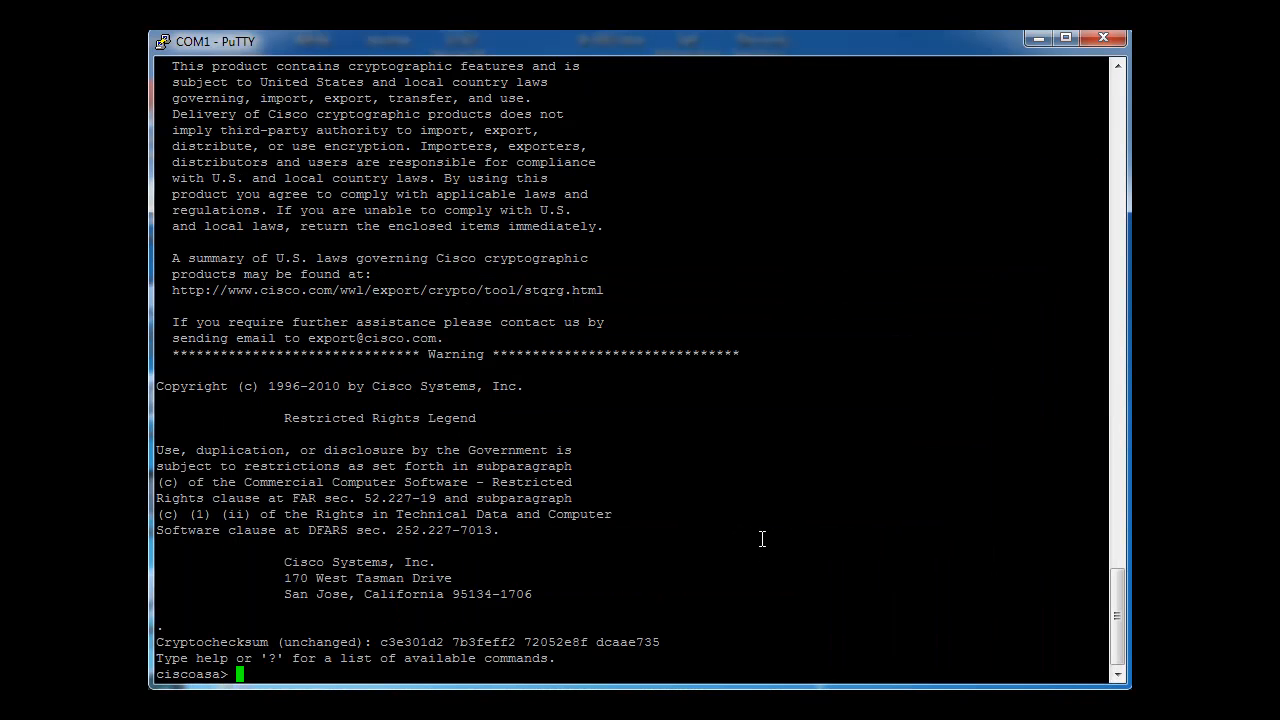
{"action": "mouse_move", "coordinate": [532, 608]}
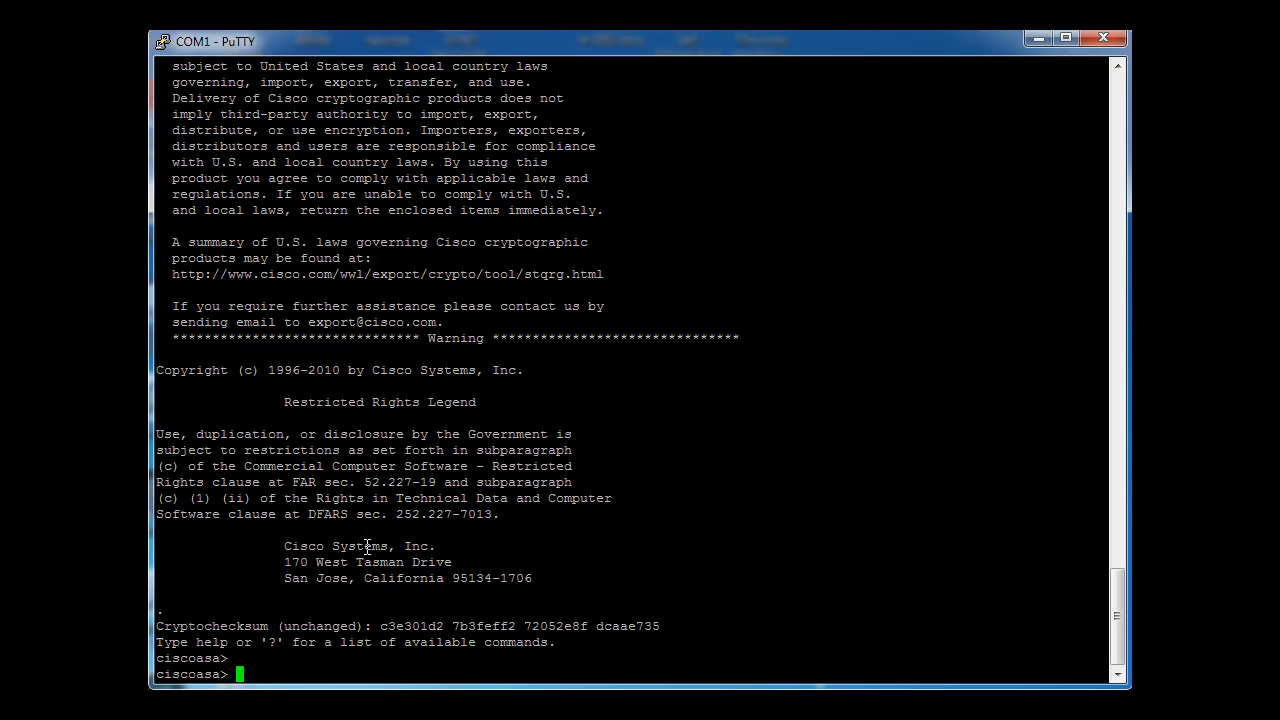
Enter enable mode with an empty password to reach the ciscoasa# prompt.
{"action": "type", "text": "wn"}
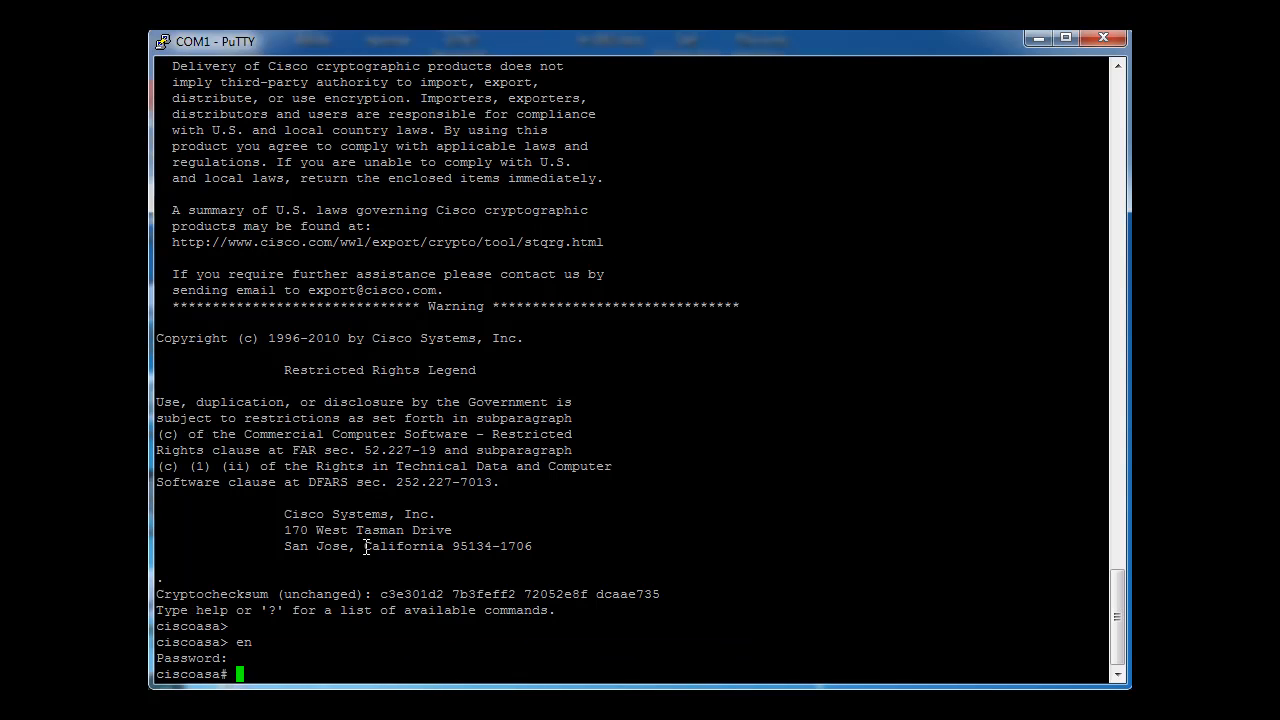
{"action": "mouse_move", "coordinate": [180, 540]}
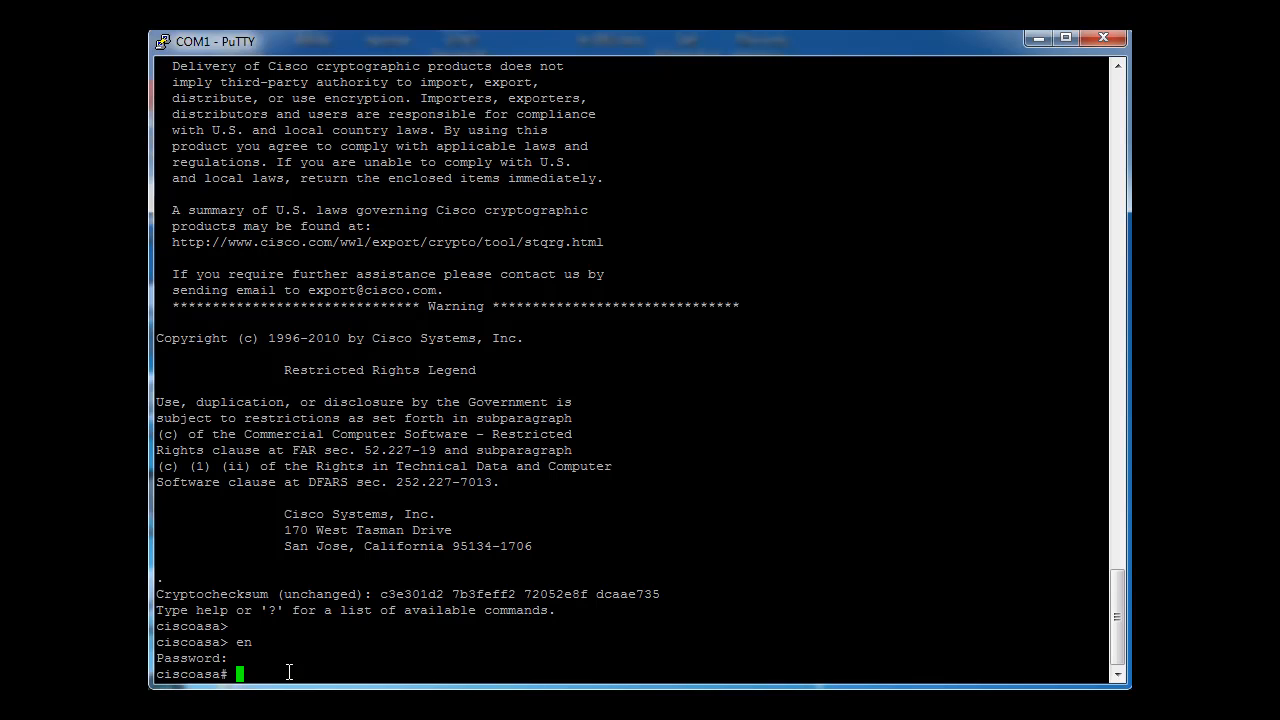
Enter 'config t' then run 'config factory-default' to reset the ASA configuration.
{"action": "type", "text": "config t"}
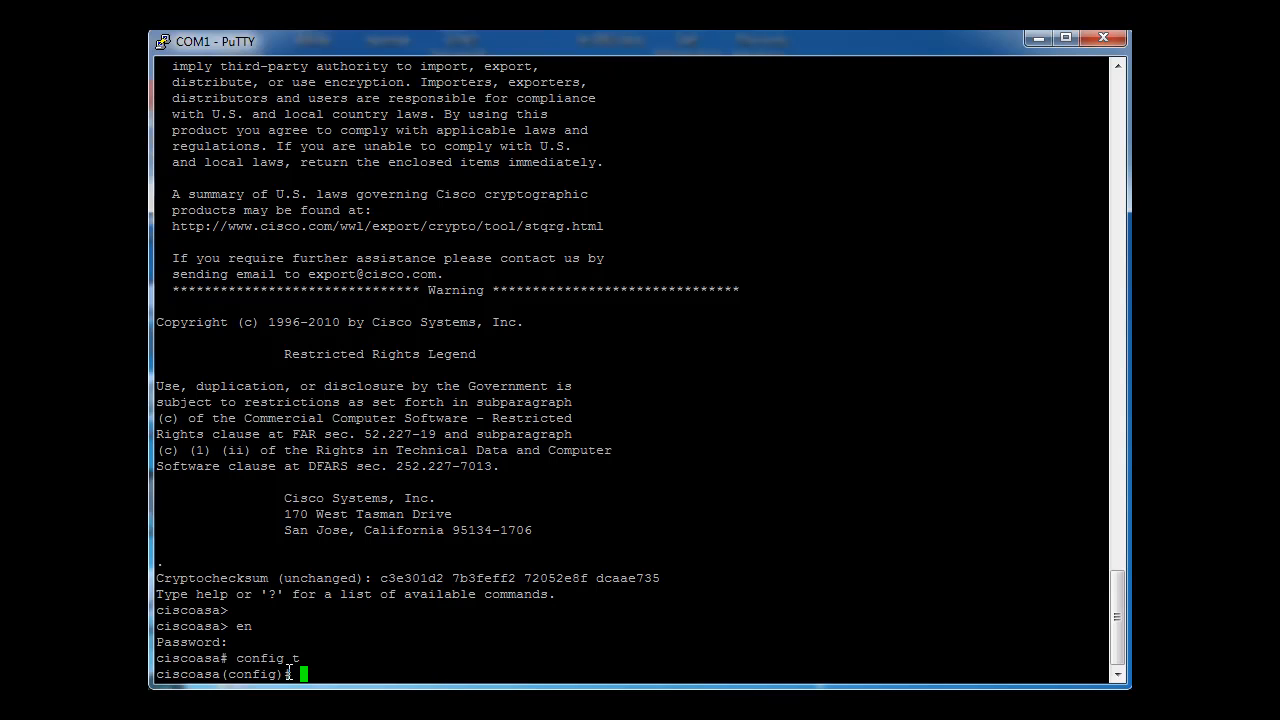
{"action": "type", "text": "c"}
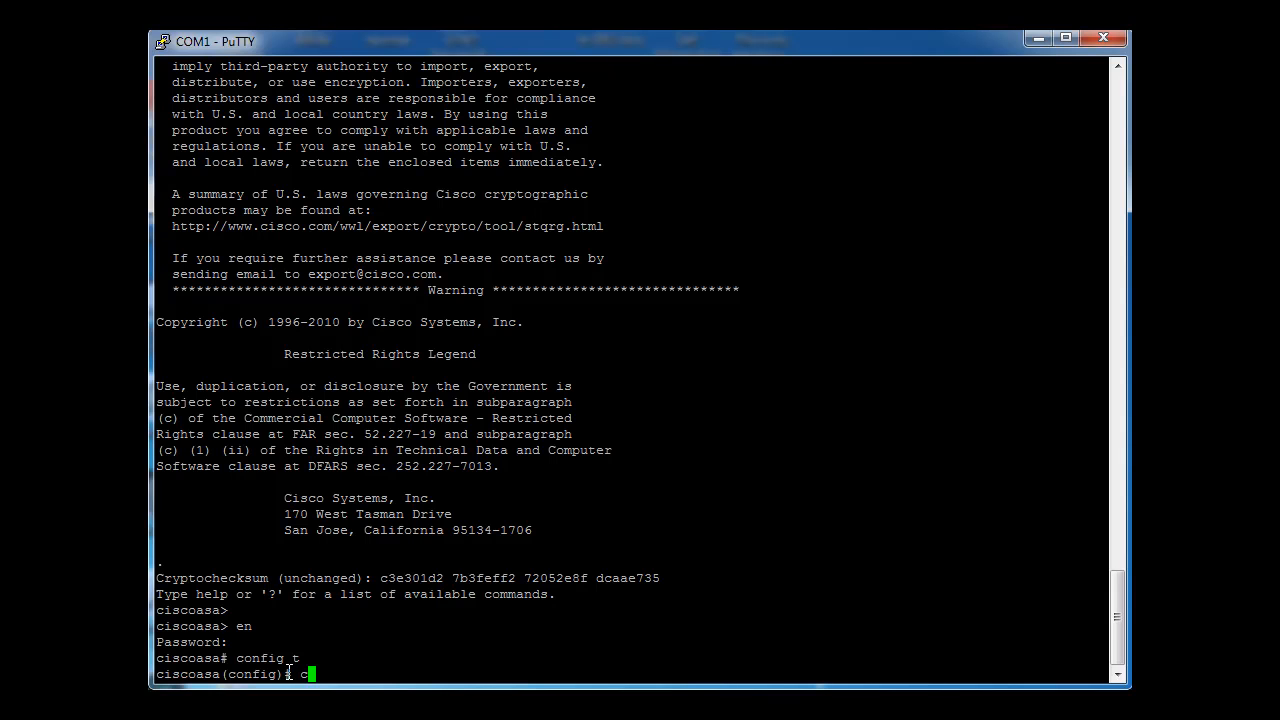
{"action": "type", "text": "onfig"}
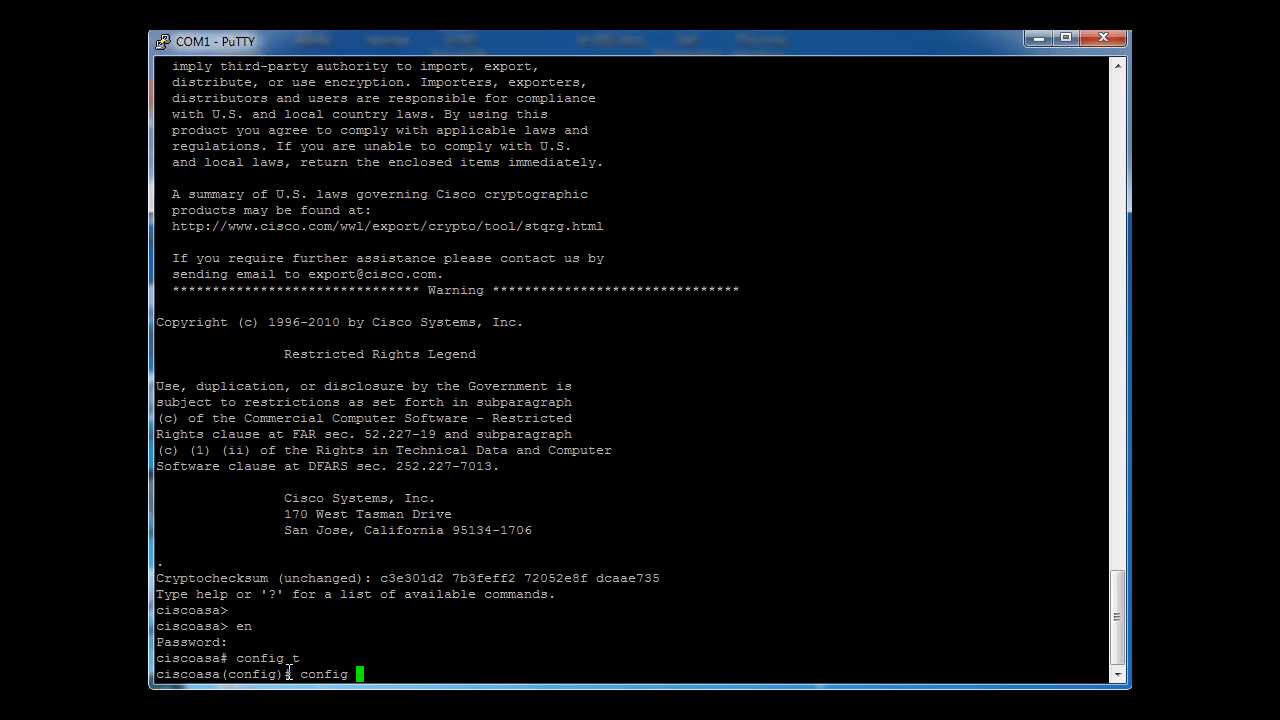
{"action": "type", "text": "factory-d"}
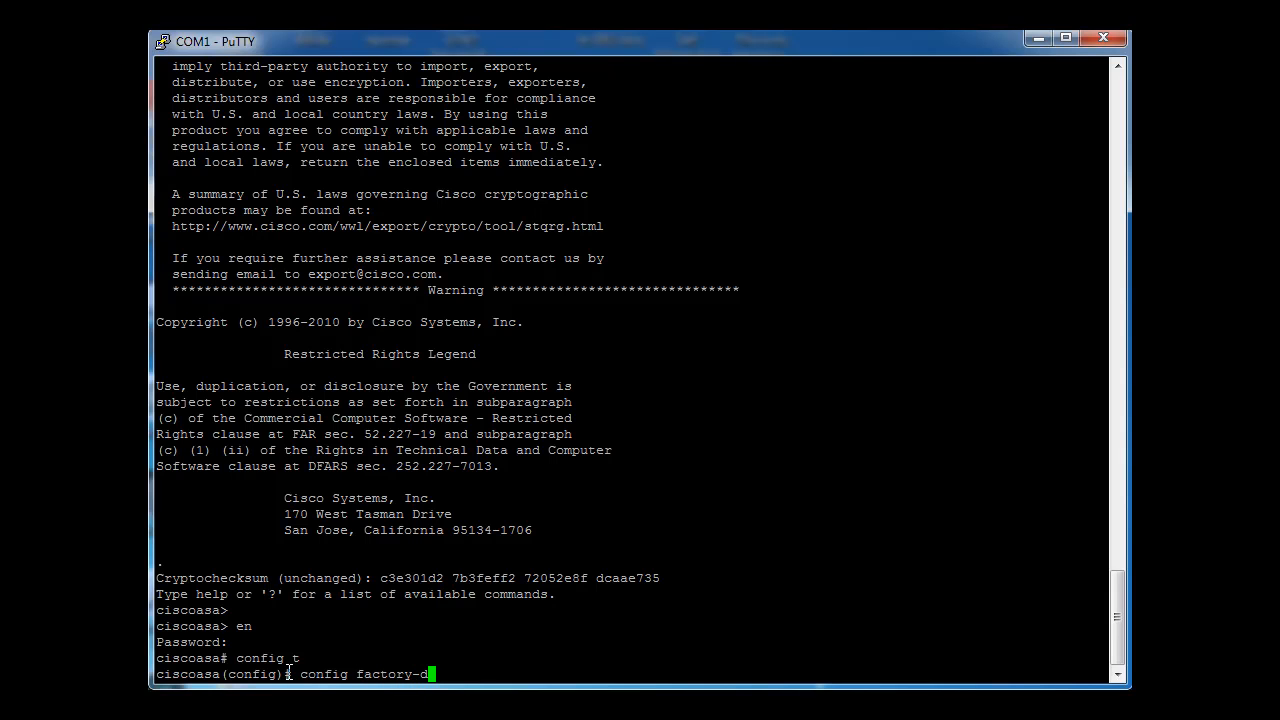
{"action": "type", "text": "efault"}
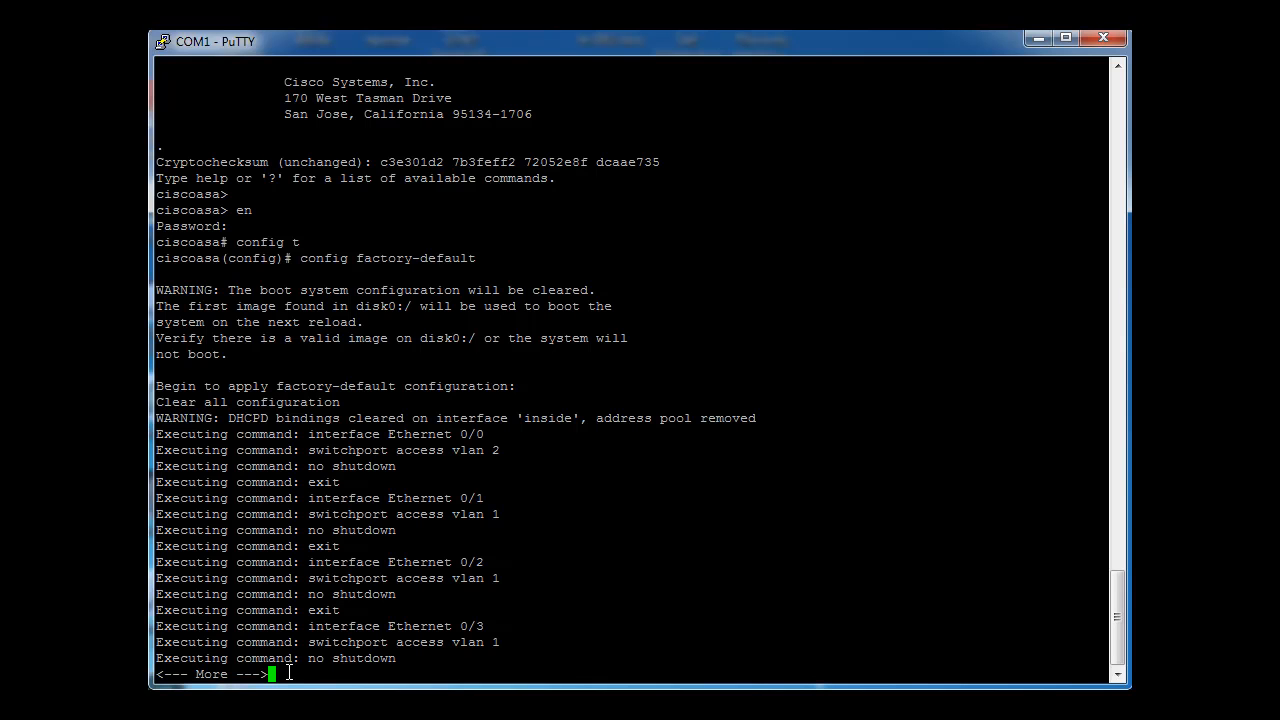
Page through the factory-default output and copy the inside address 192.168.1.1.
{"action": "key", "text": "space"}
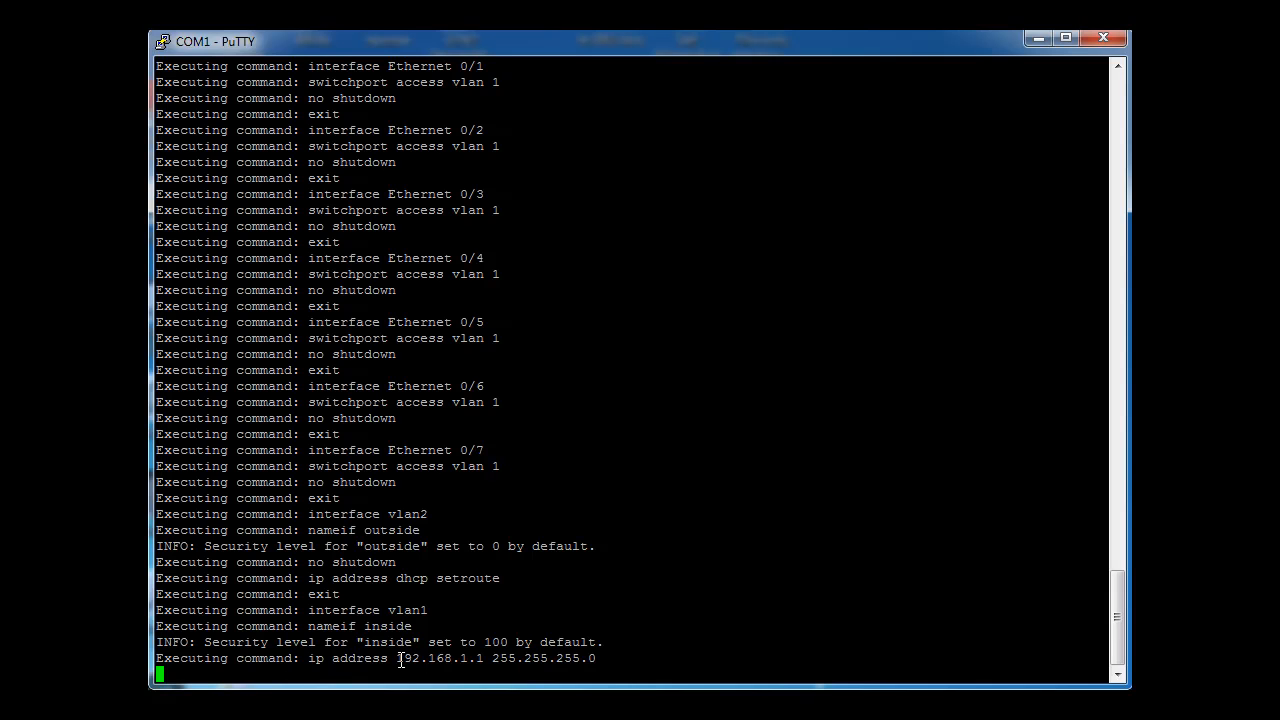
{"action": "double_click", "coordinate": [438, 658]}
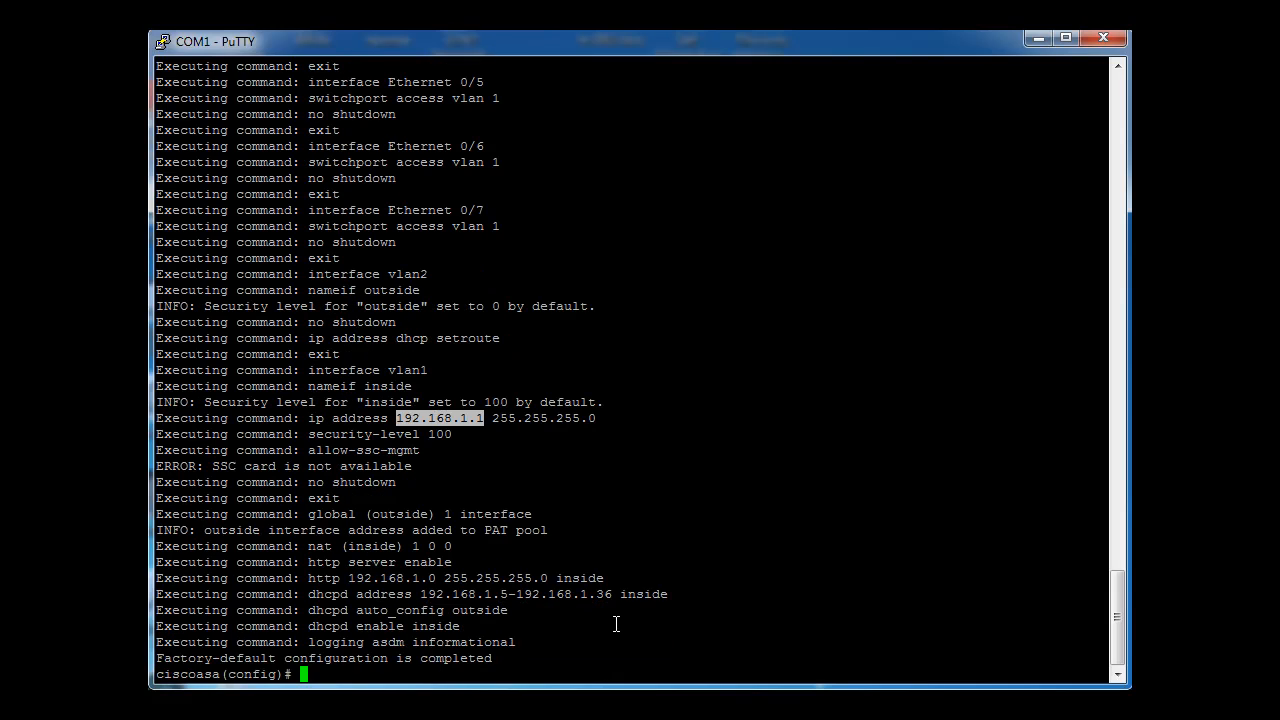
{"action": "mouse_move", "coordinate": [578, 640]}
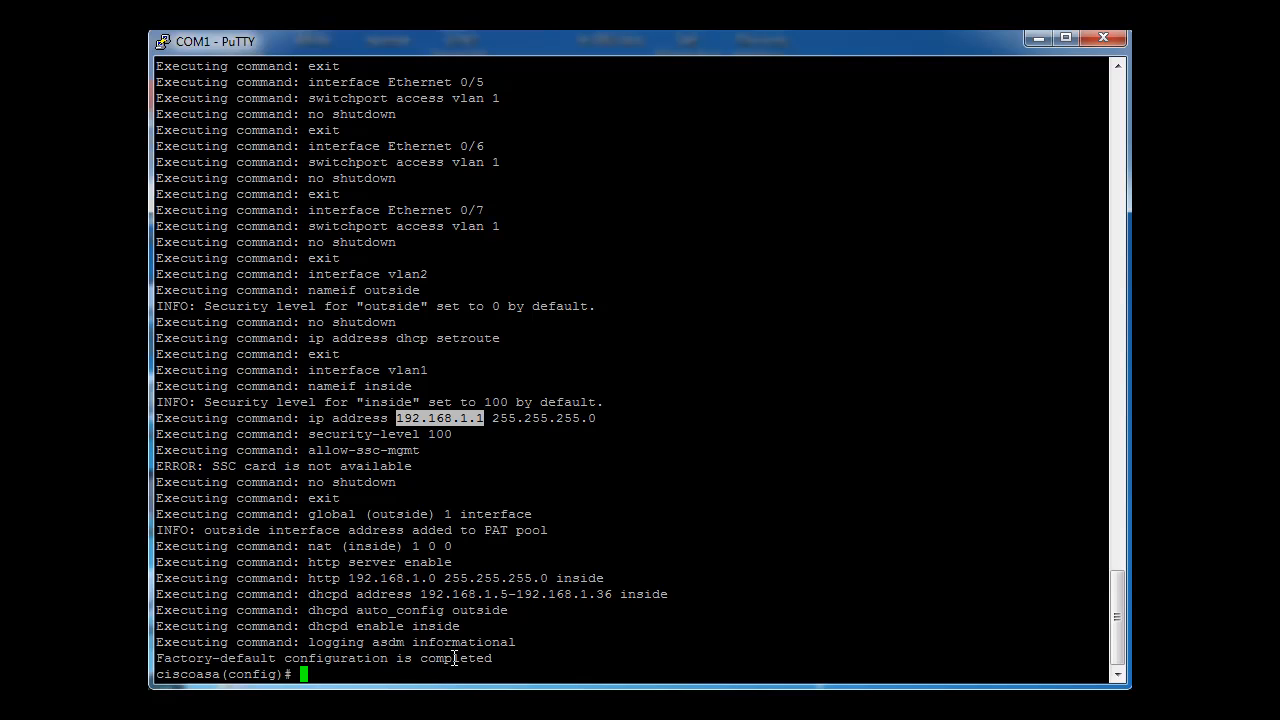
{"action": "mouse_move", "coordinate": [384, 652]}
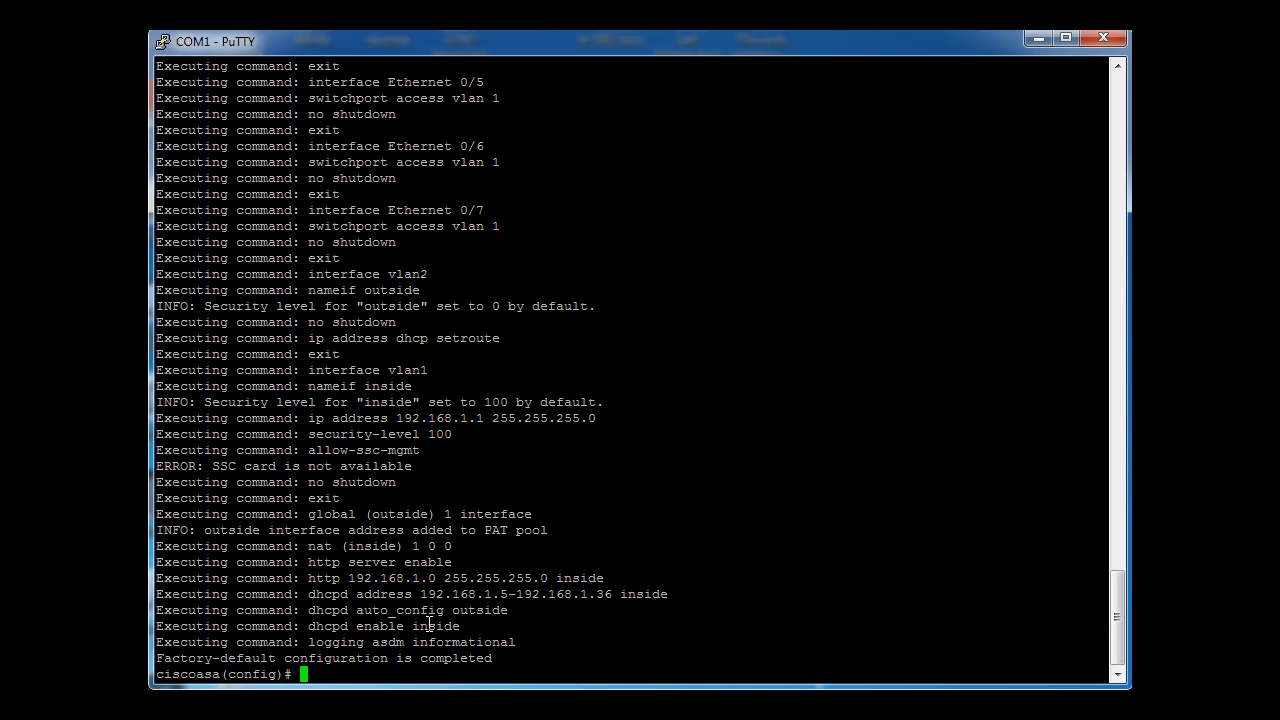
Run 'reload save-config noconfirm' to save the configuration and restart the firewall.
{"action": "type", "text": "save"}
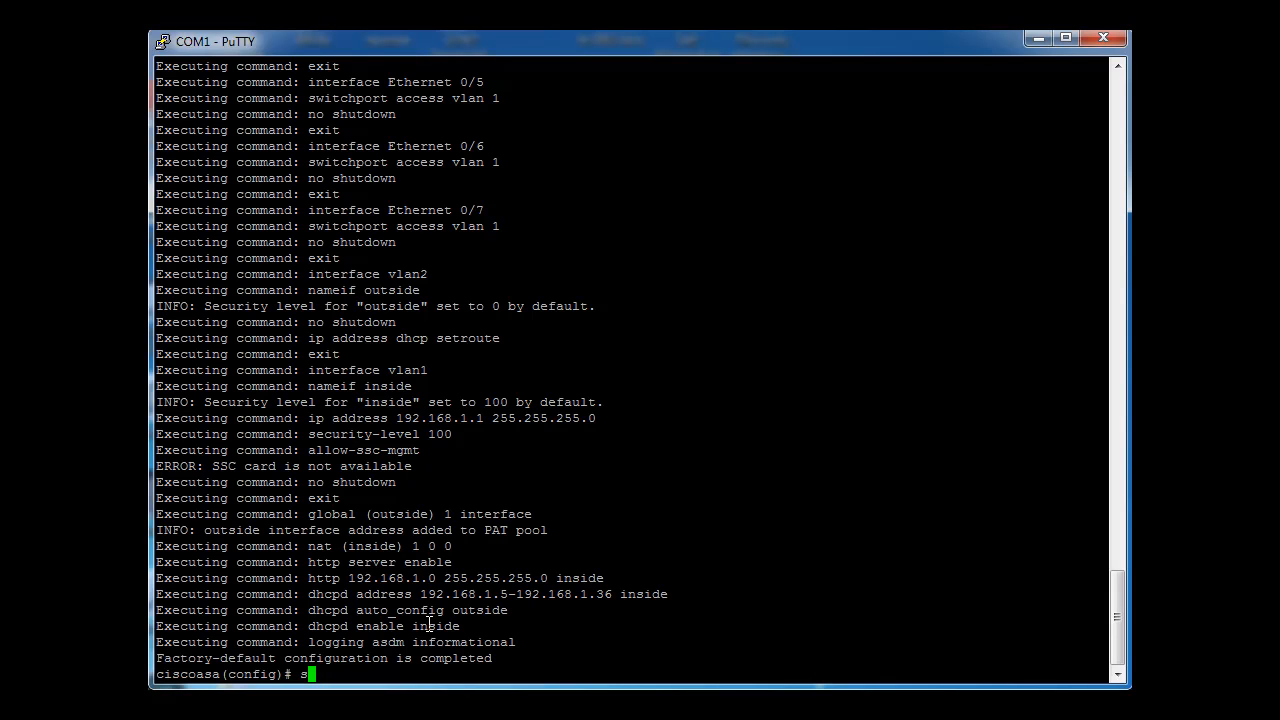
{"action": "type", "text": "eload"}
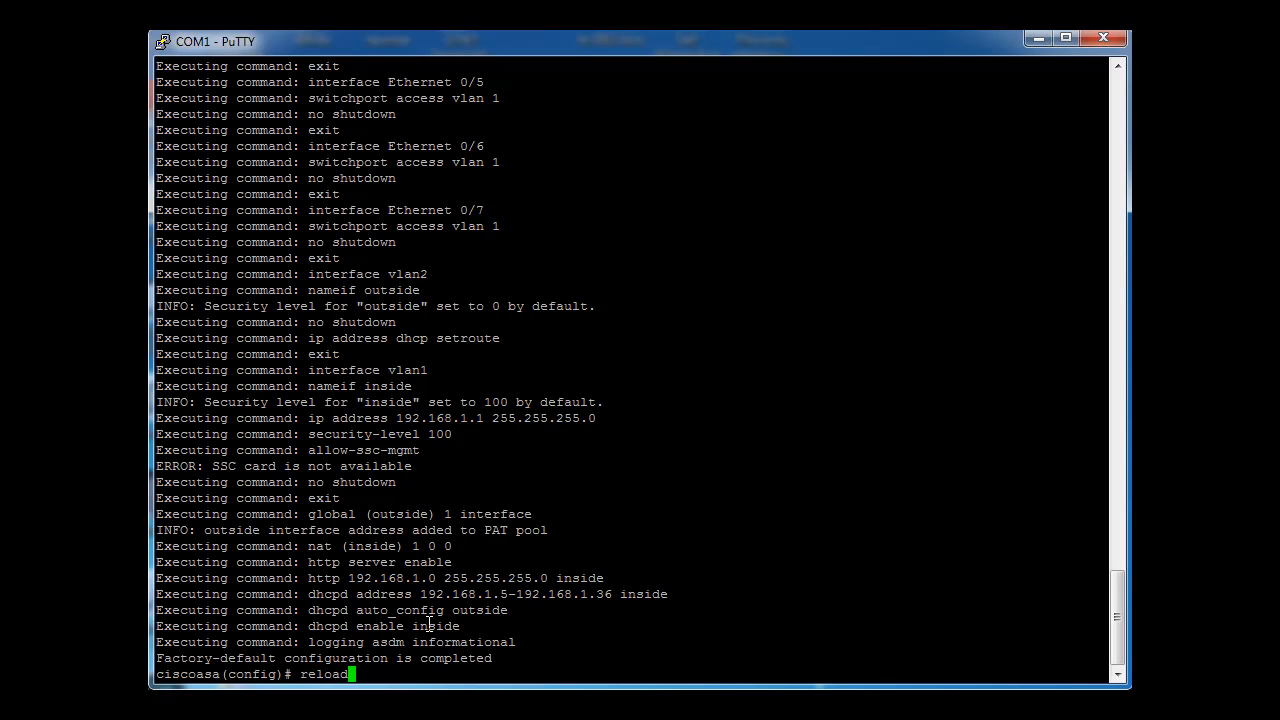
{"action": "type", "text": "save"}
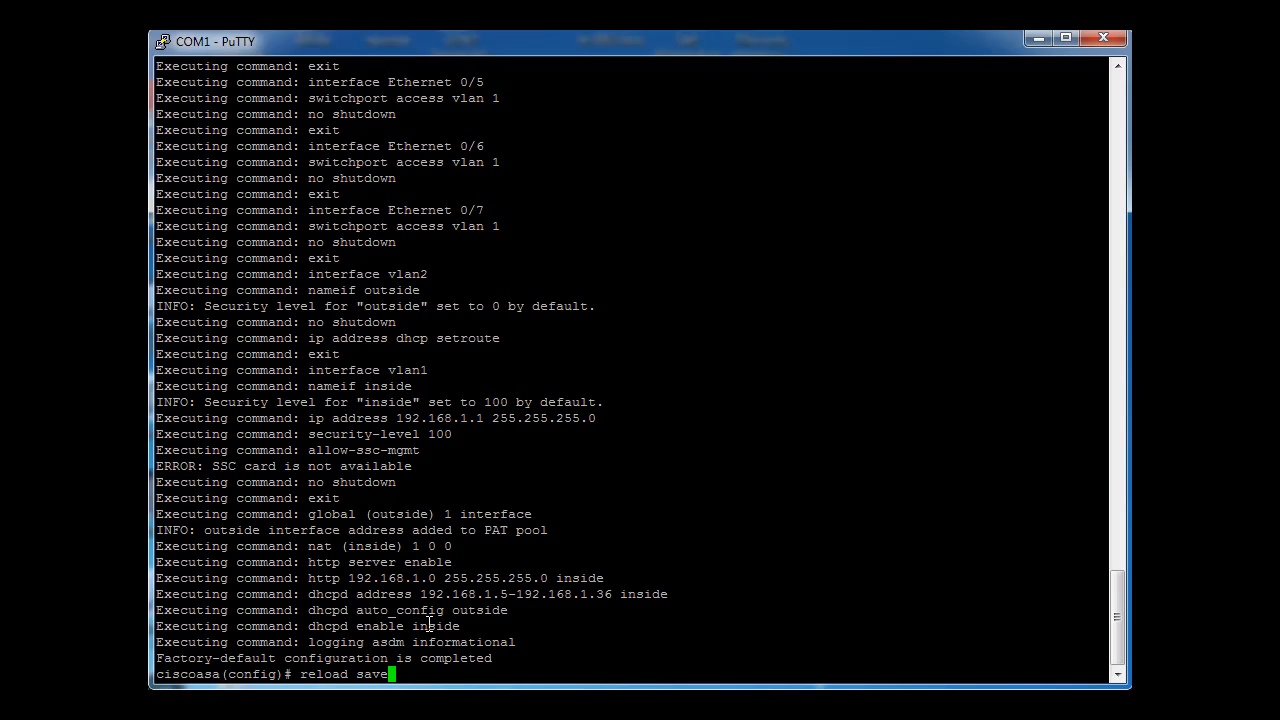
{"action": "type", "text": "-con"}
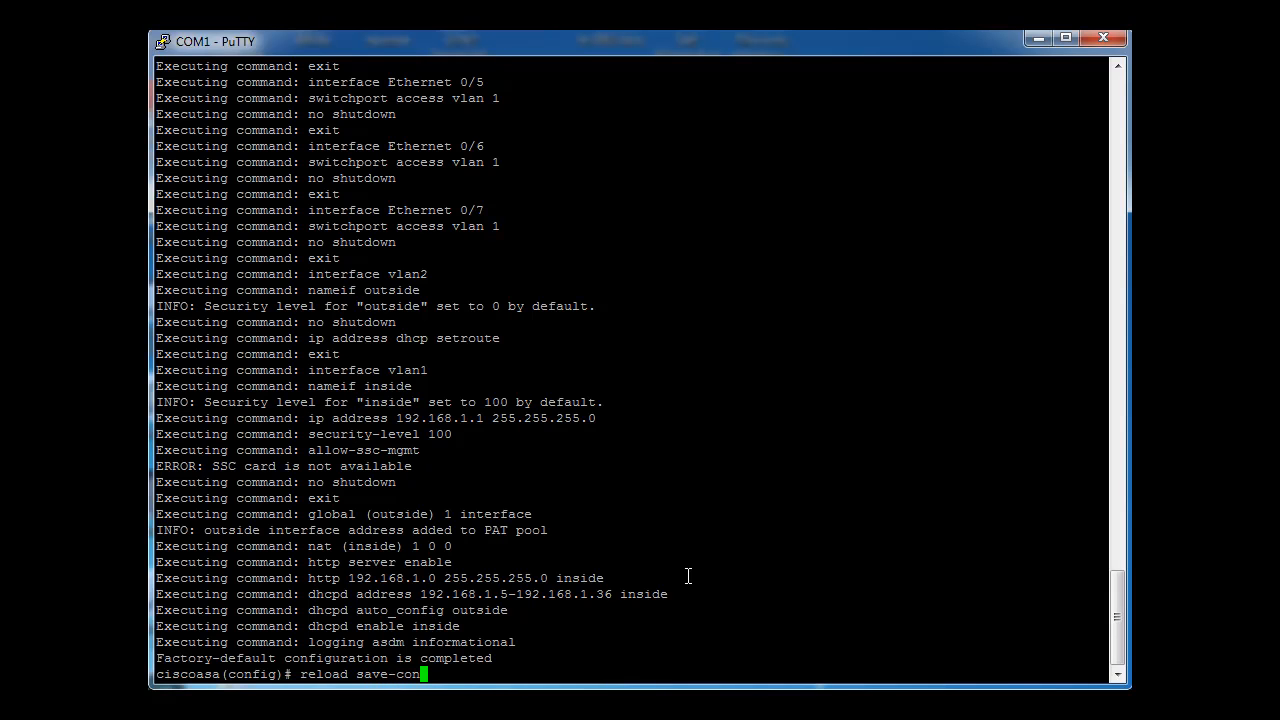
{"action": "type", "text": "fig"}
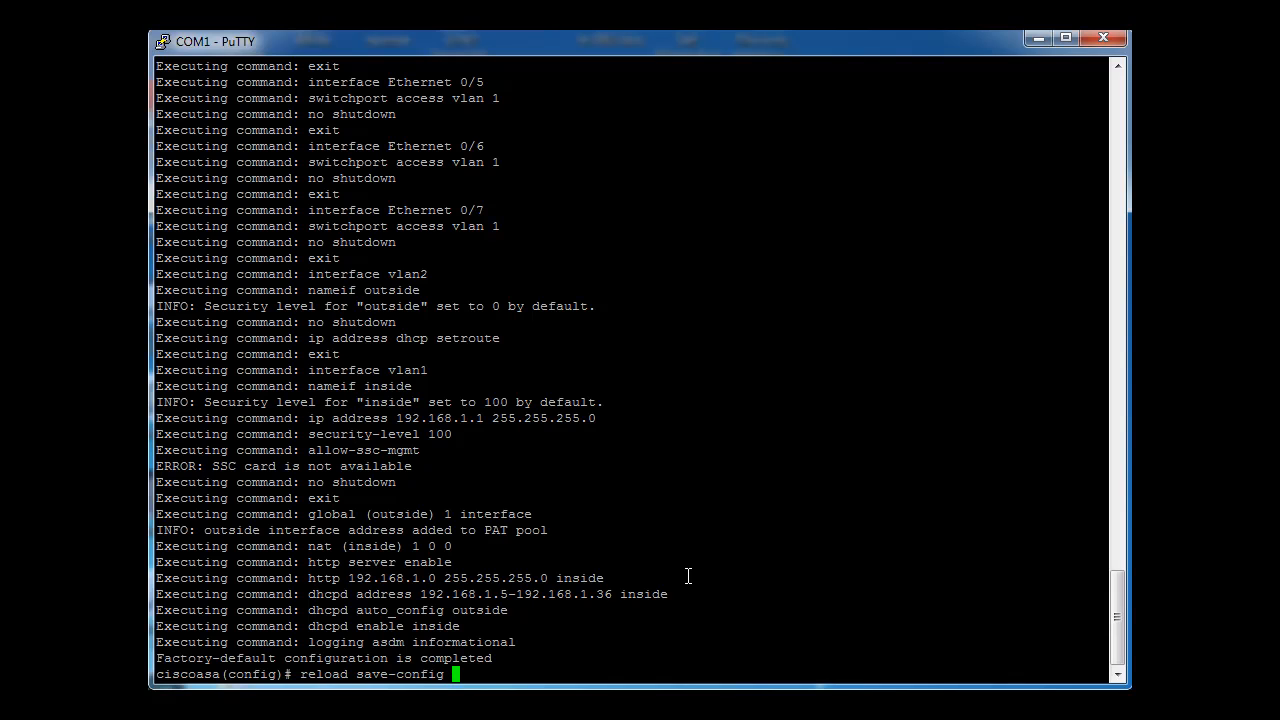
{"action": "type", "text": "no"}
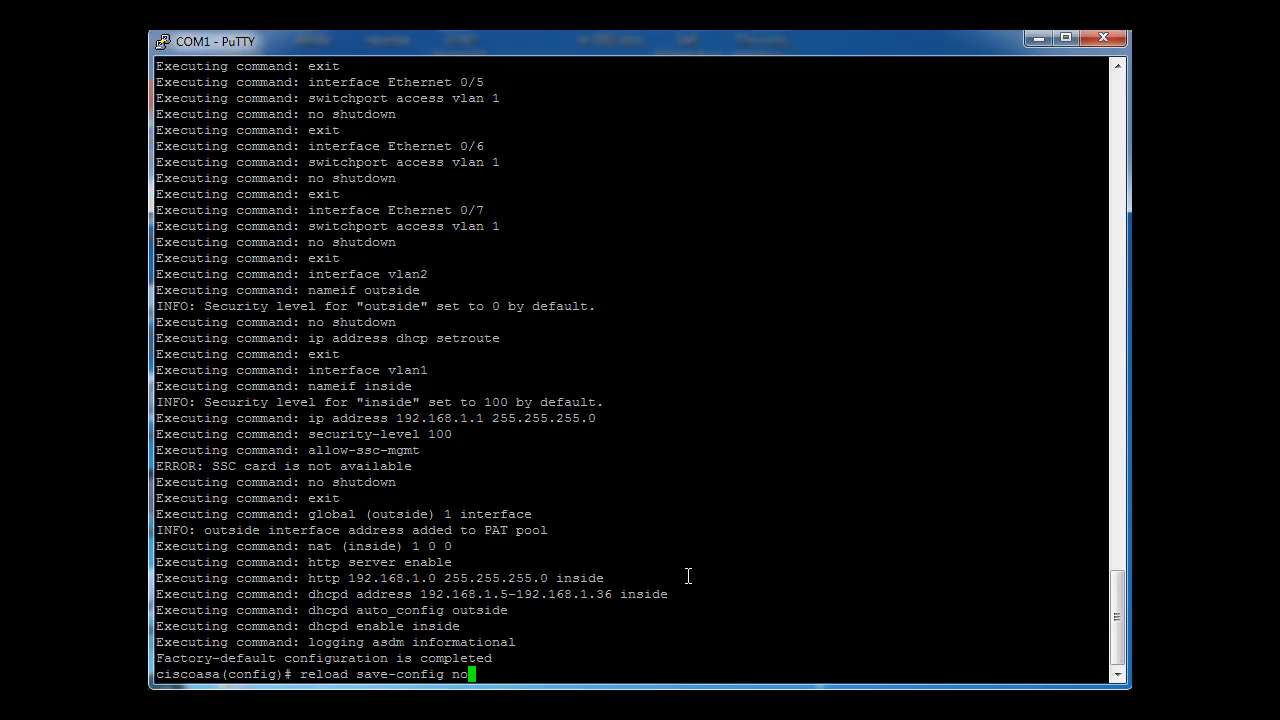
{"action": "type", "text": "confirm"}
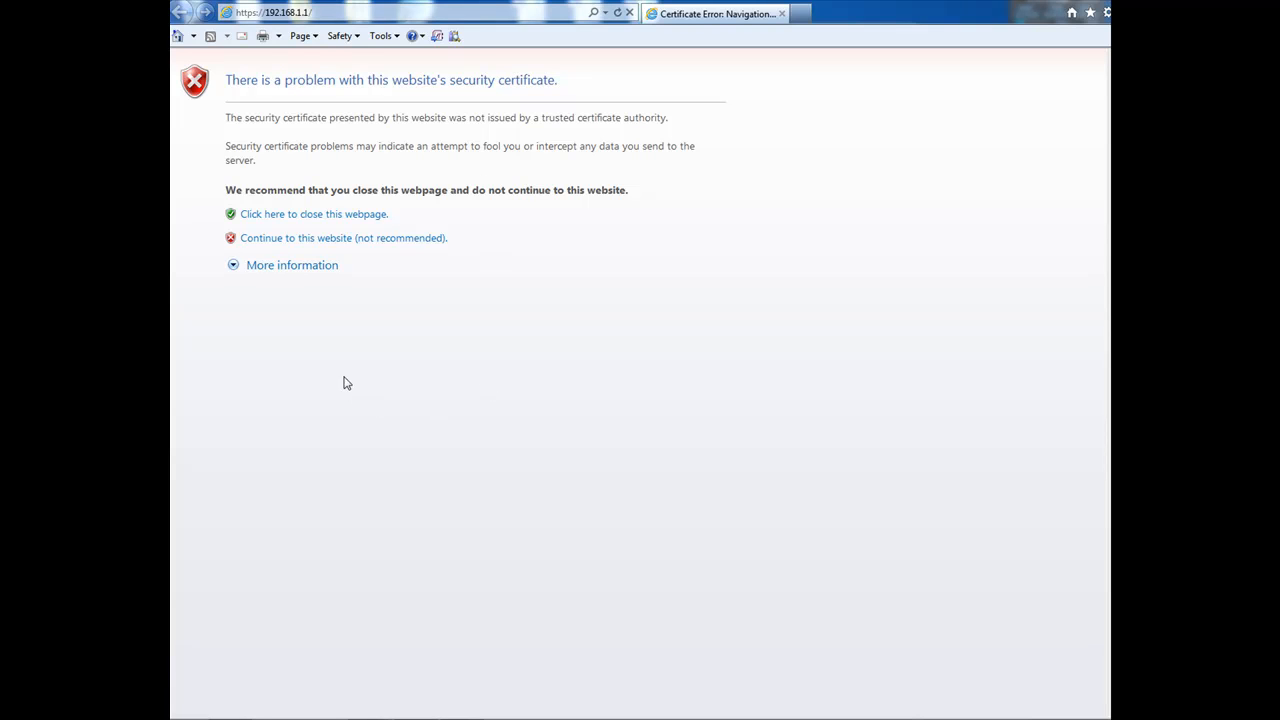
{"action": "mouse_move", "coordinate": [296, 316]}
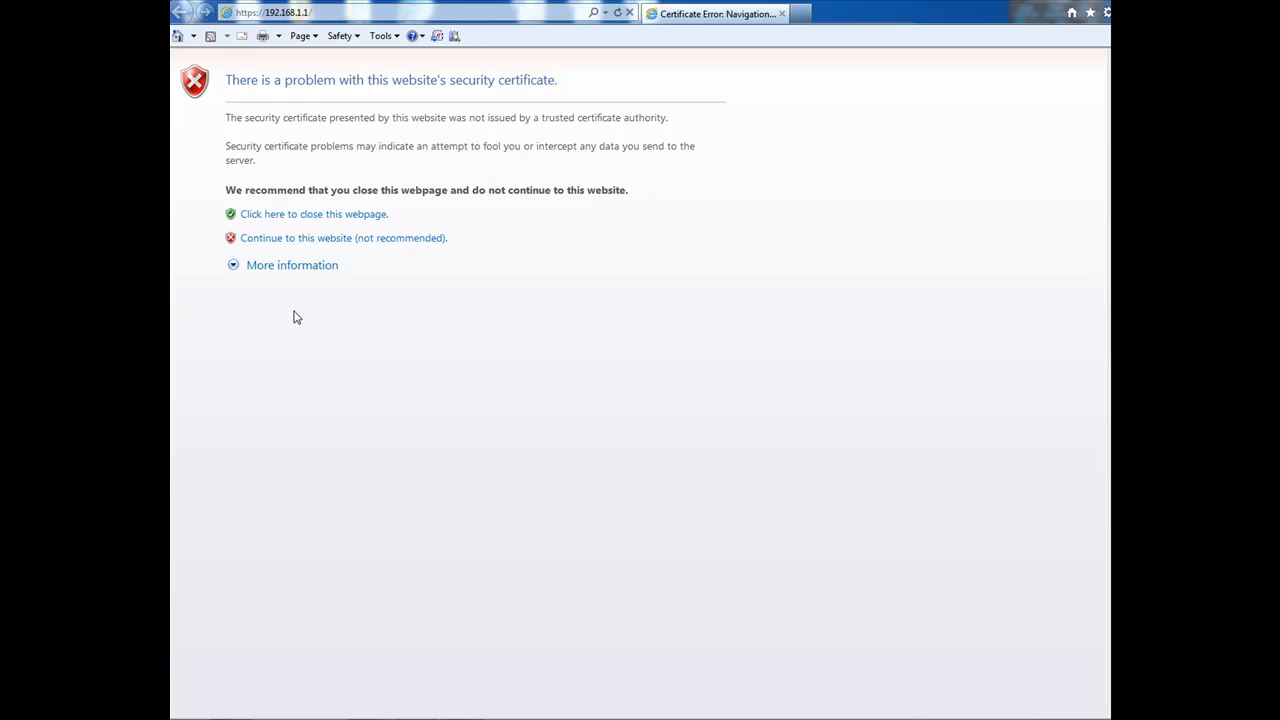
{"action": "mouse_move", "coordinate": [504, 632]}
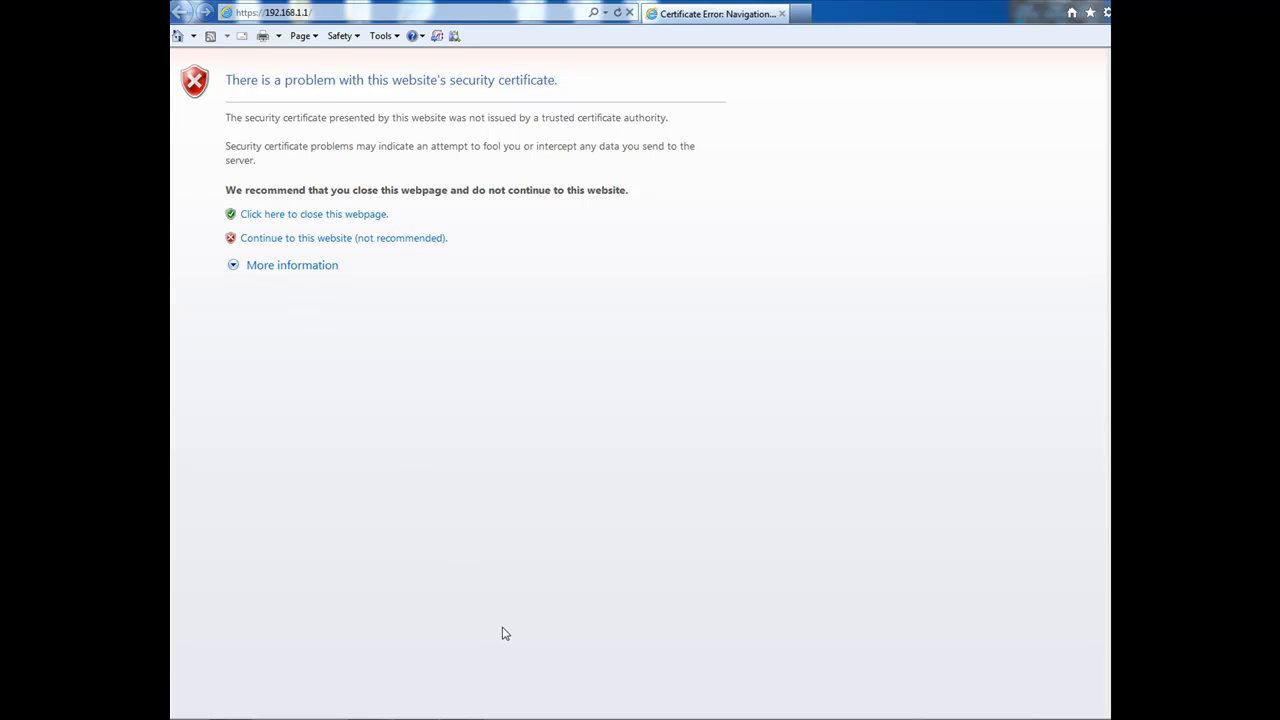
{"action": "mouse_move", "coordinate": [504, 630]}
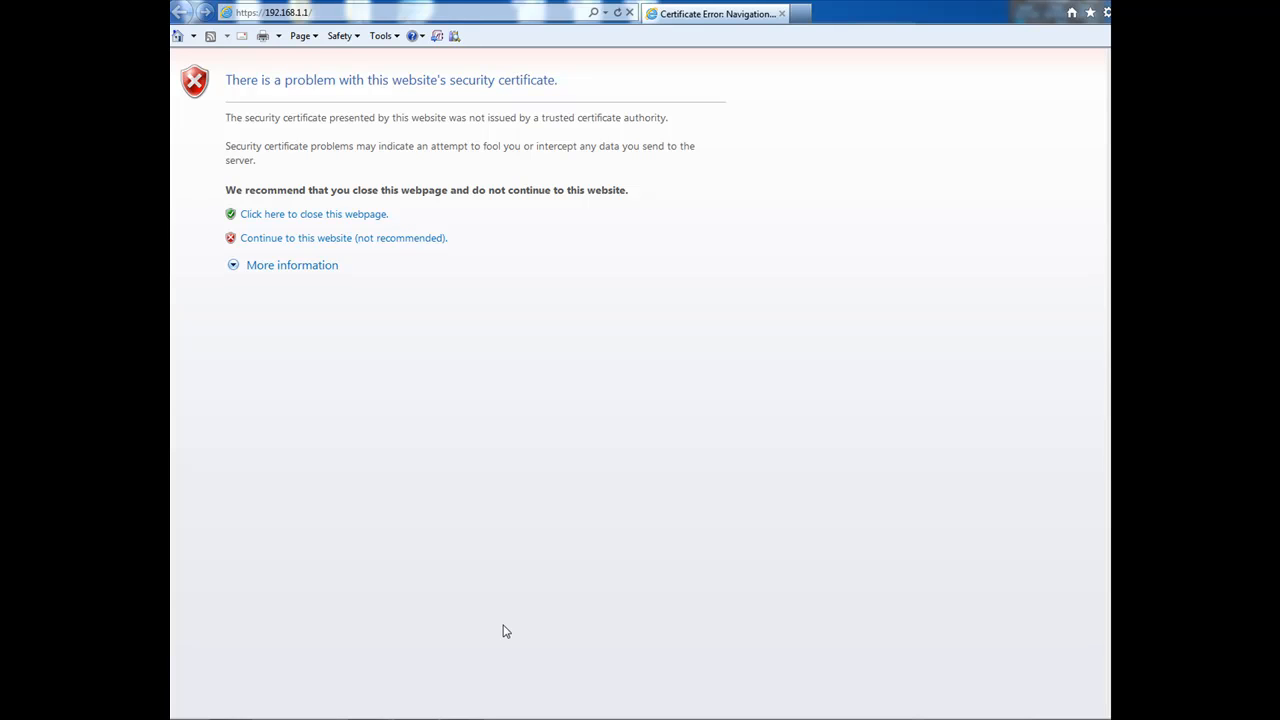
{"action": "mouse_move", "coordinate": [504, 604]}
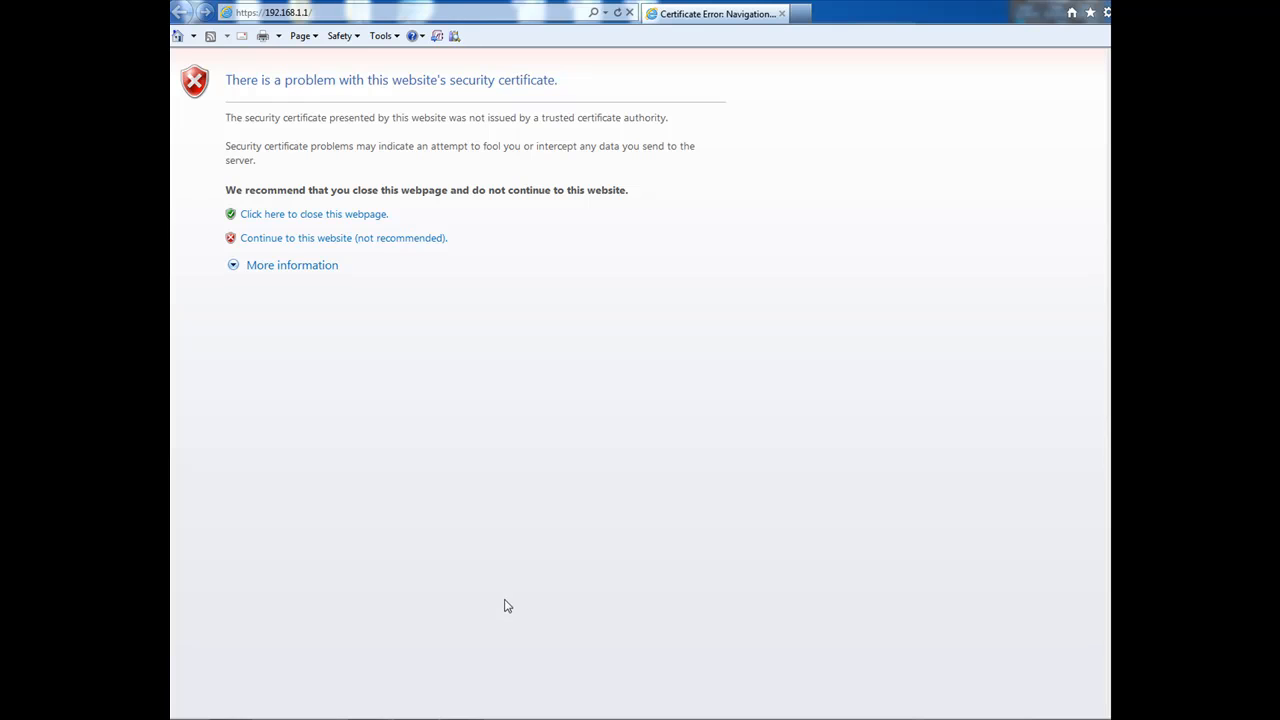
{"action": "mouse_move", "coordinate": [508, 592]}
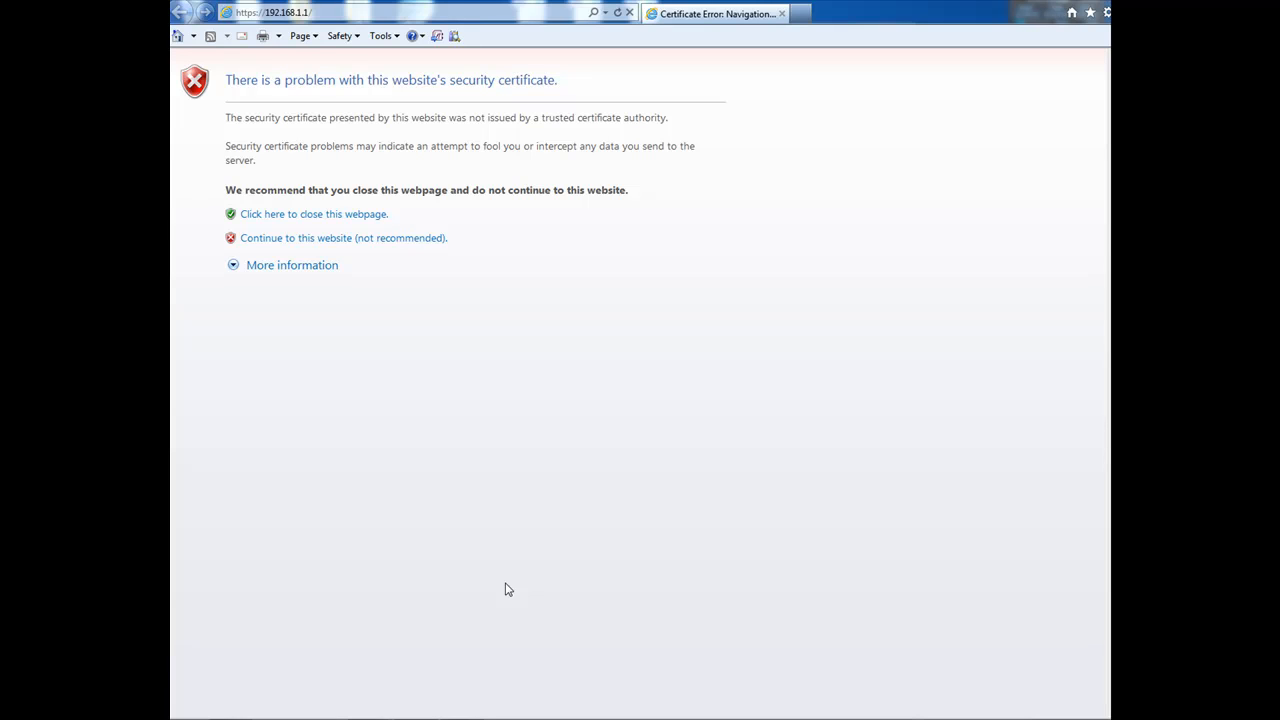
{"action": "mouse_move", "coordinate": [508, 582]}
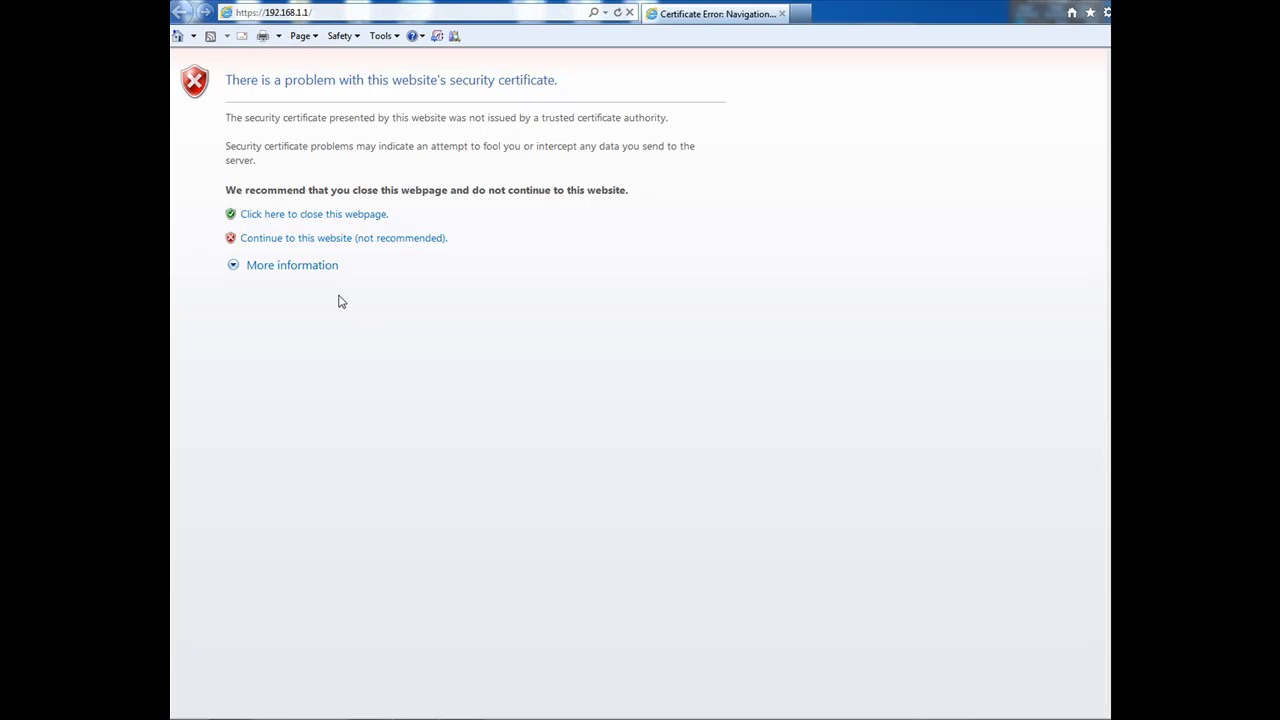
{"action": "left_click", "coordinate": [344, 236]}
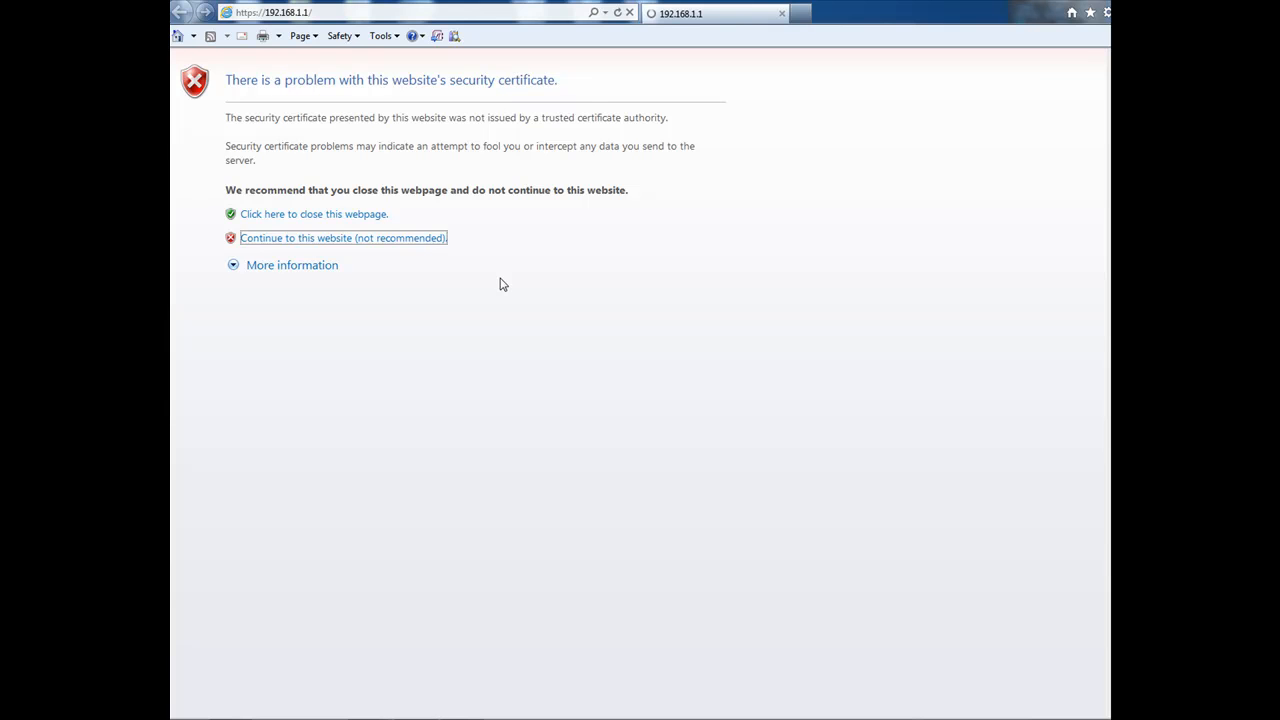
Launch ASDM via Java Web Start and run the downloaded asdm.jnlp file.
{"action": "left_click", "coordinate": [342, 236]}
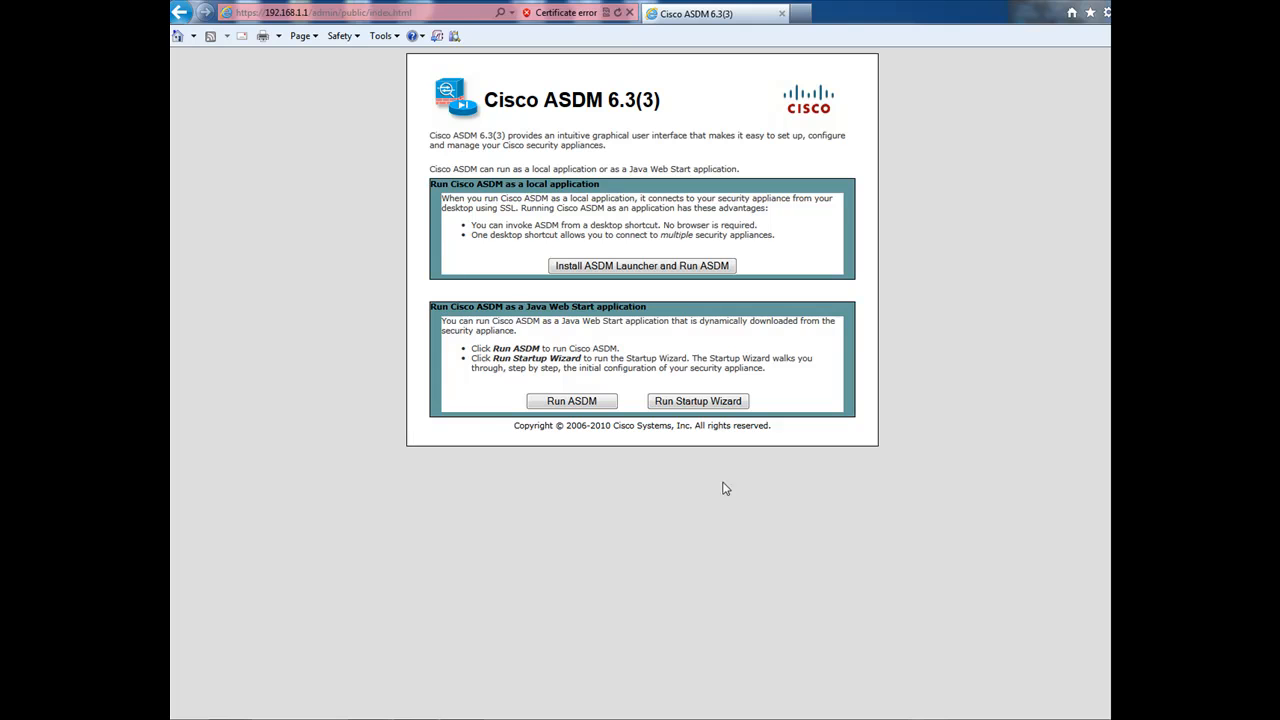
{"action": "mouse_move", "coordinate": [662, 106]}
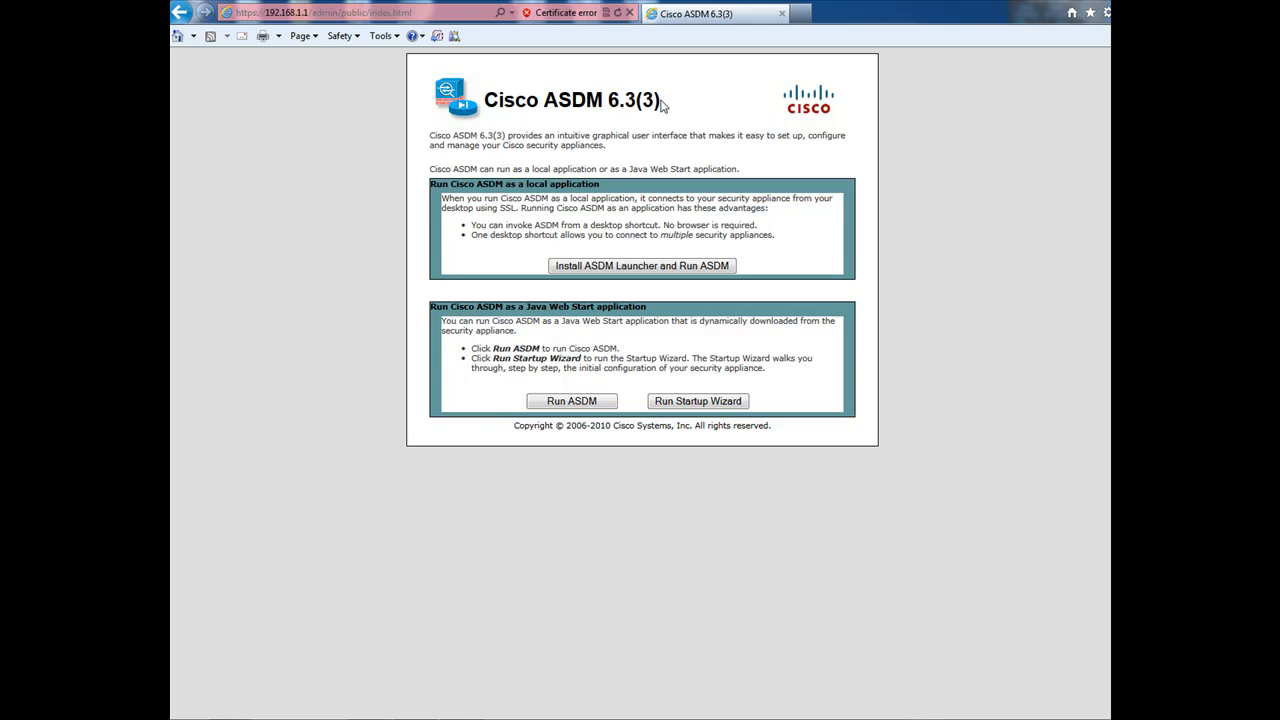
{"action": "mouse_move", "coordinate": [688, 108]}
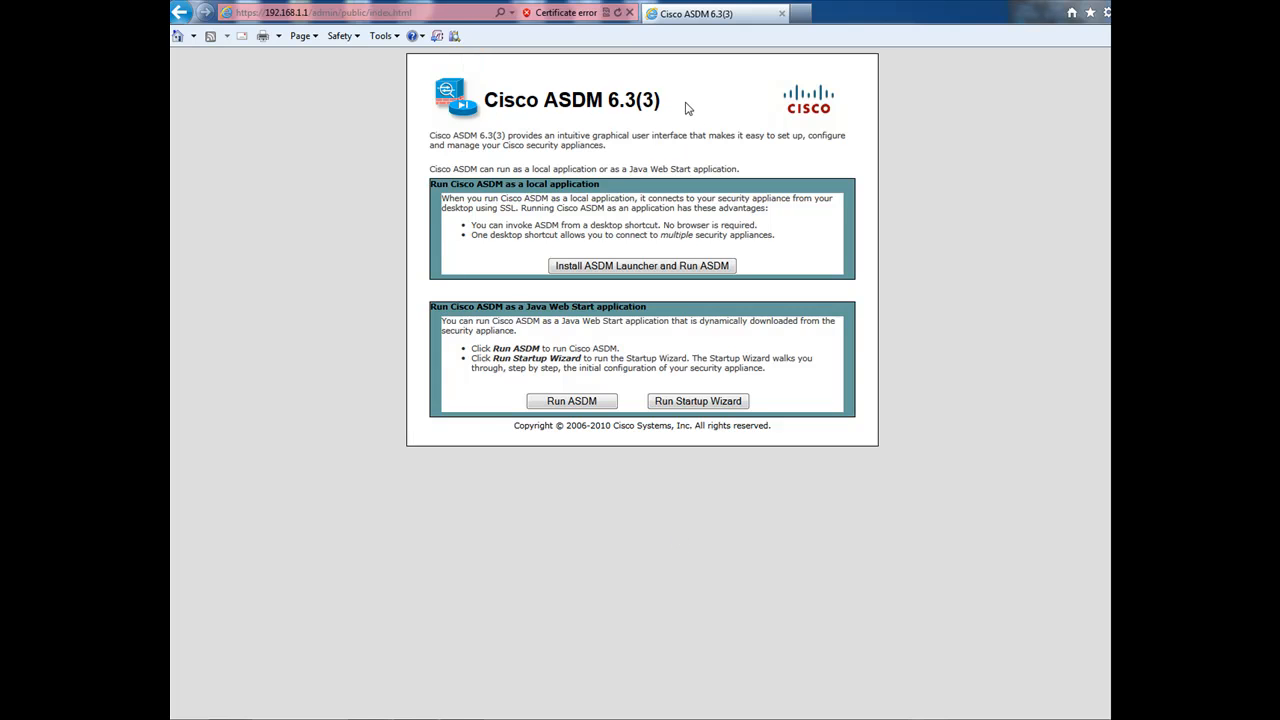
{"action": "left_click", "coordinate": [572, 400]}
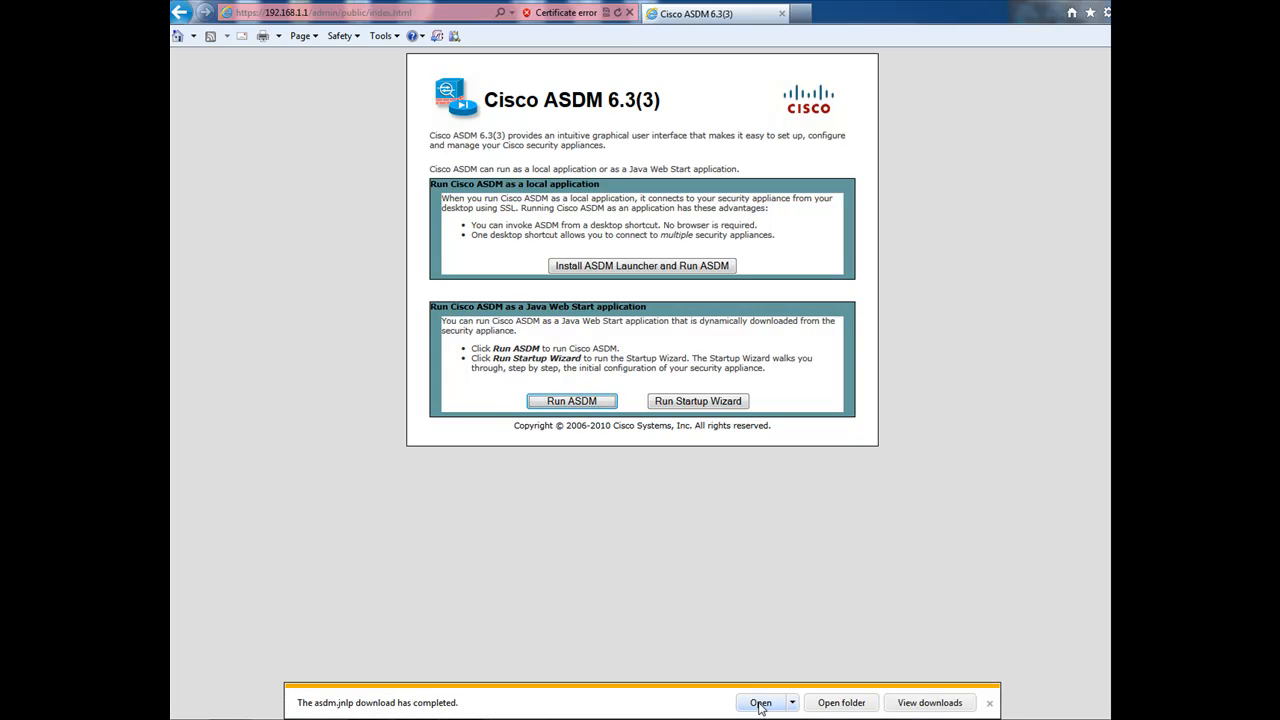
{"action": "left_click", "coordinate": [760, 702]}
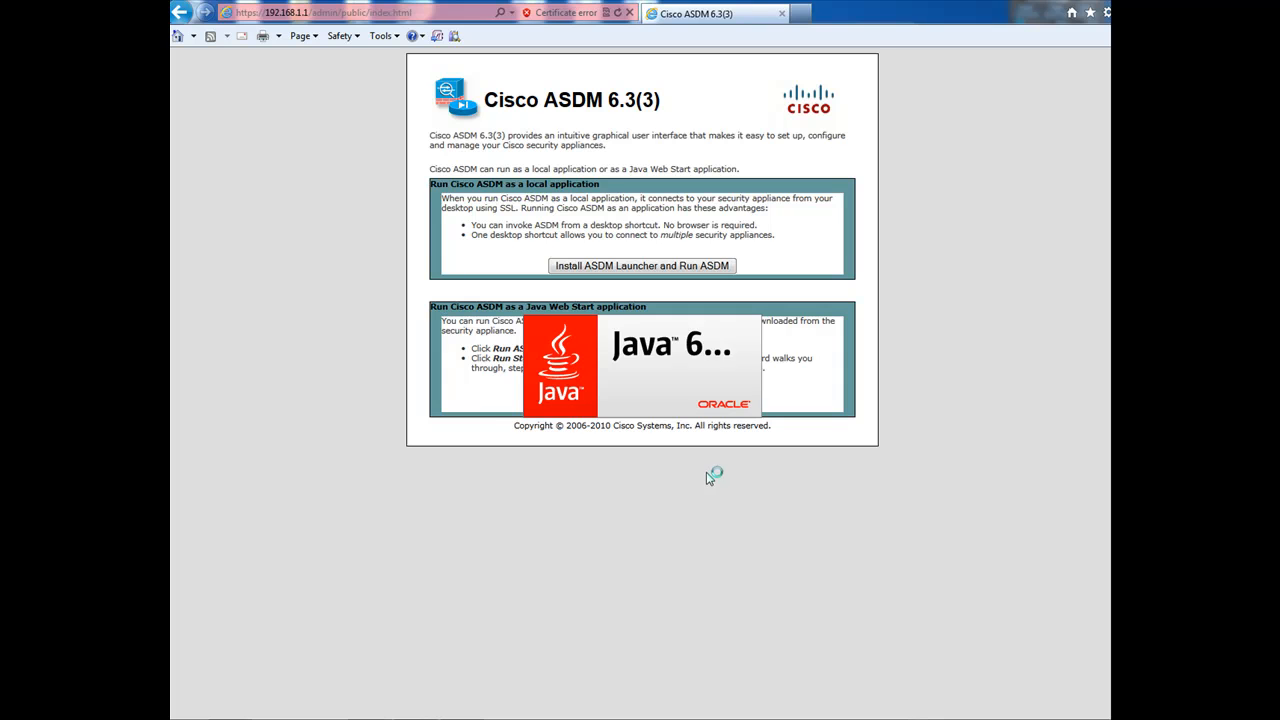
{"action": "mouse_move", "coordinate": [706, 472]}
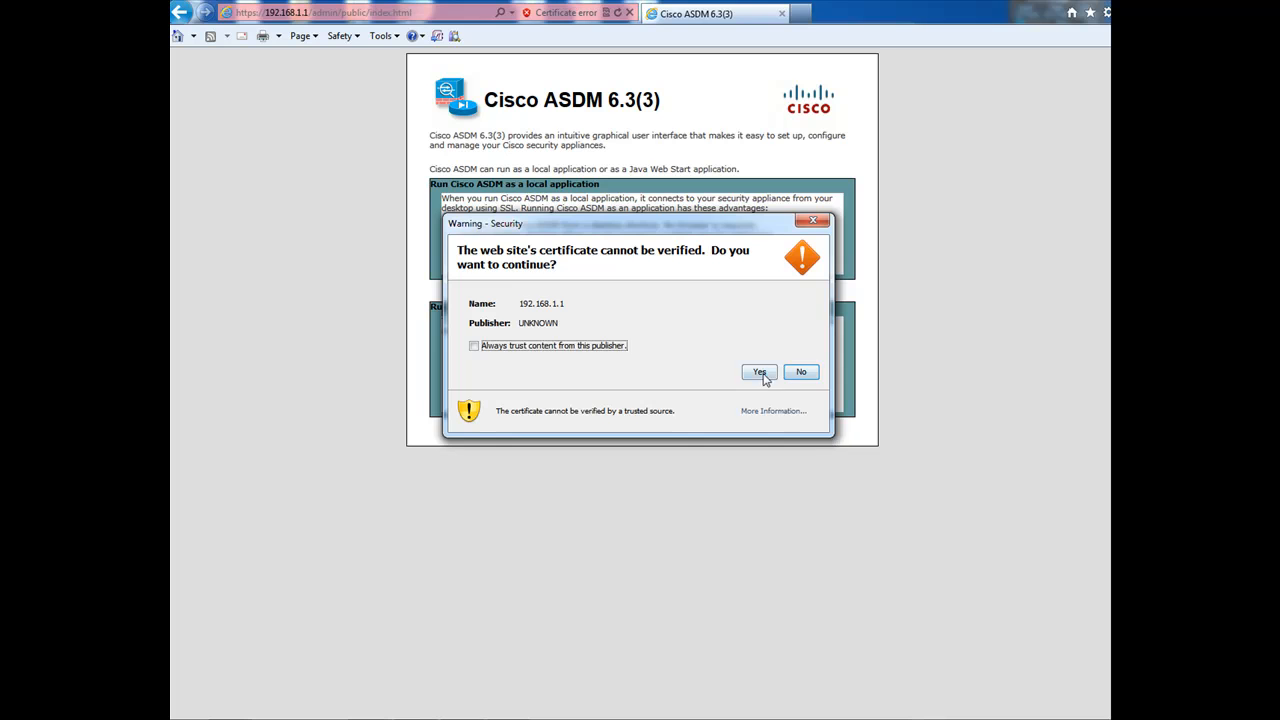
Accept the unverified certificate and sign in to 192.168.1.1 with blank credentials.
{"action": "left_click", "coordinate": [760, 370]}
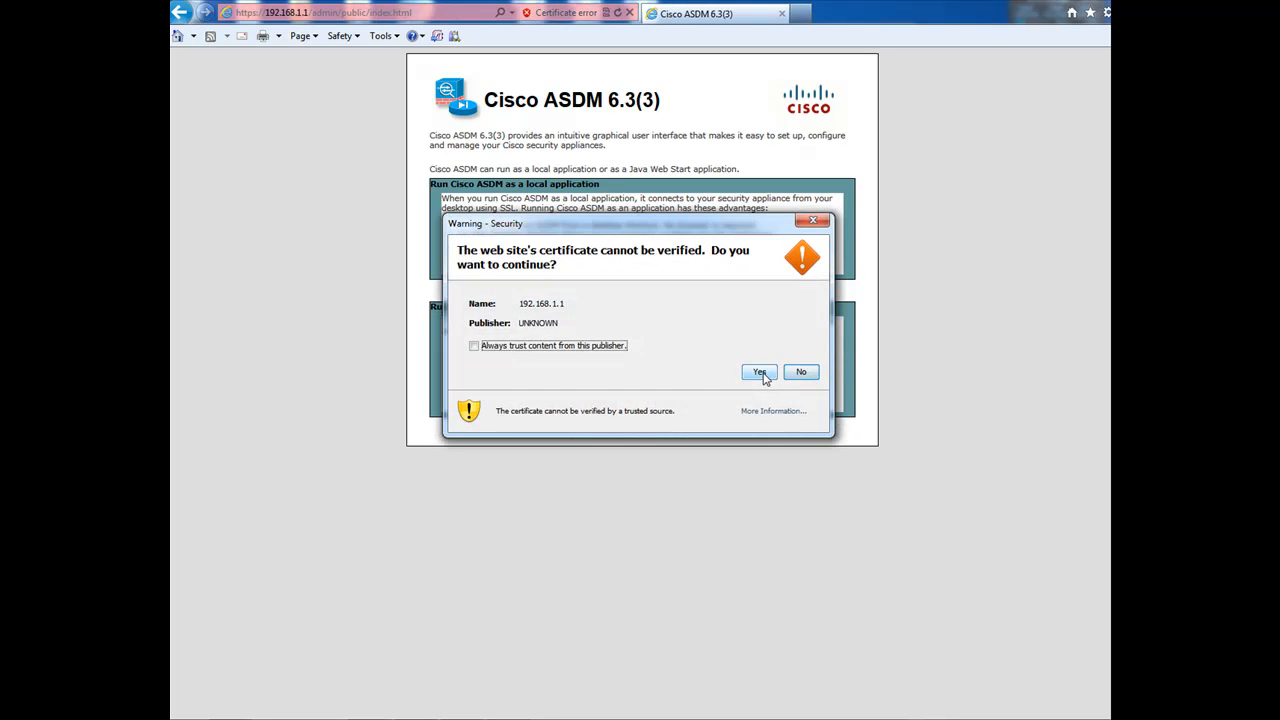
{"action": "left_click", "coordinate": [758, 372]}
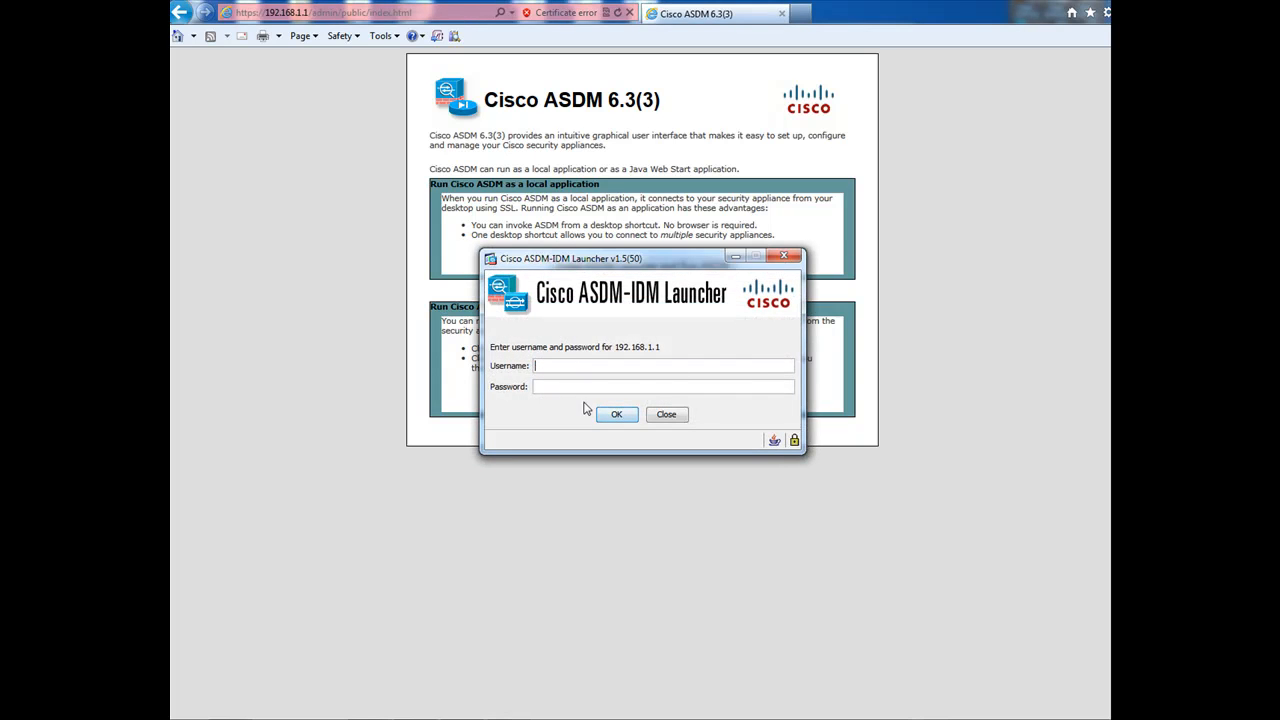
{"action": "left_click", "coordinate": [616, 414]}
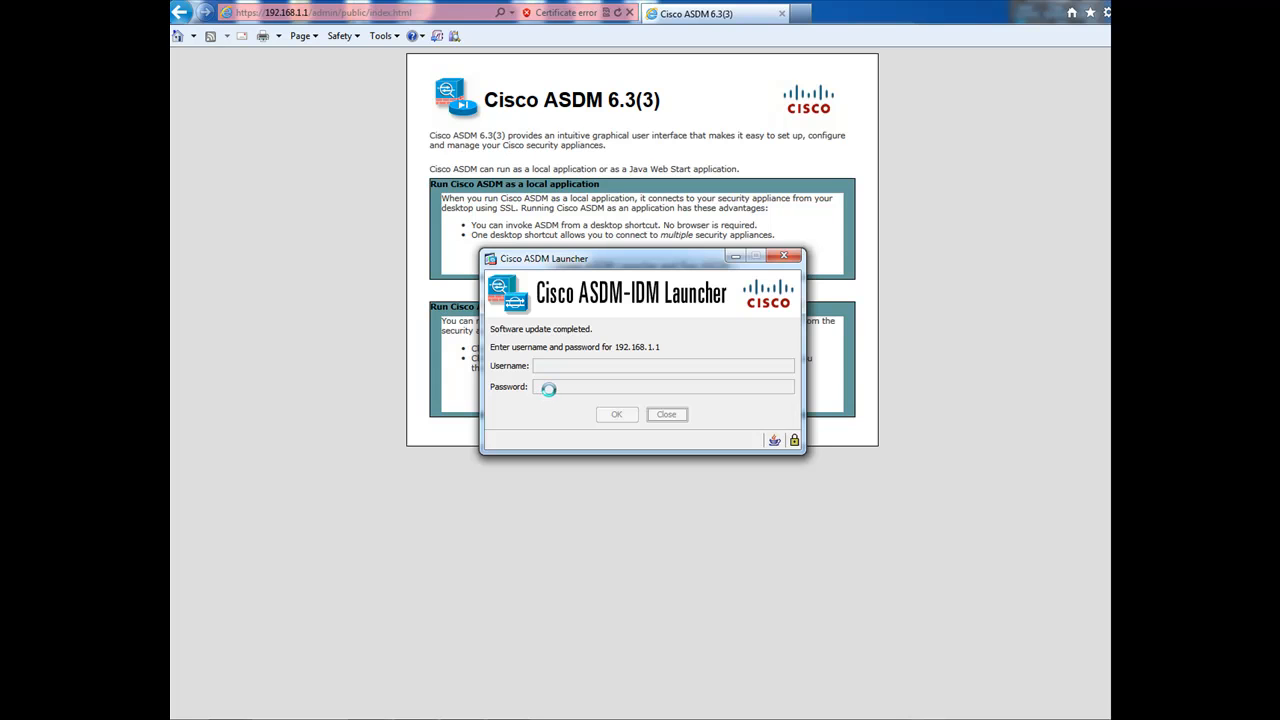
{"action": "left_click", "coordinate": [616, 414]}
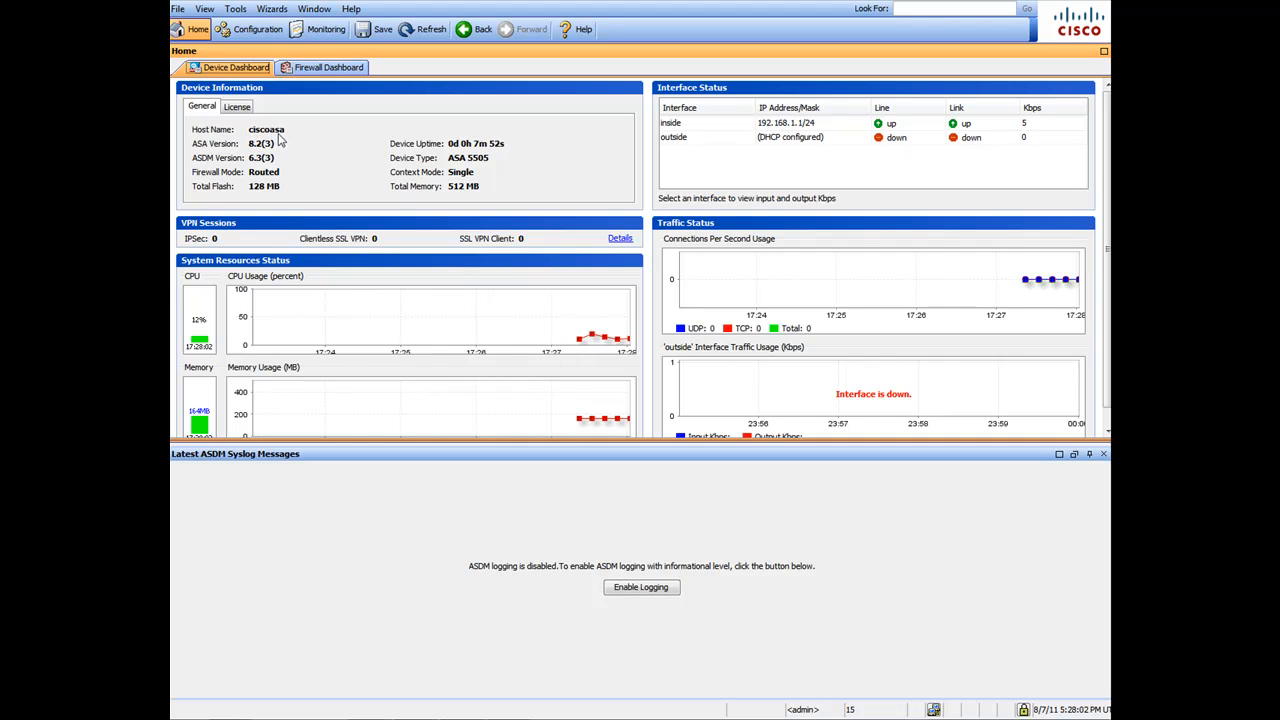
{"action": "mouse_move", "coordinate": [232, 156]}
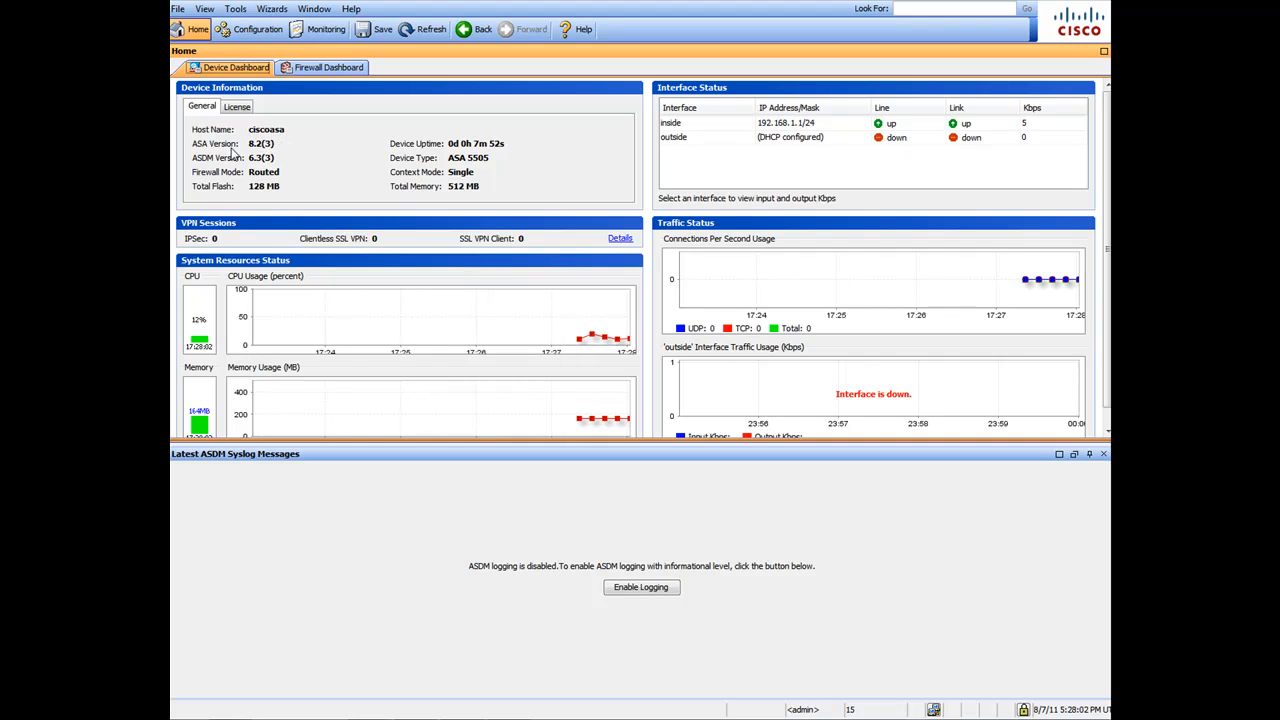
{"action": "mouse_move", "coordinate": [268, 156]}
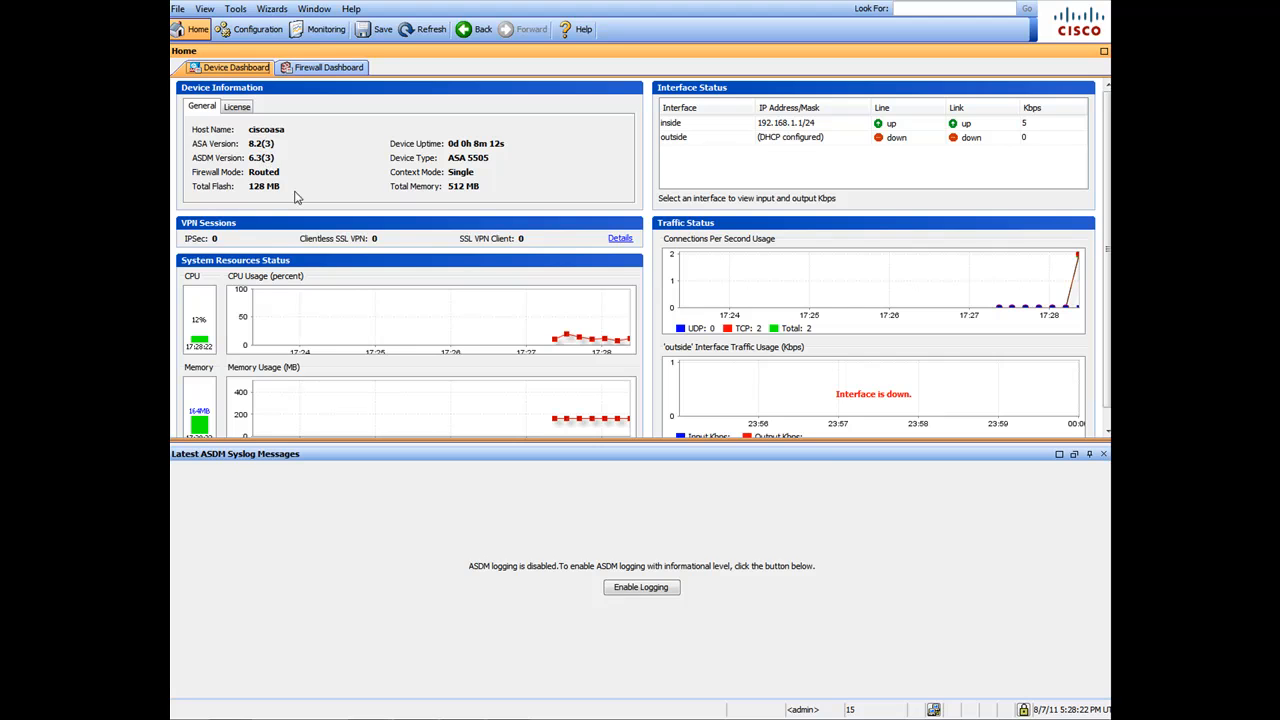
{"action": "mouse_move", "coordinate": [418, 288]}
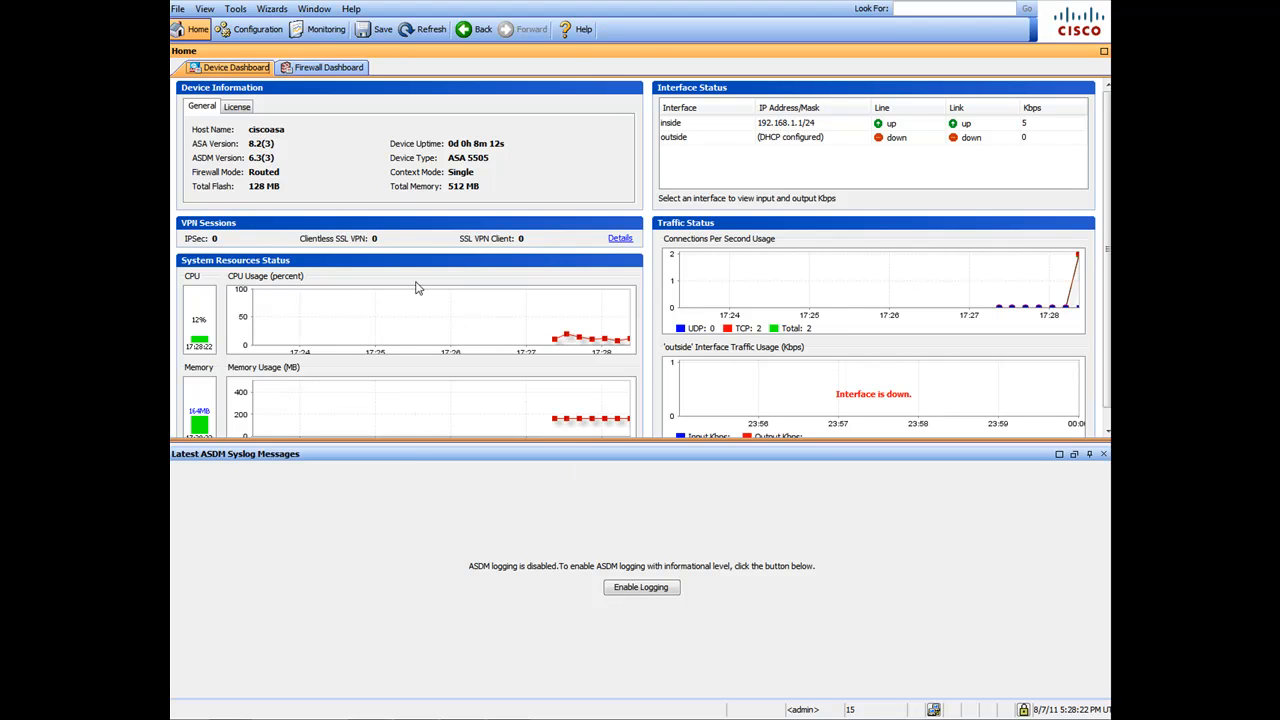
{"action": "mouse_move", "coordinate": [454, 196]}
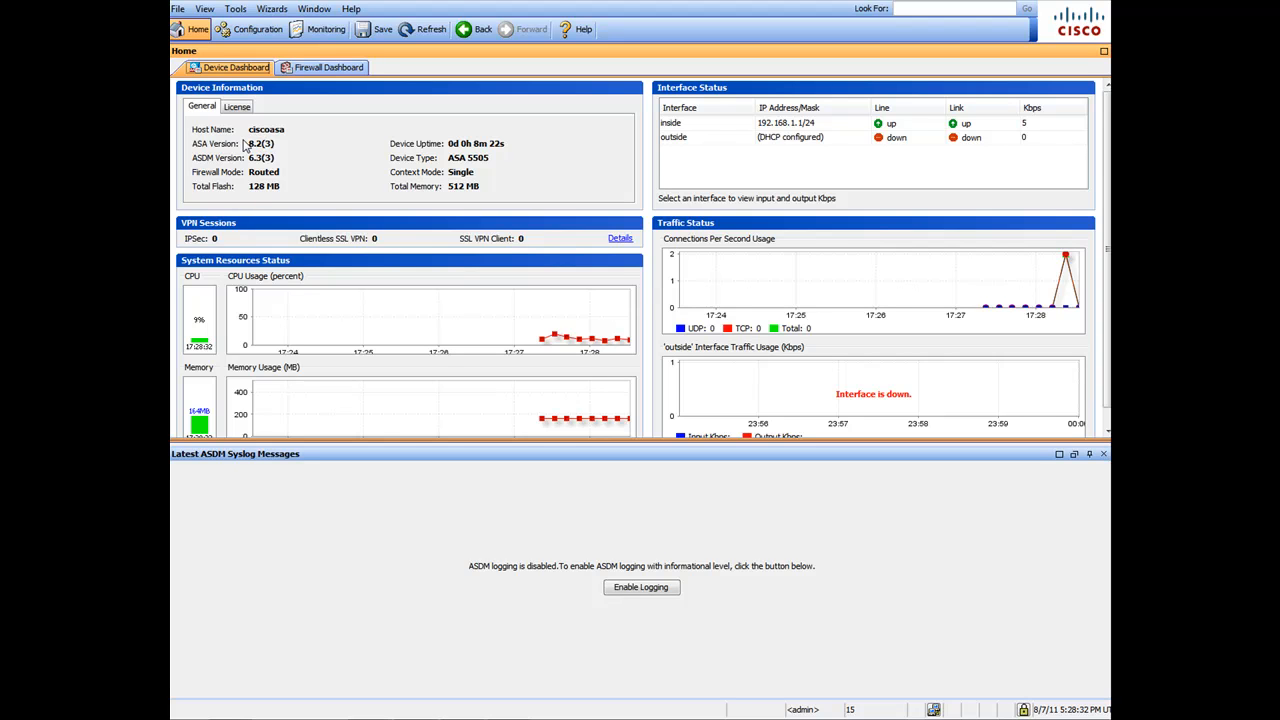
{"action": "mouse_move", "coordinate": [562, 582]}
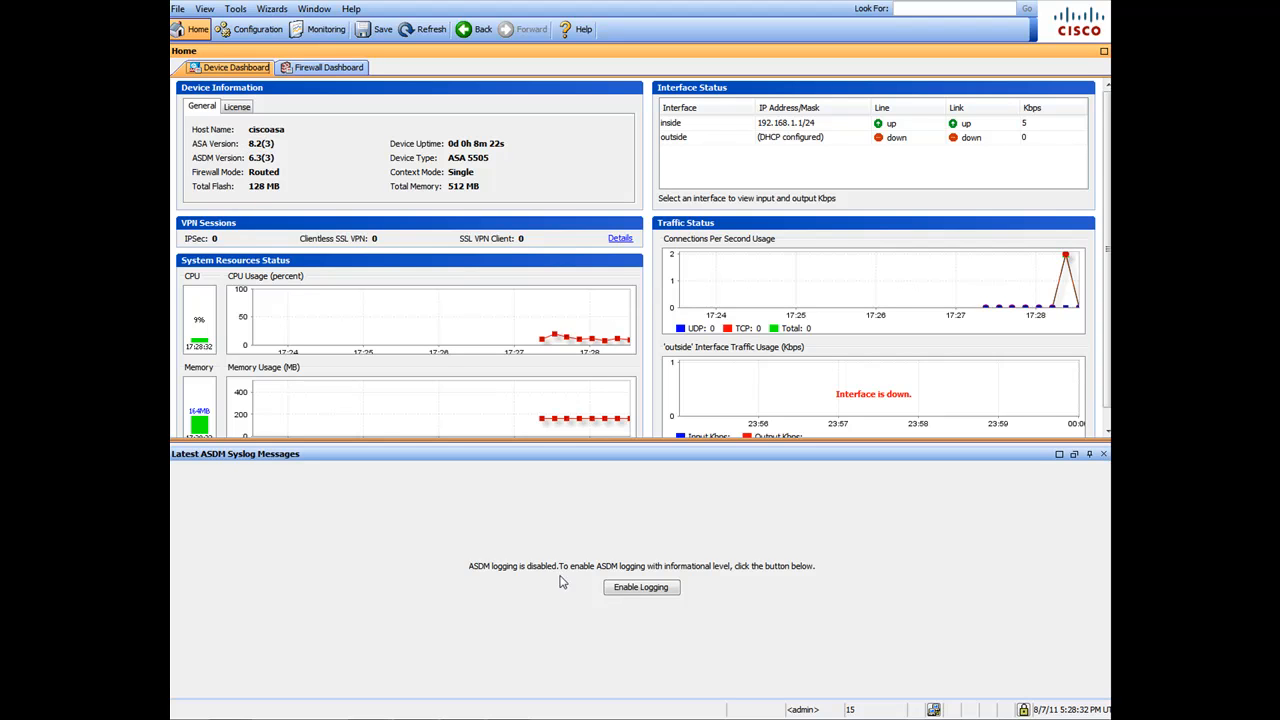
Enable logging in the Latest ASDM Syslog Messages pane.
{"action": "left_click", "coordinate": [640, 588]}
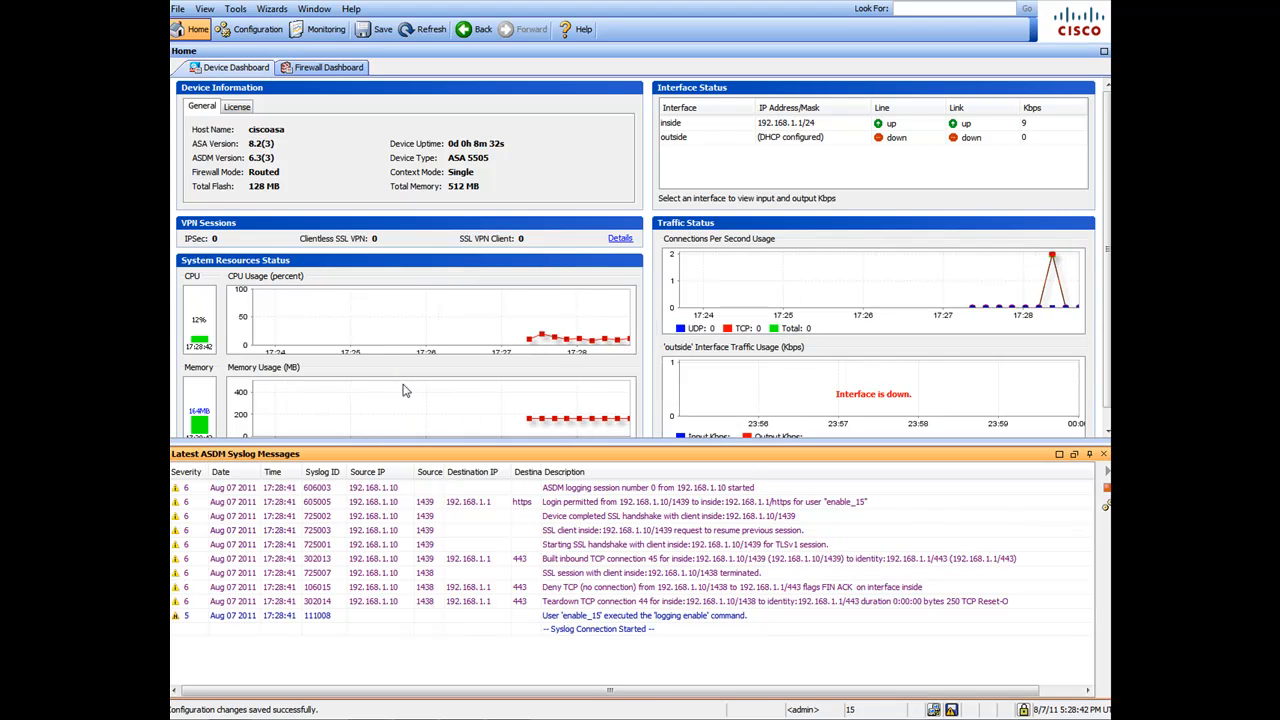
{"action": "mouse_move", "coordinate": [600, 544]}
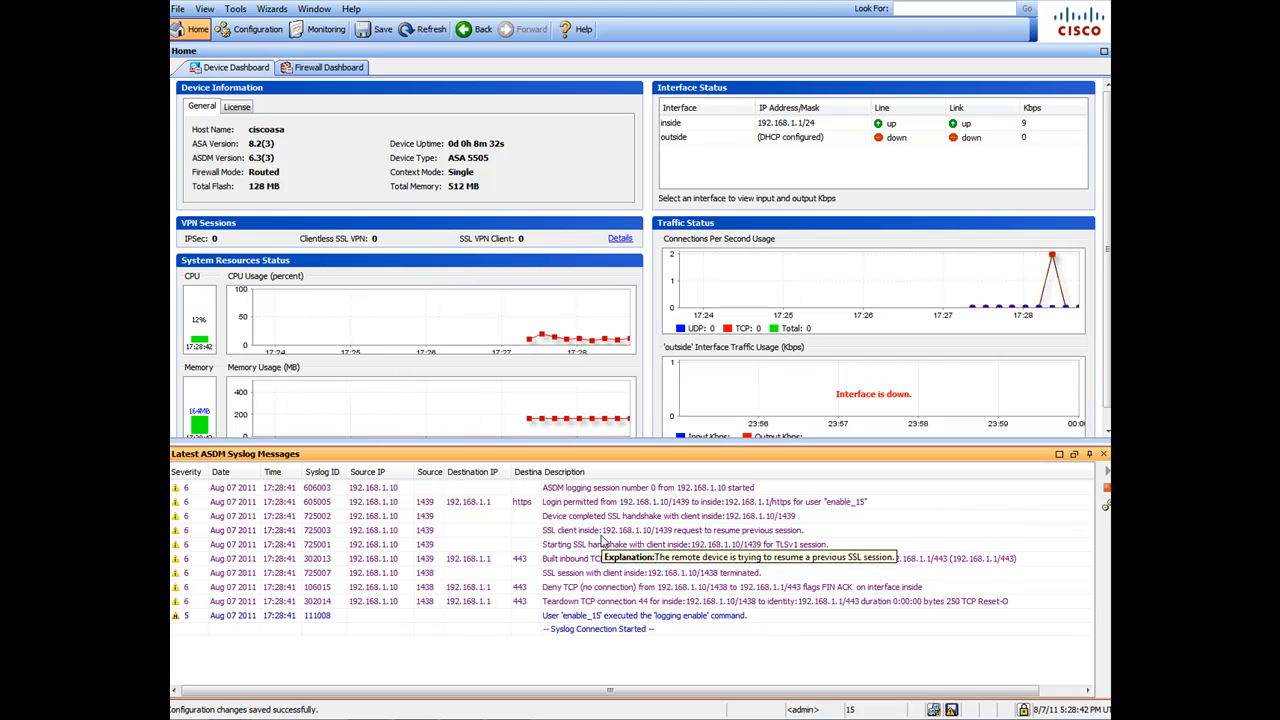
{"action": "mouse_move", "coordinate": [408, 580]}
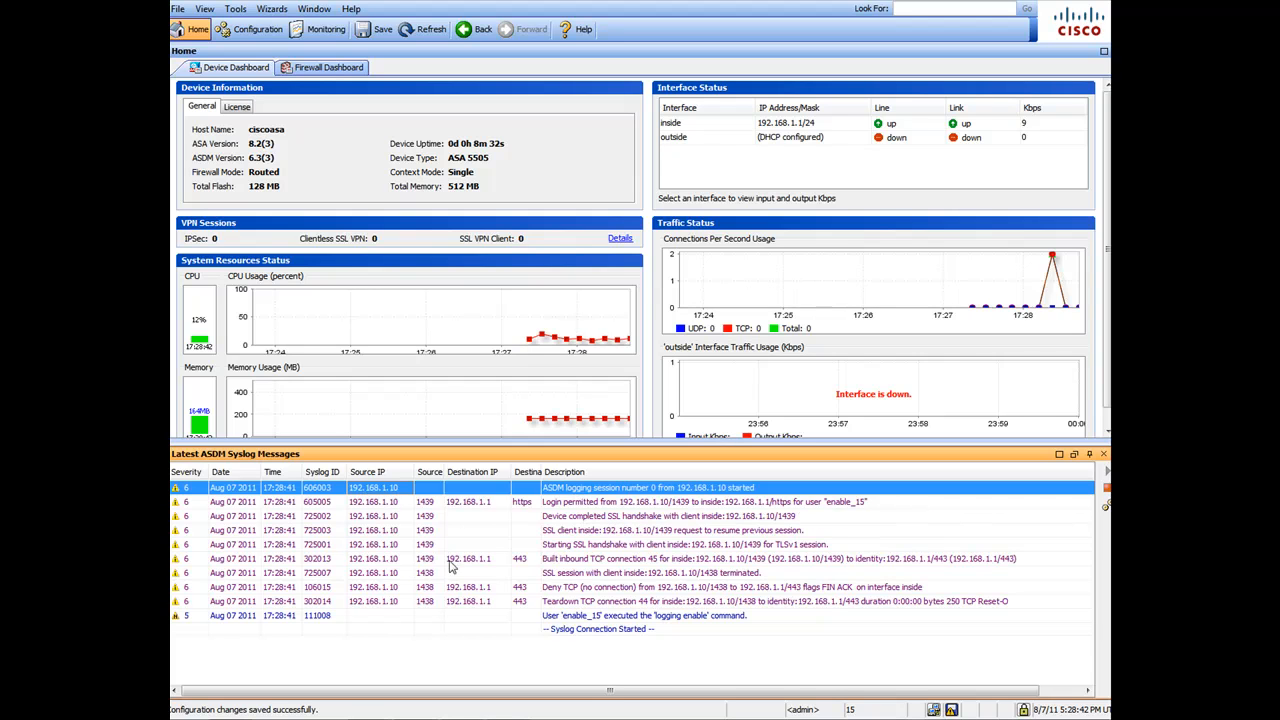
{"action": "mouse_move", "coordinate": [476, 212]}
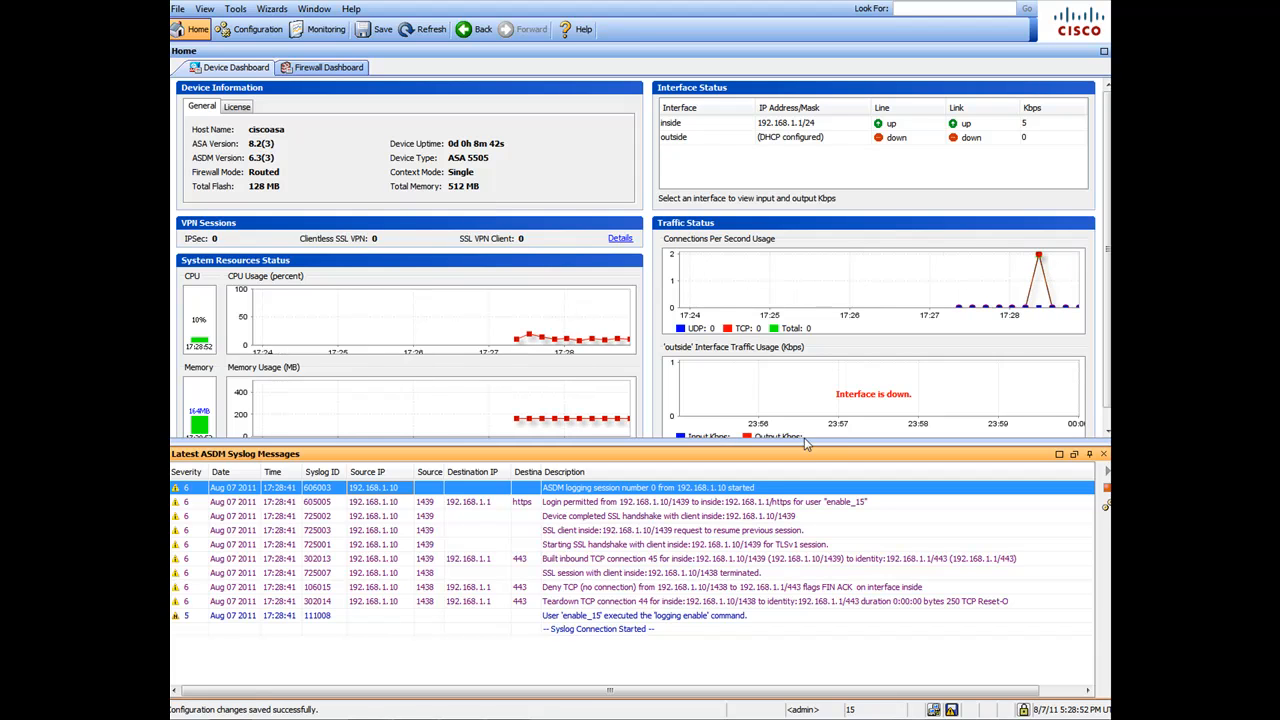
{"action": "mouse_move", "coordinate": [640, 308]}
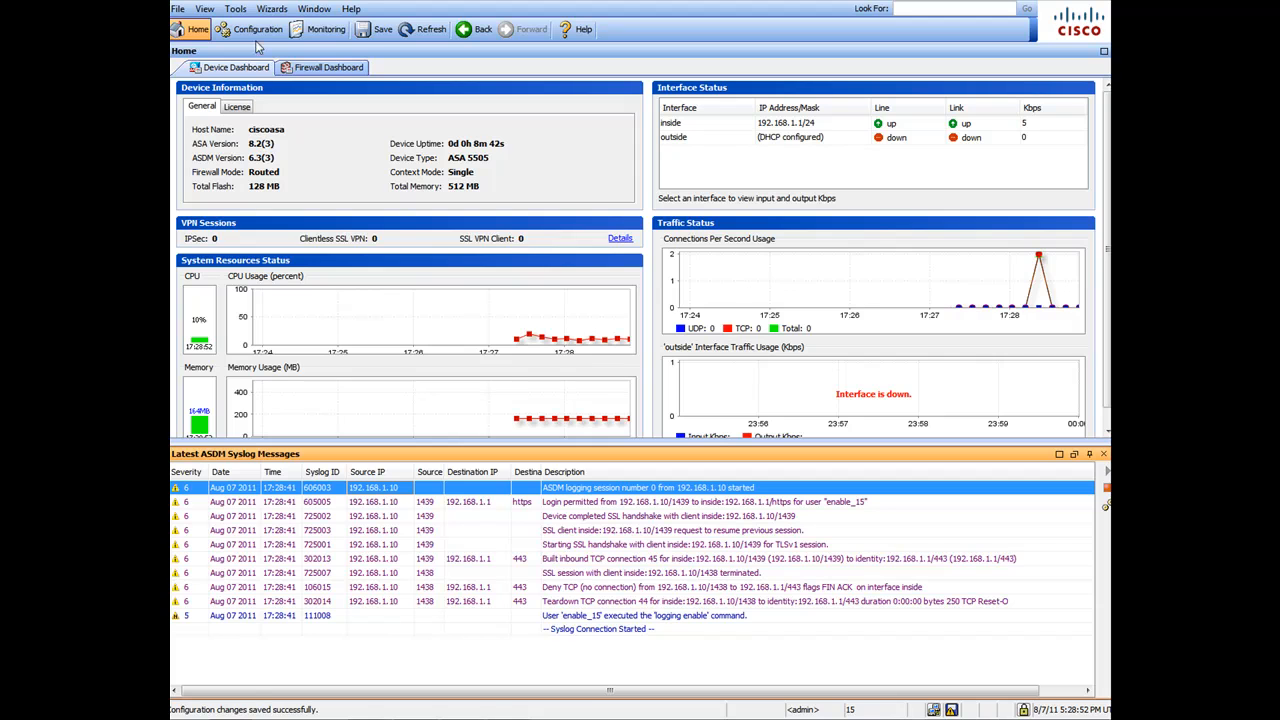
{"action": "mouse_move", "coordinate": [414, 140]}
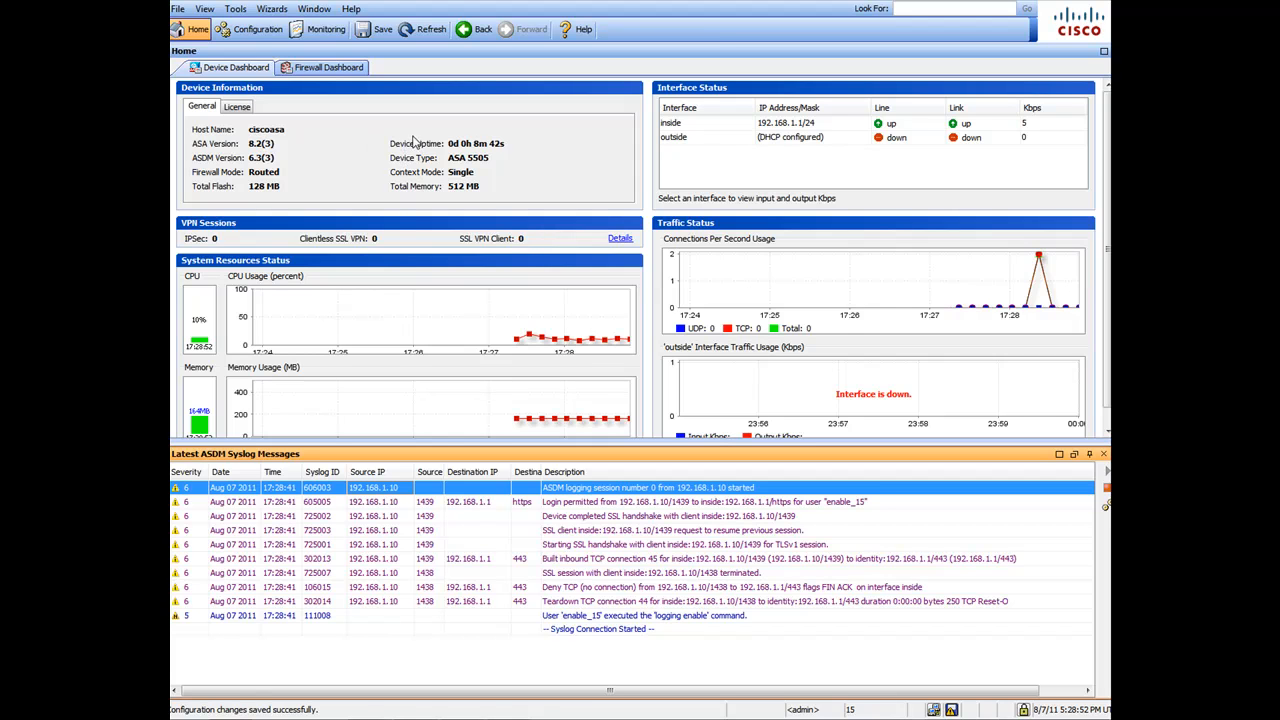
{"action": "mouse_move", "coordinate": [378, 144]}
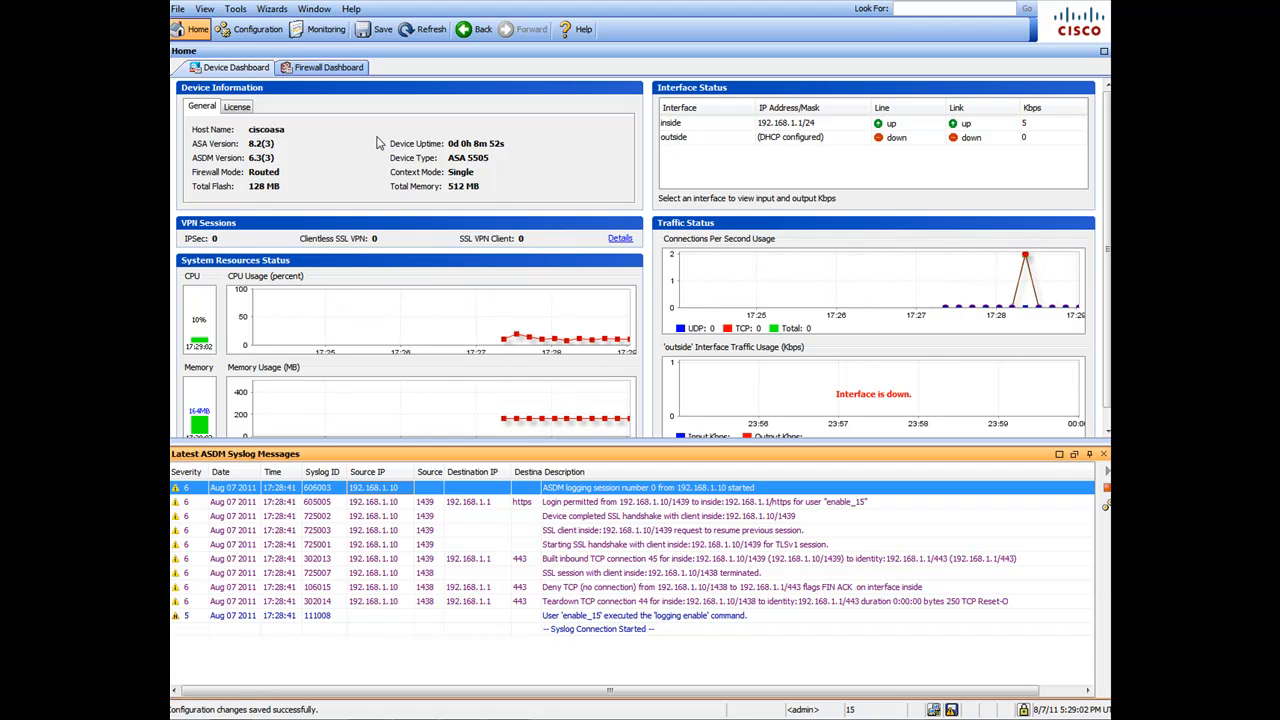
Show the Interfaces list under Configuration > Device Setup with inside and outside interfaces.
{"action": "left_click", "coordinate": [256, 28]}
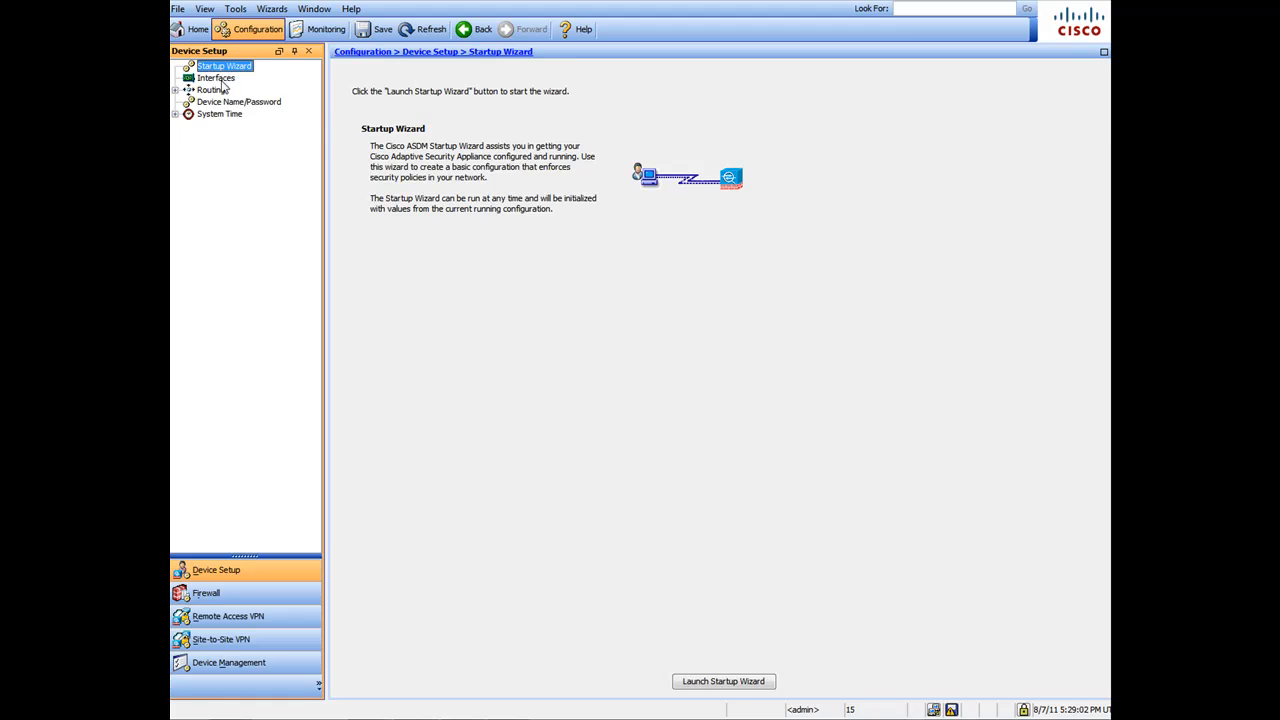
{"action": "left_click", "coordinate": [216, 78]}
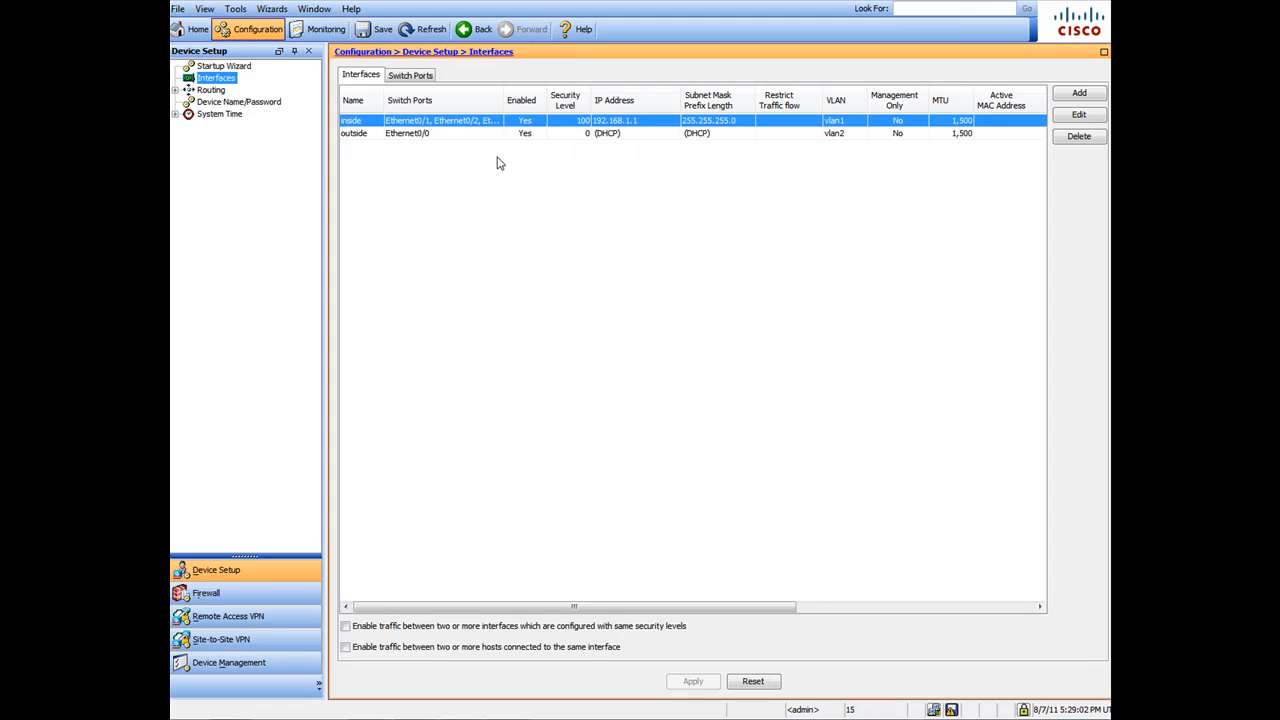
{"action": "mouse_move", "coordinate": [500, 140]}
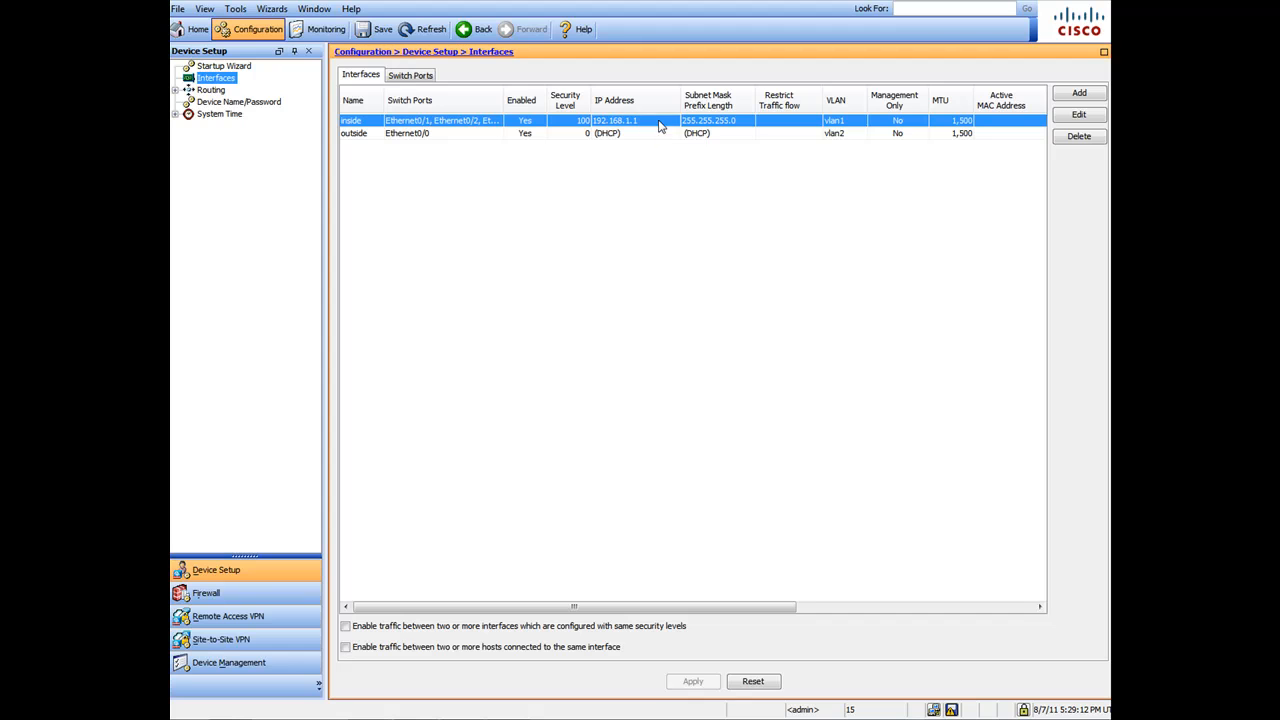
Compare PPPoE addressing for the inside interface, then keep it on static IP 192.168.1.1.
{"action": "left_click", "coordinate": [1078, 112]}
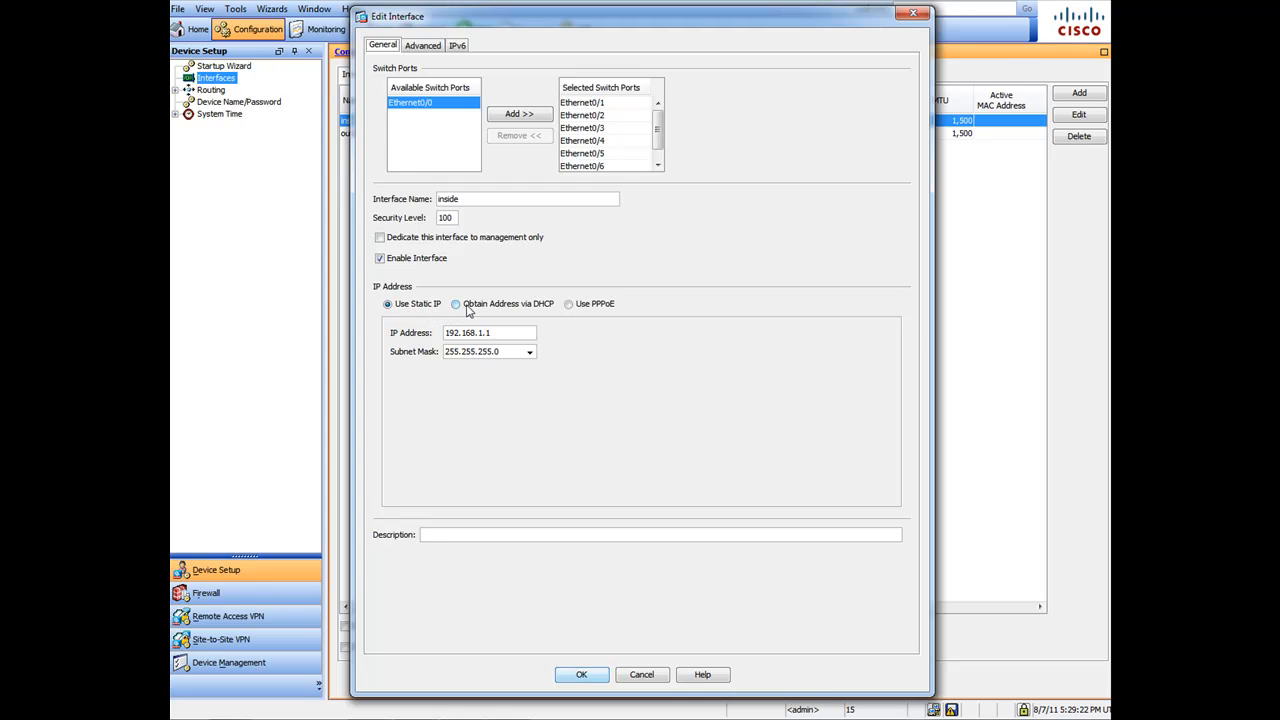
{"action": "mouse_move", "coordinate": [518, 308]}
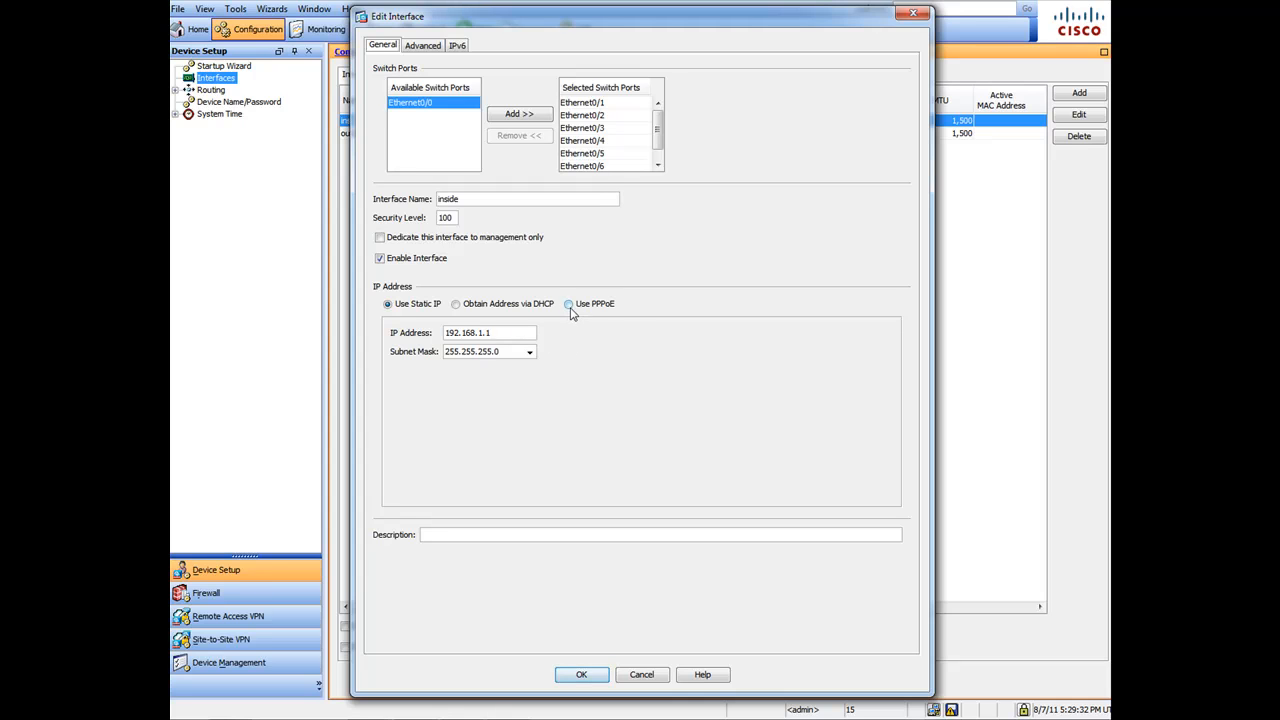
{"action": "left_click", "coordinate": [568, 304]}
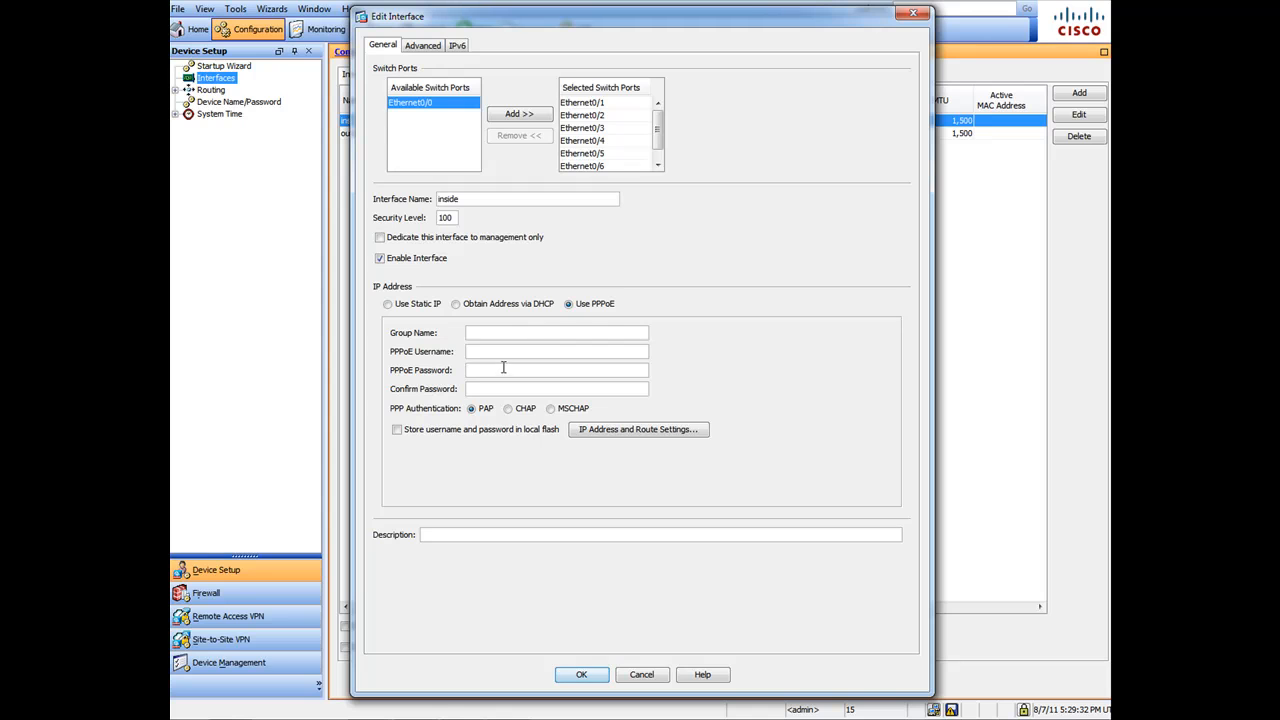
{"action": "left_click", "coordinate": [388, 304]}
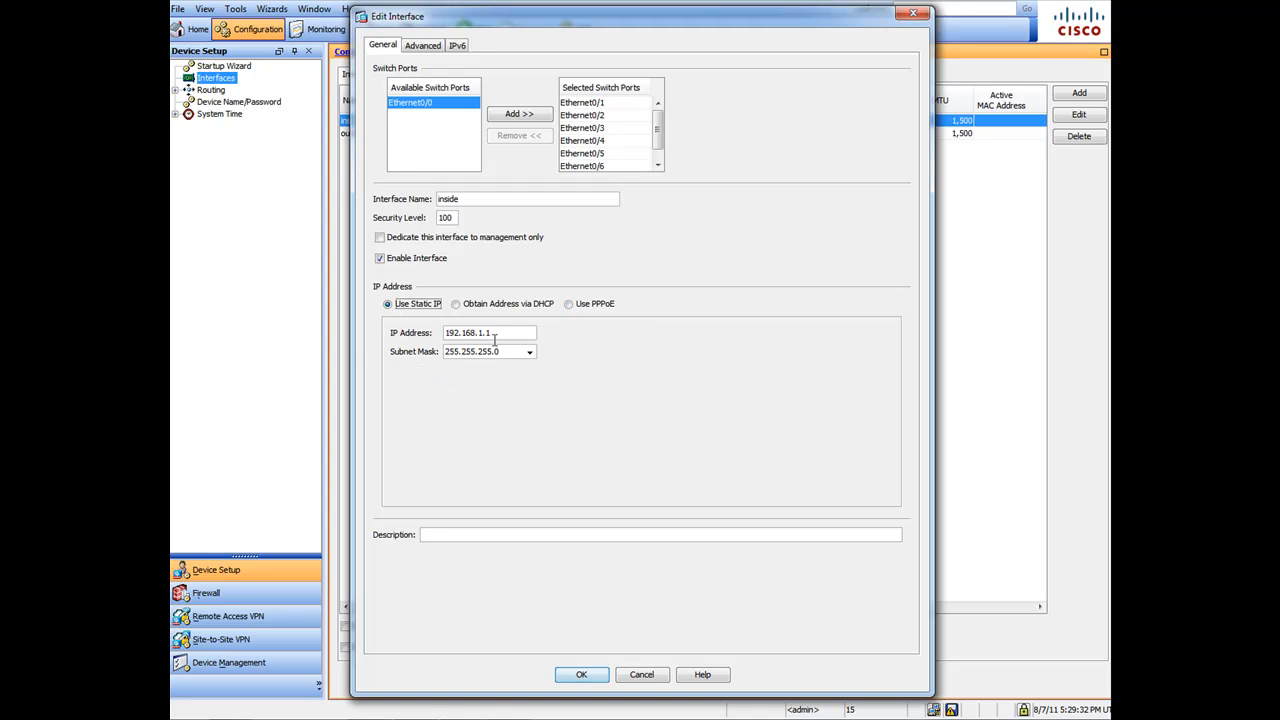
{"action": "mouse_move", "coordinate": [490, 318]}
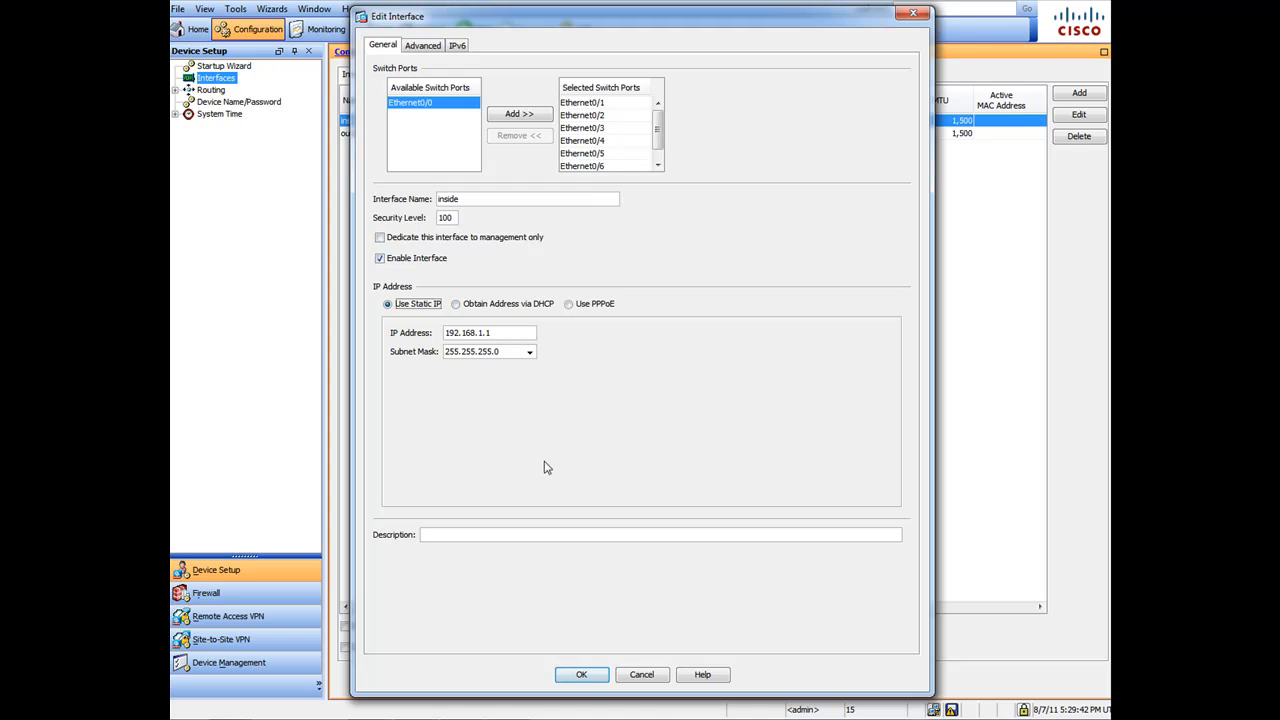
Compare PPPoE for the outside interface, keep it on DHCP and leave its settings unchanged.
{"action": "left_click", "coordinate": [580, 674]}
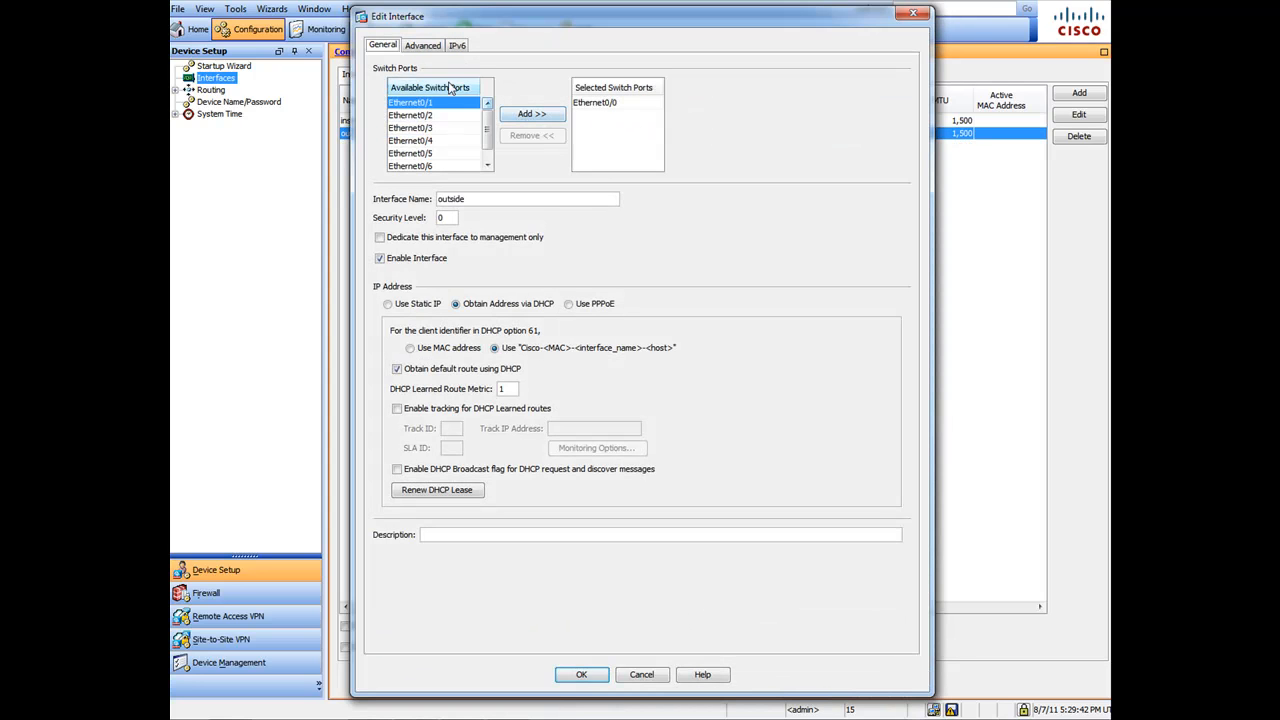
{"action": "left_click", "coordinate": [568, 304]}
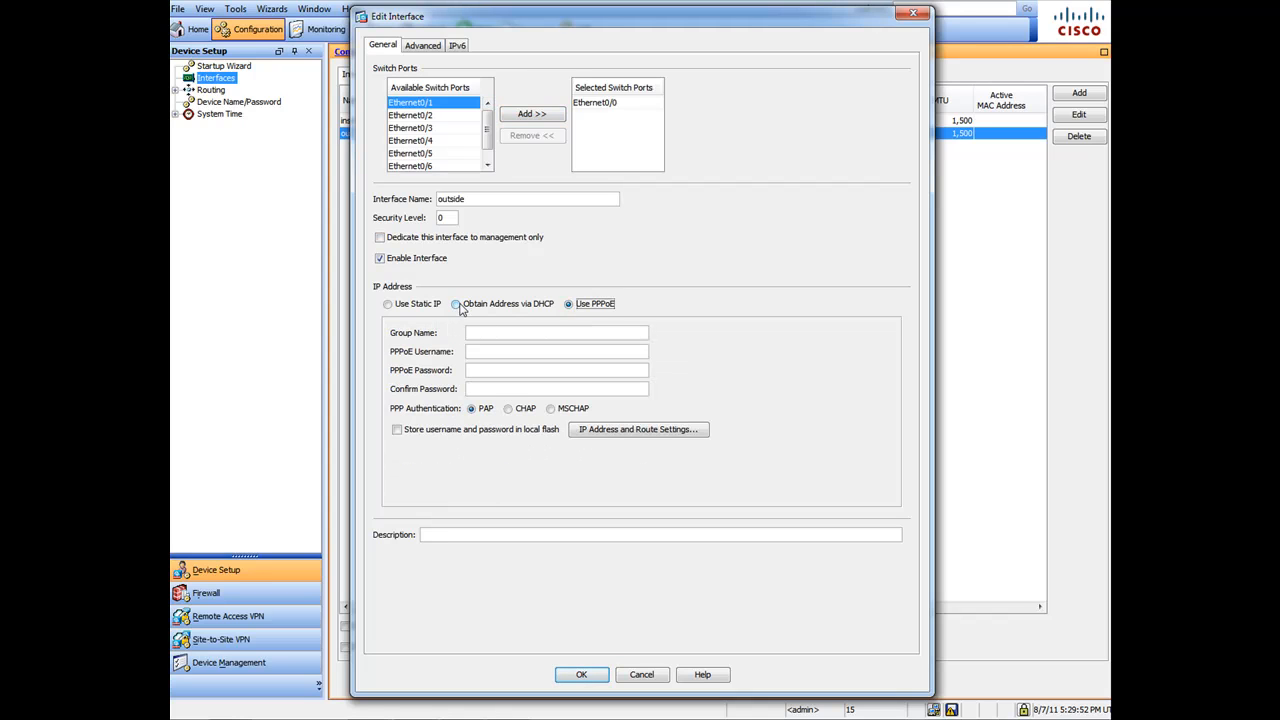
{"action": "left_click", "coordinate": [456, 304]}
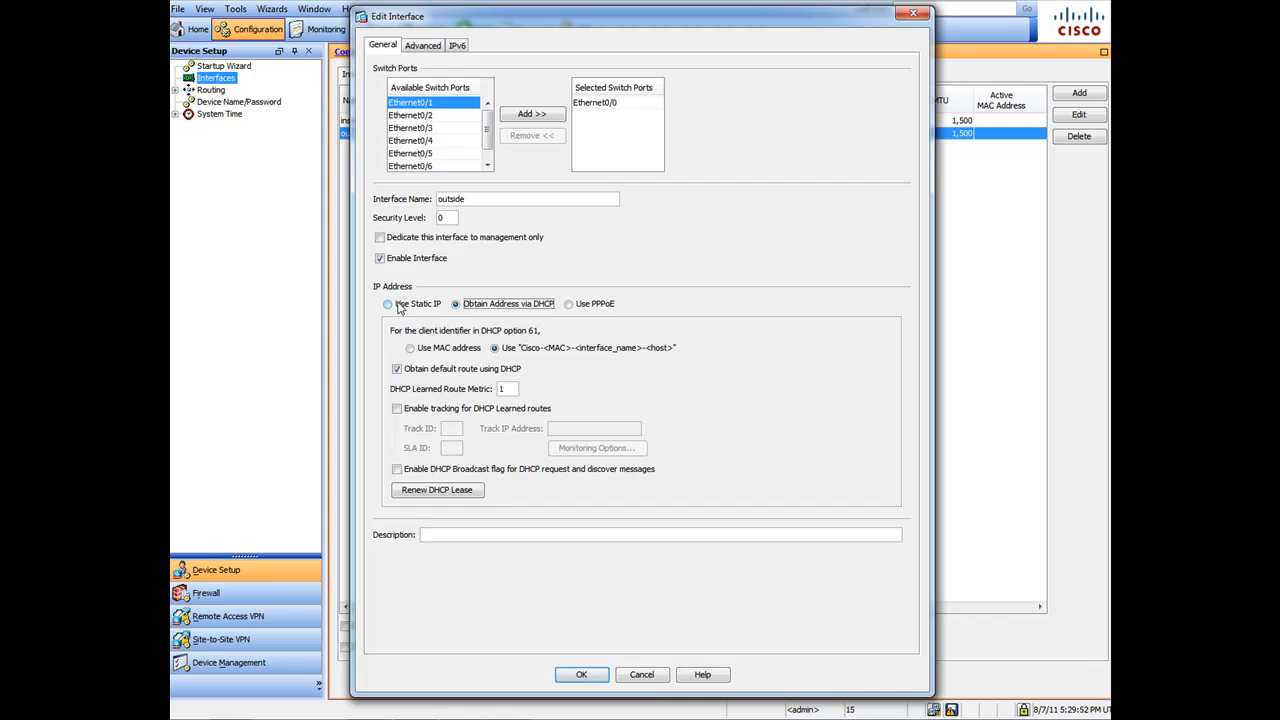
{"action": "left_click", "coordinate": [388, 304]}
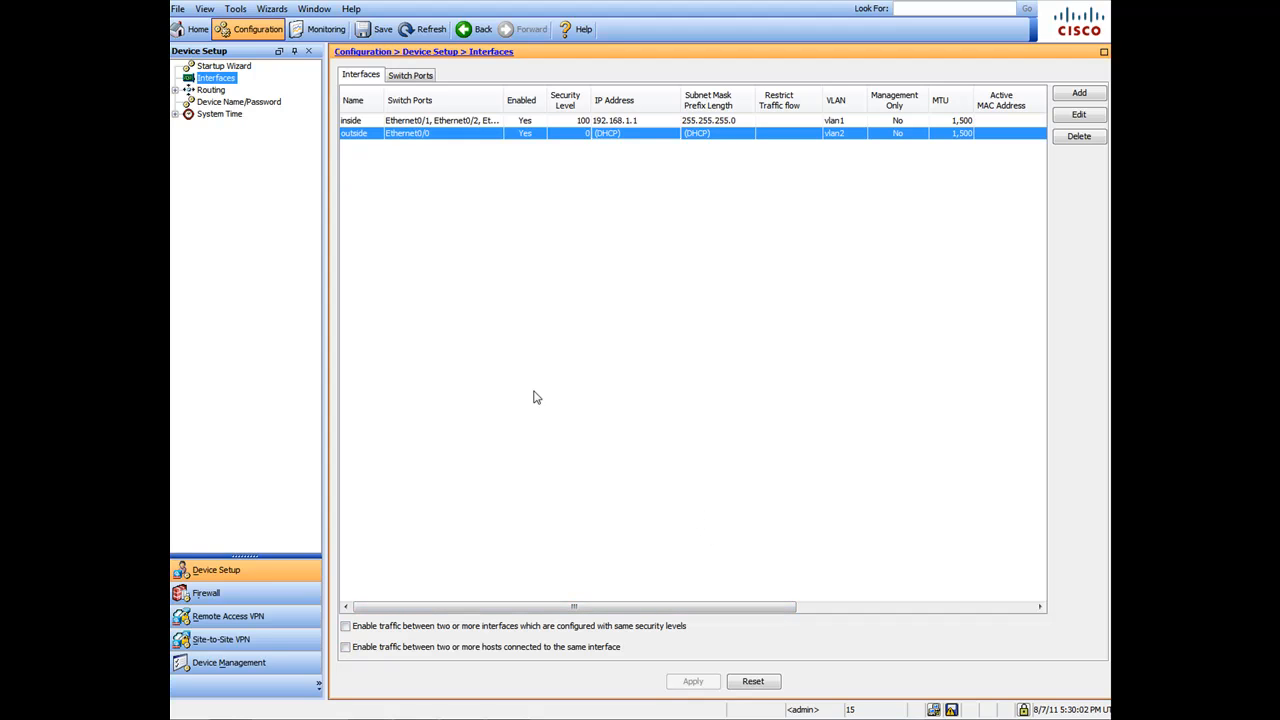
Launch the Startup Wizard modifying the existing configuration and prefix the host name with 'test'.
{"action": "left_click", "coordinate": [272, 8]}
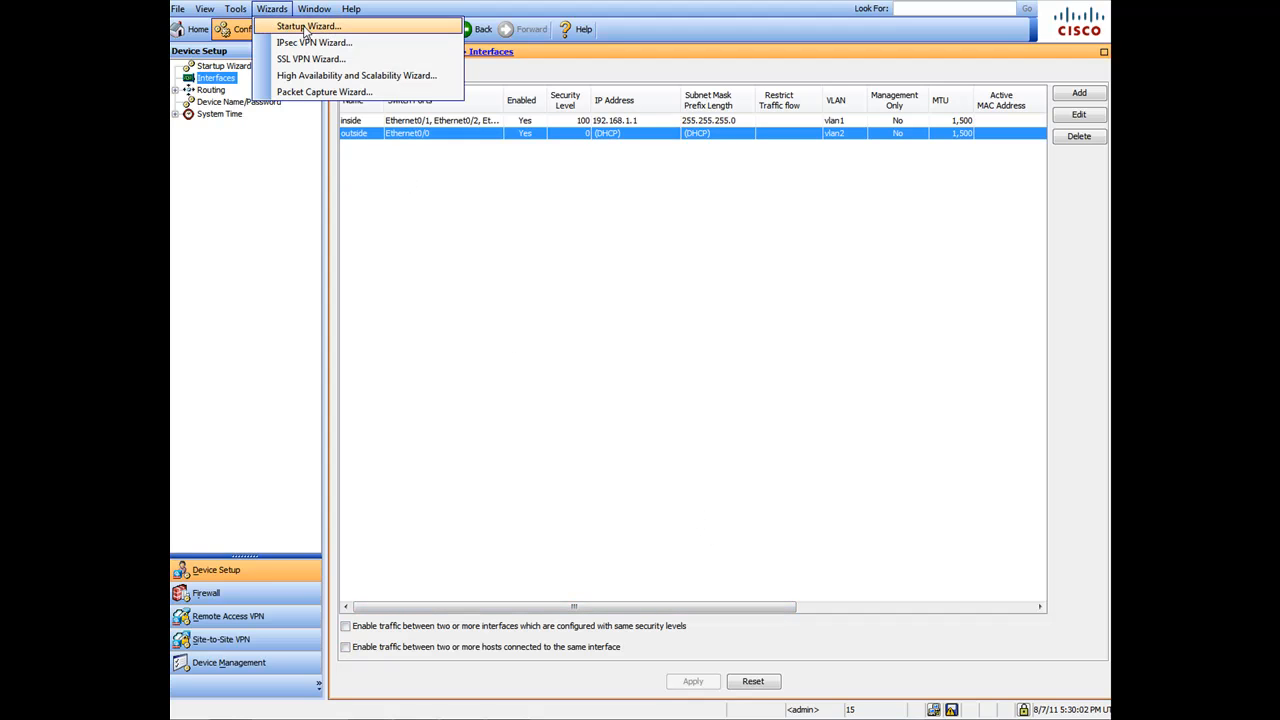
{"action": "left_click", "coordinate": [308, 26]}
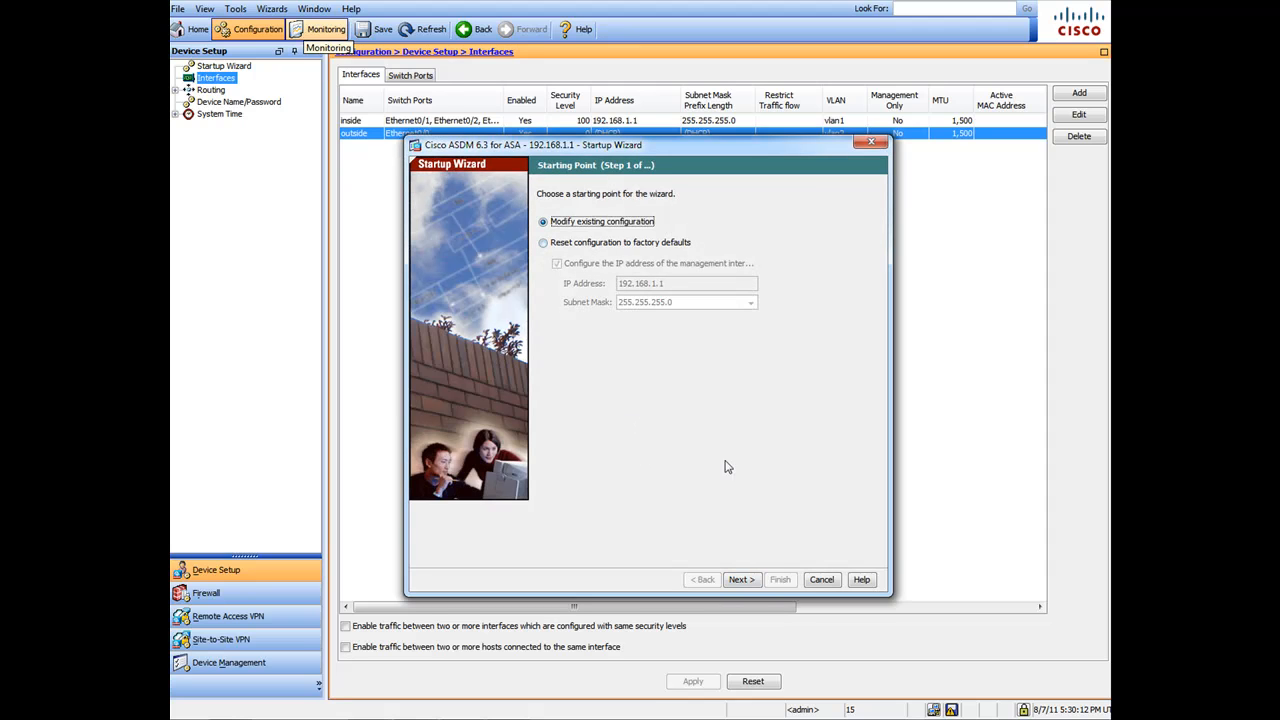
{"action": "left_click", "coordinate": [740, 580]}
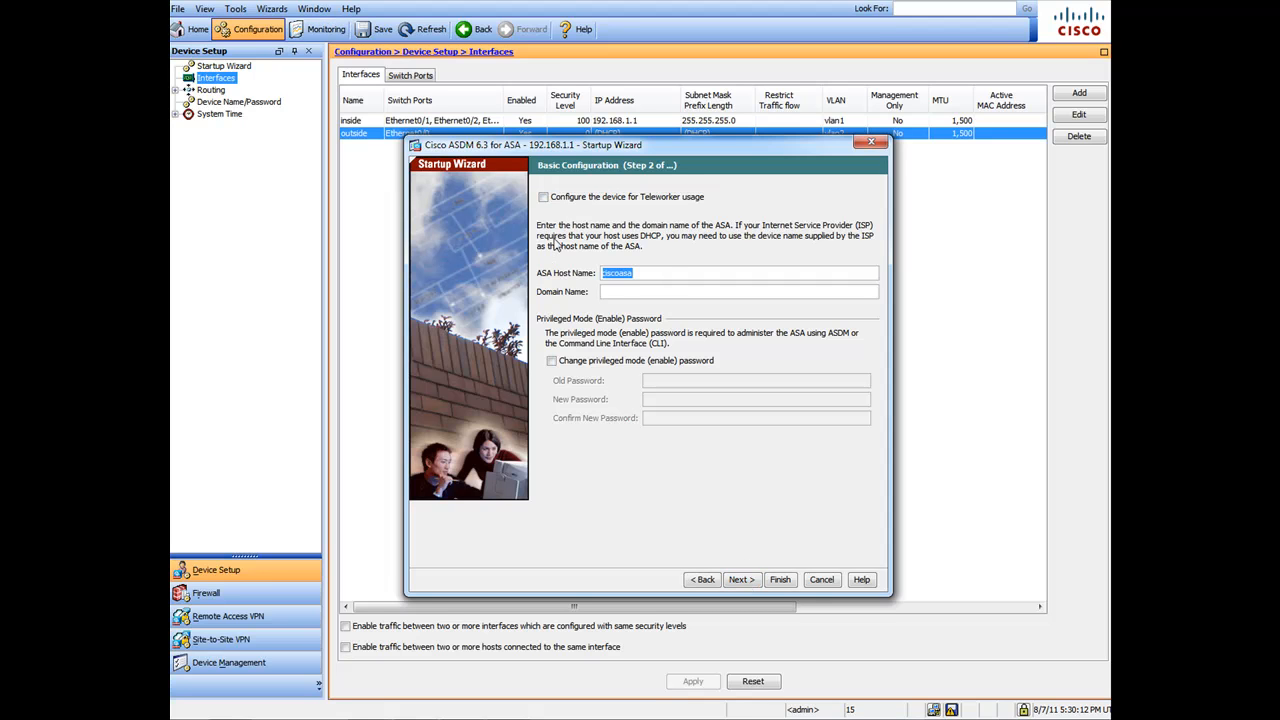
{"action": "type", "text": "test"}
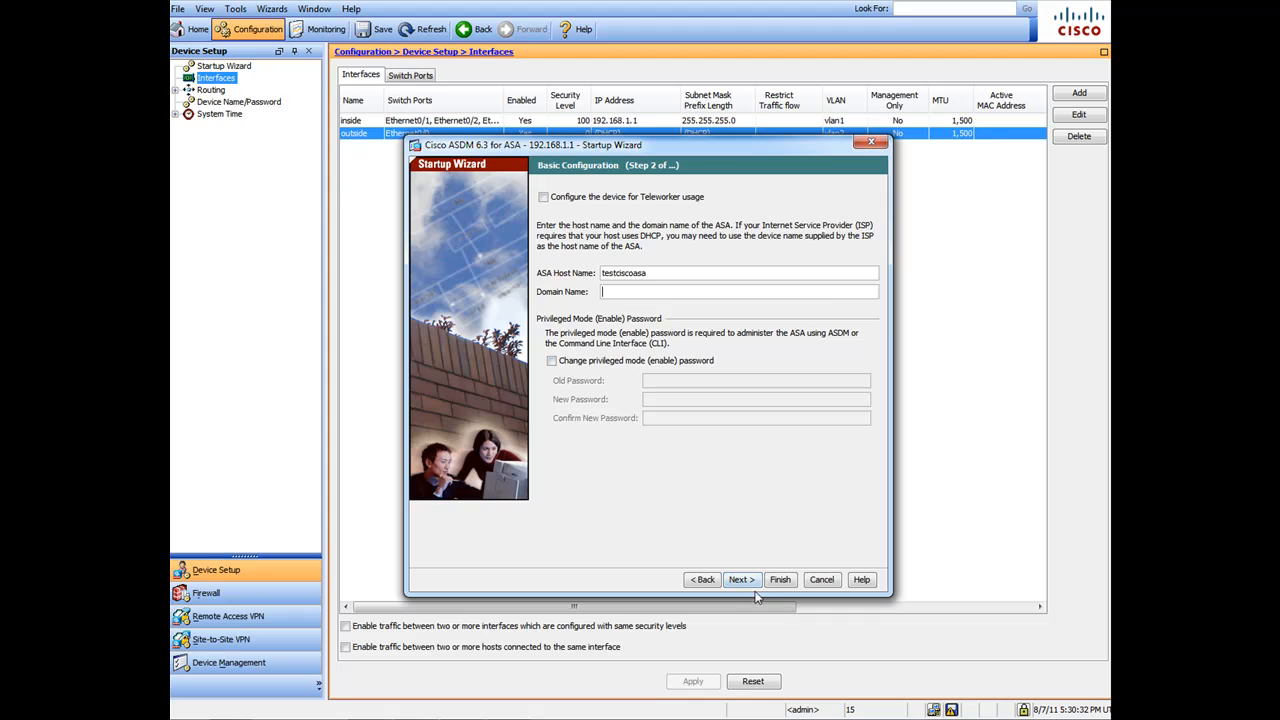
On Interface Selection, keep outside and inside VLANs and set the DMZ VLAN to Do not configure.
{"action": "left_click", "coordinate": [740, 580]}
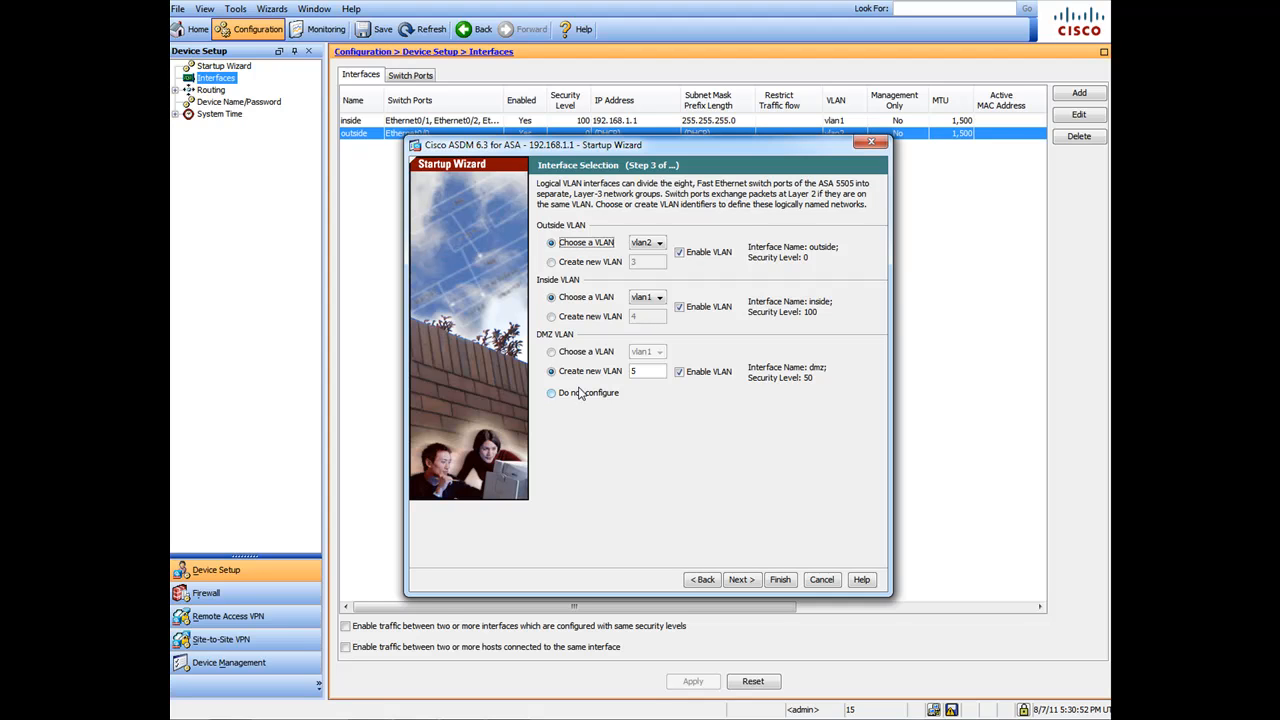
{"action": "mouse_move", "coordinate": [582, 392]}
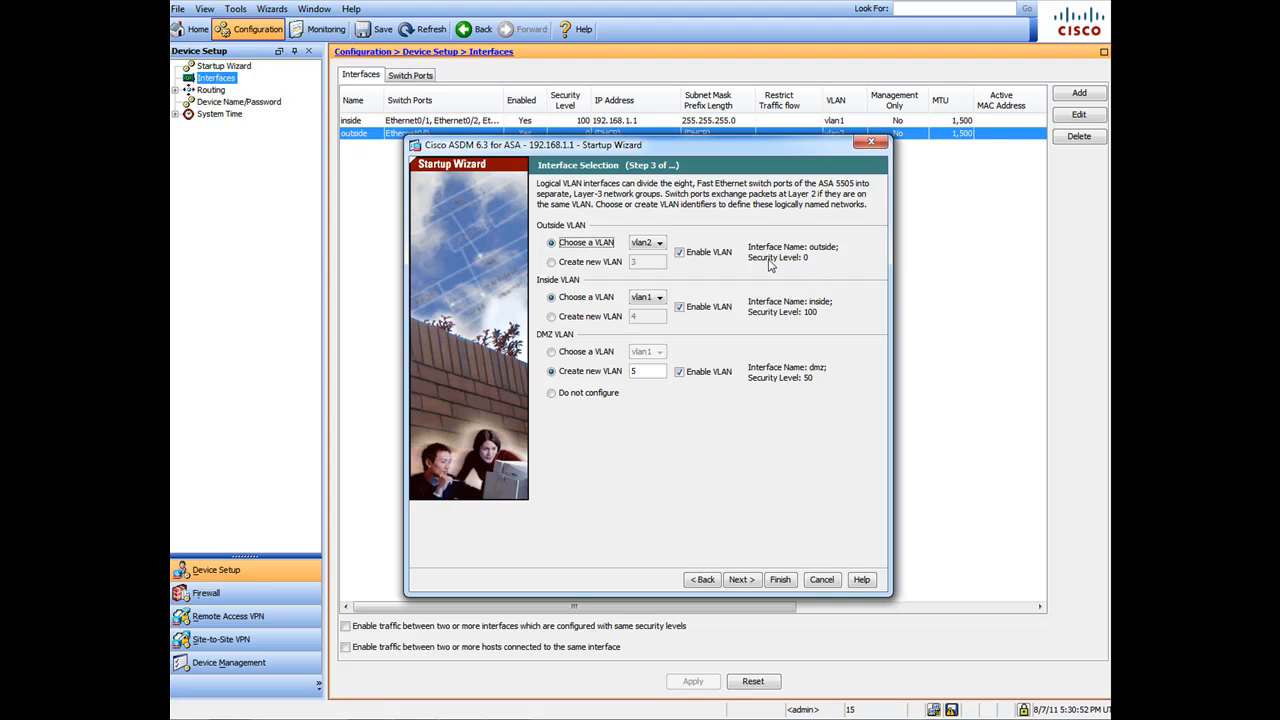
{"action": "mouse_move", "coordinate": [808, 252]}
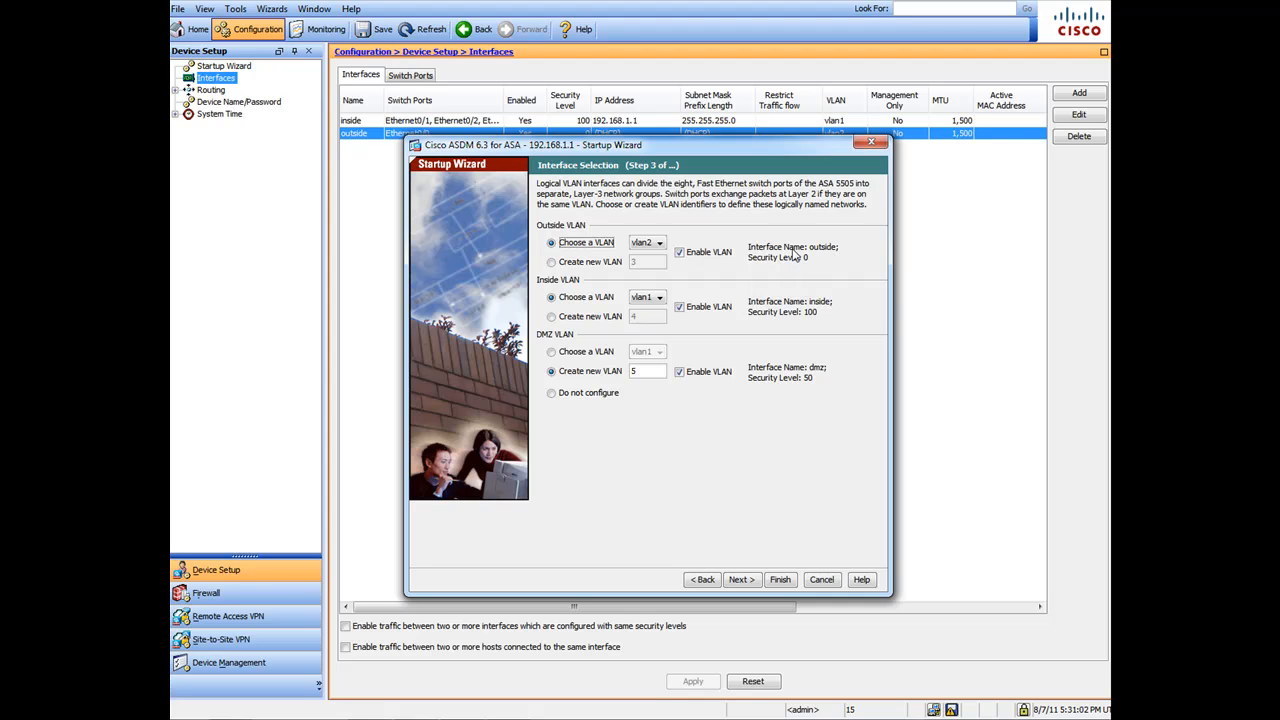
{"action": "mouse_move", "coordinate": [728, 270]}
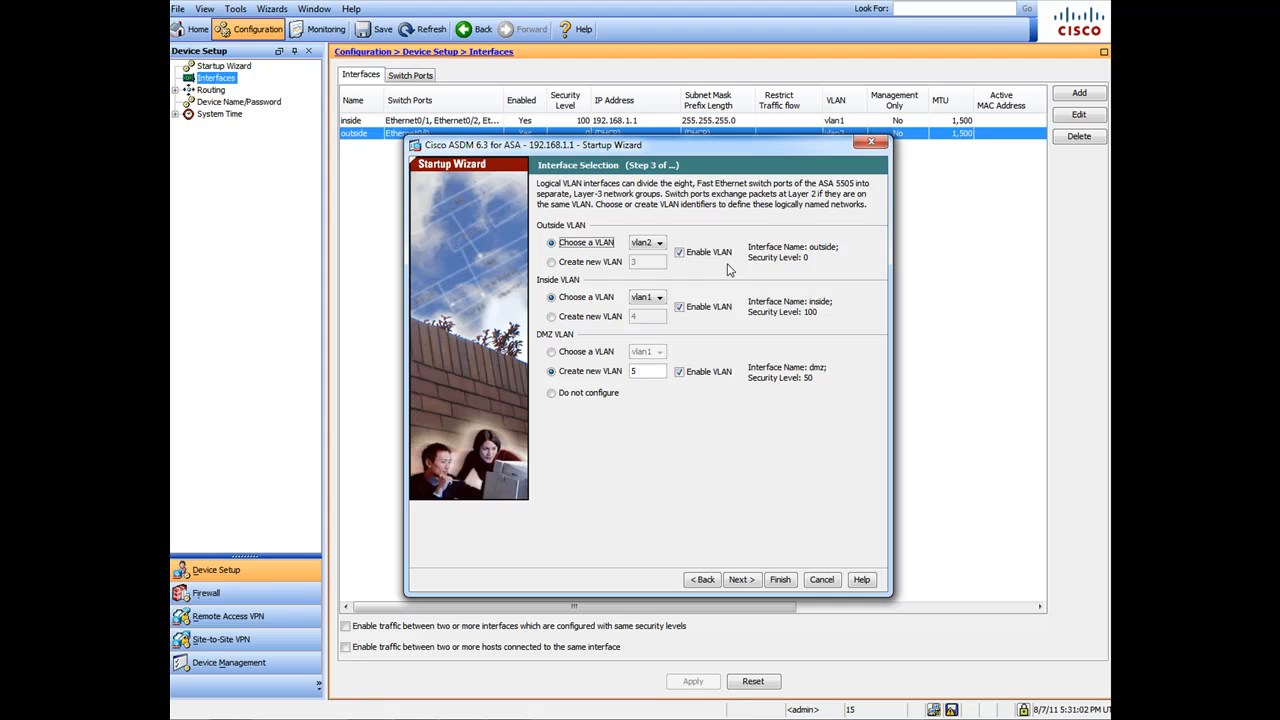
{"action": "mouse_move", "coordinate": [792, 316]}
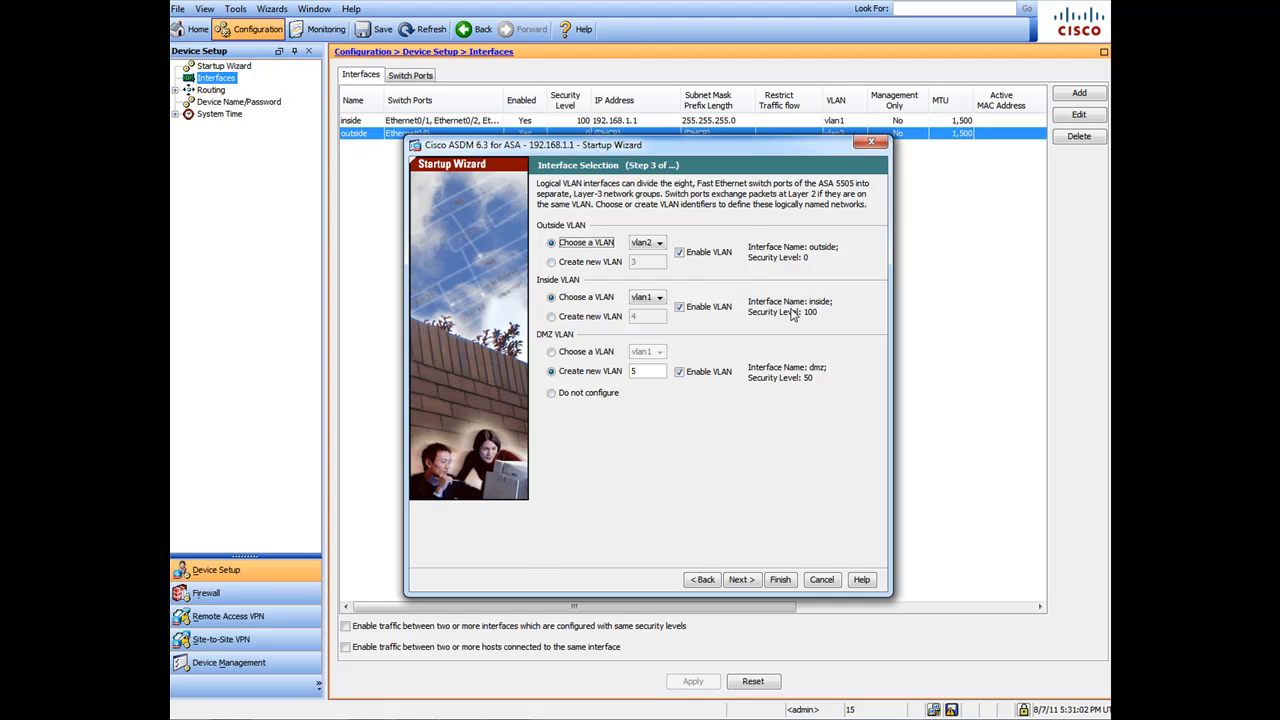
{"action": "mouse_move", "coordinate": [820, 318]}
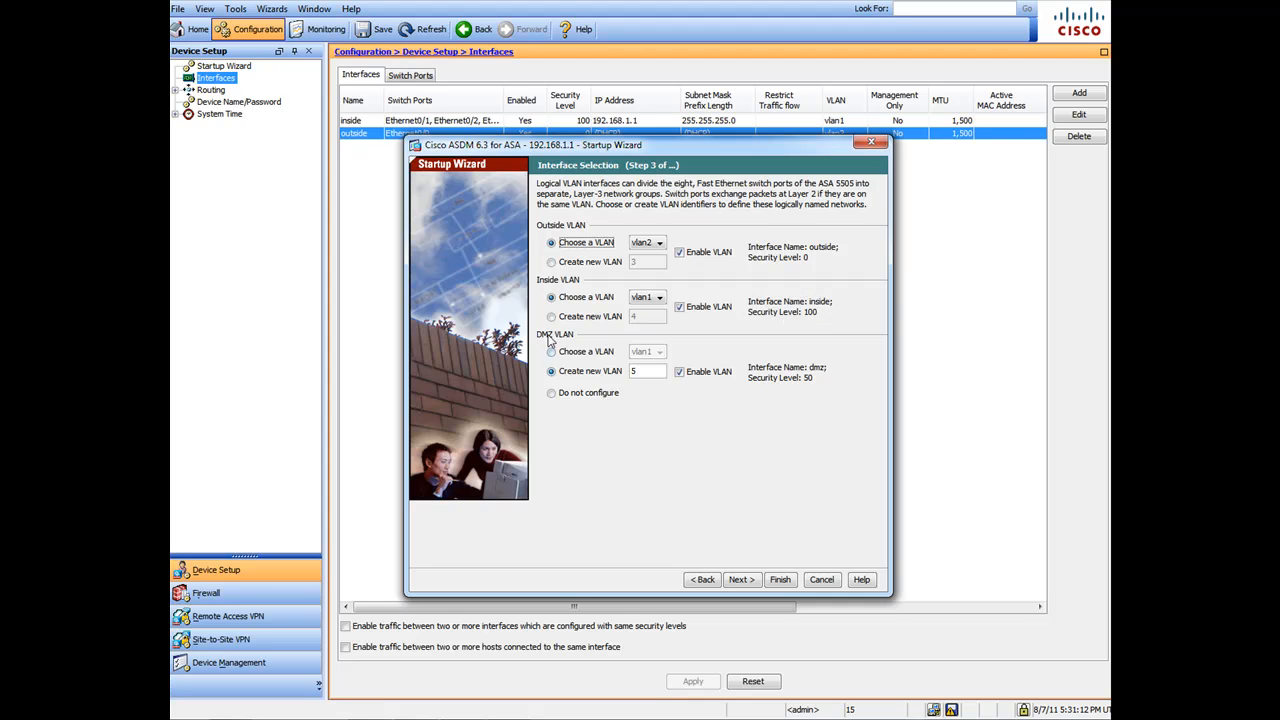
{"action": "left_click", "coordinate": [552, 392]}
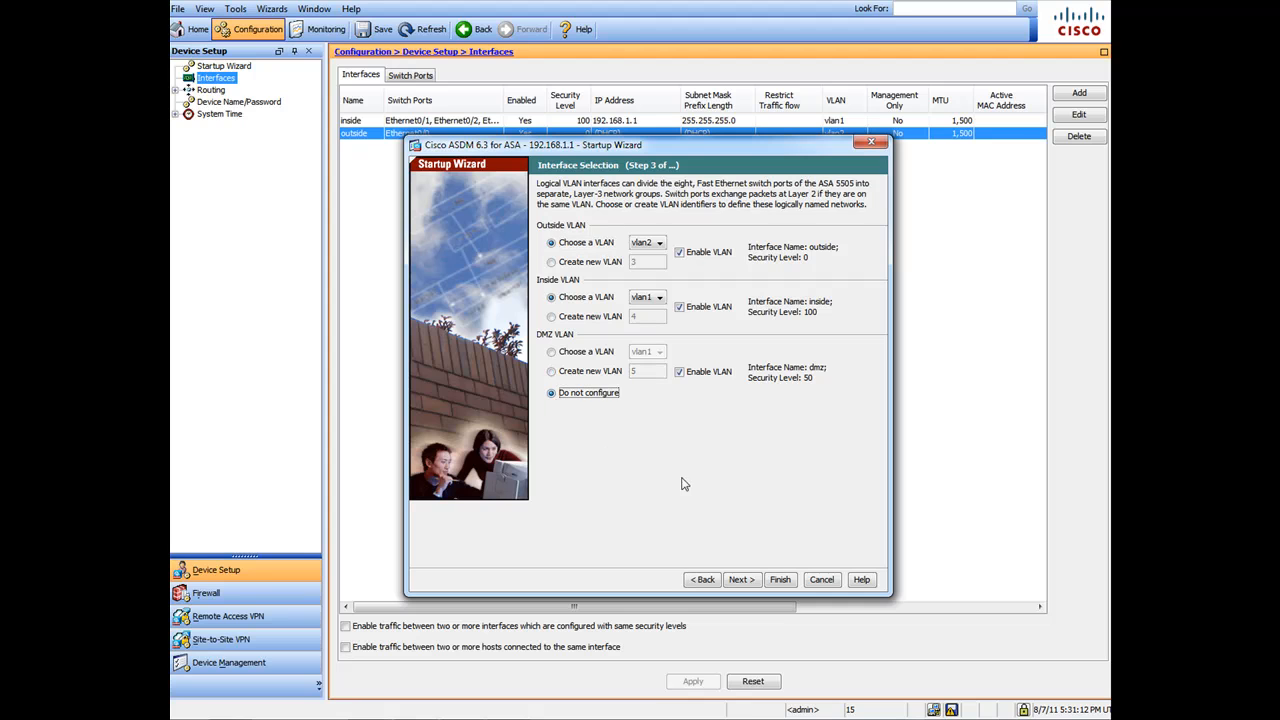
{"action": "mouse_move", "coordinate": [630, 438]}
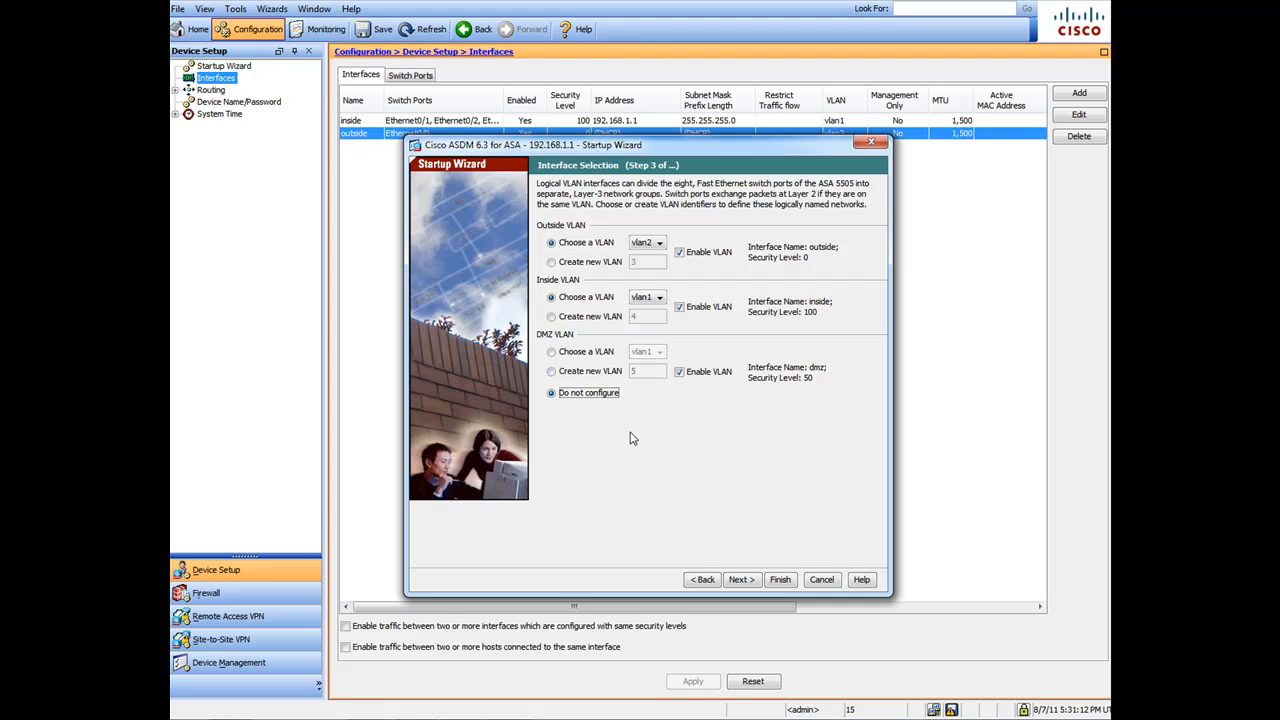
{"action": "mouse_move", "coordinate": [588, 190]}
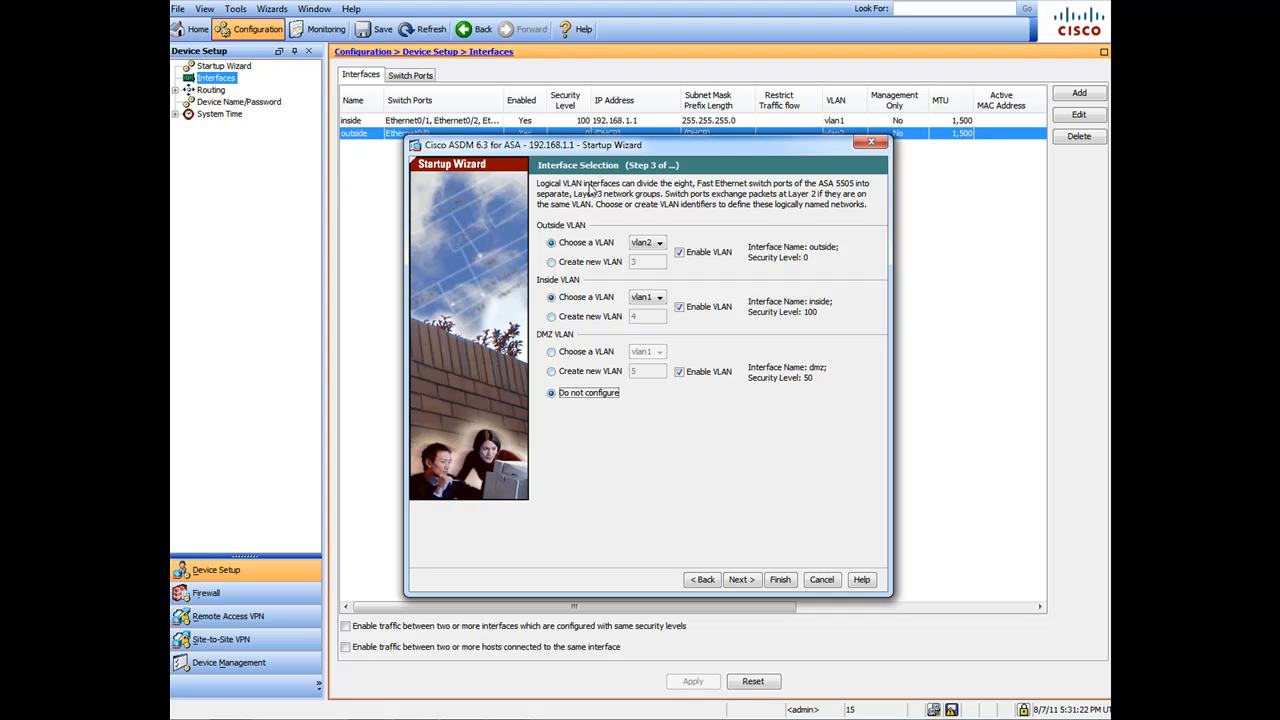
{"action": "left_click", "coordinate": [680, 308]}
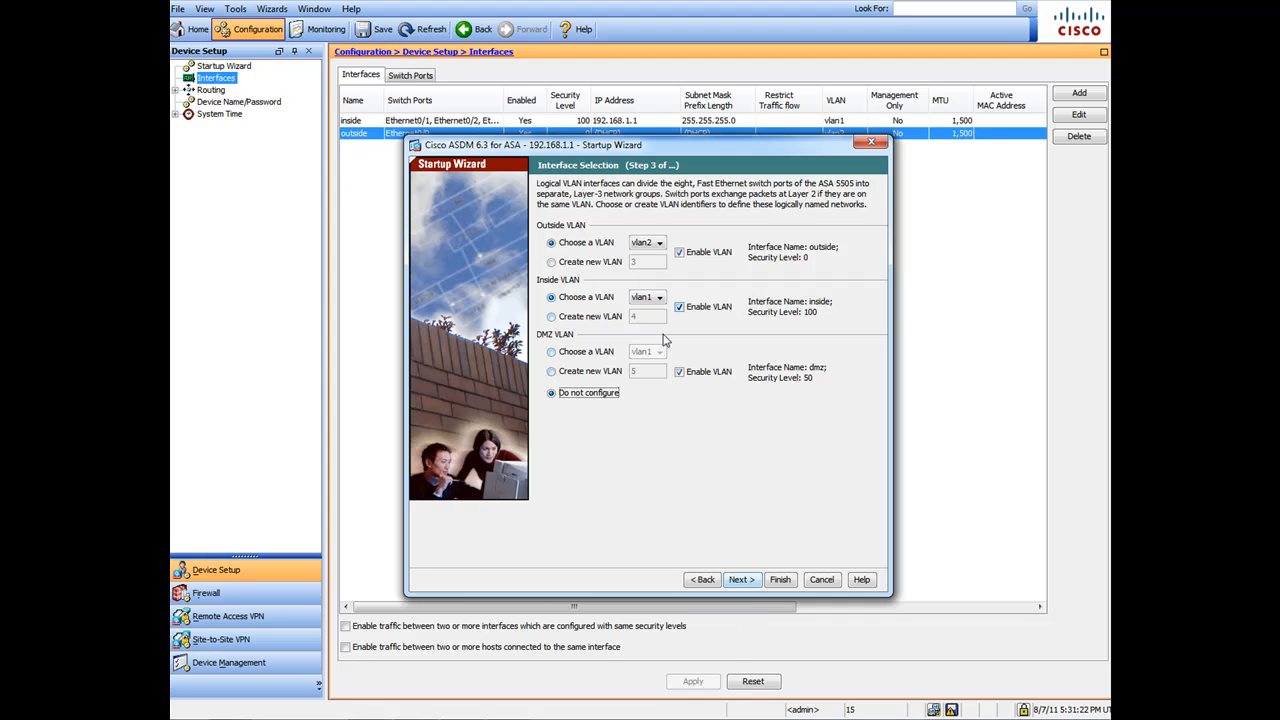
Advance to Switch Port Allocation showing Ethernet0/0 on the outside VLAN.
{"action": "left_click", "coordinate": [740, 580]}
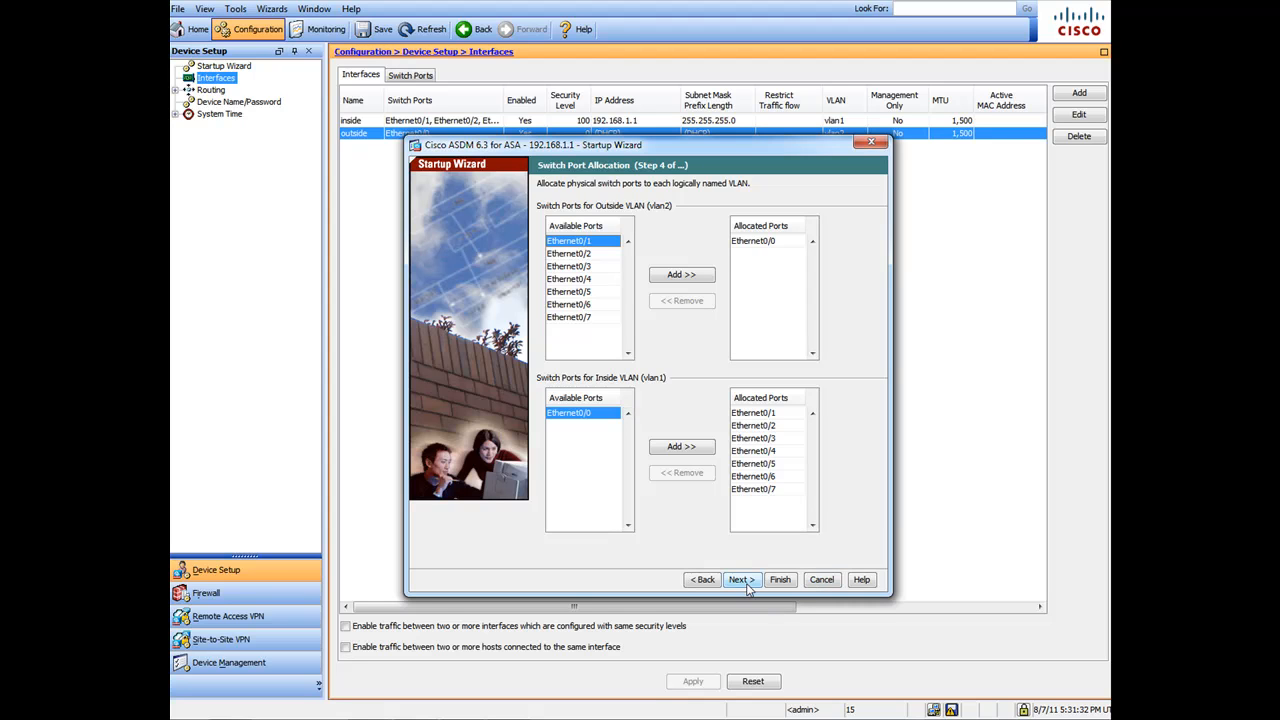
Give the outside interface static address 12.10.20.39 with mask 255.255.255.0.
{"action": "left_click", "coordinate": [740, 580]}
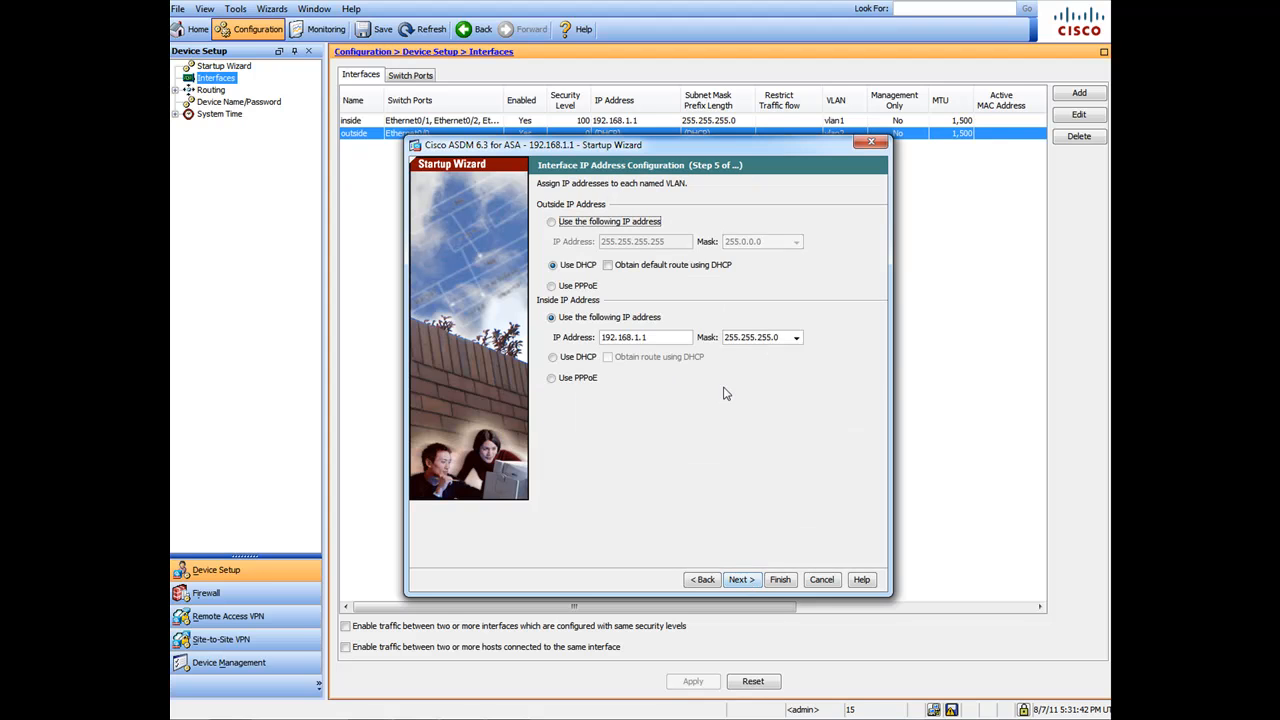
{"action": "left_click", "coordinate": [552, 220]}
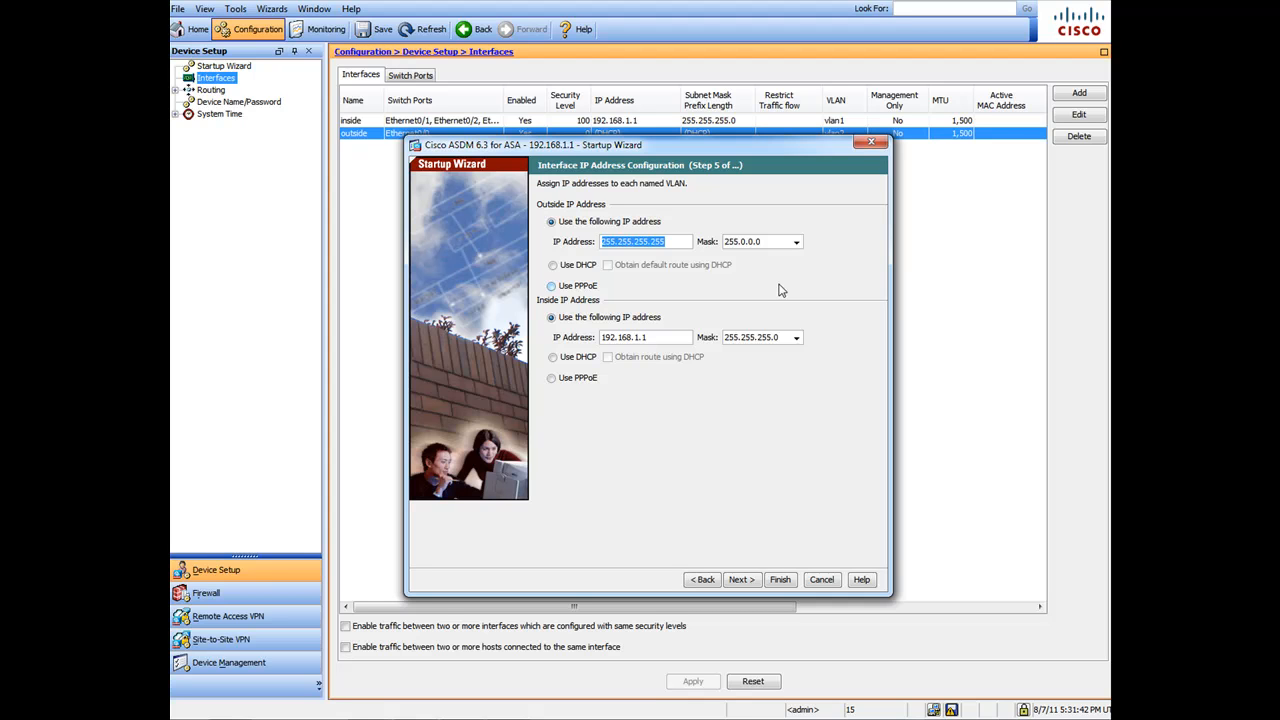
{"action": "type", "text": "1"}
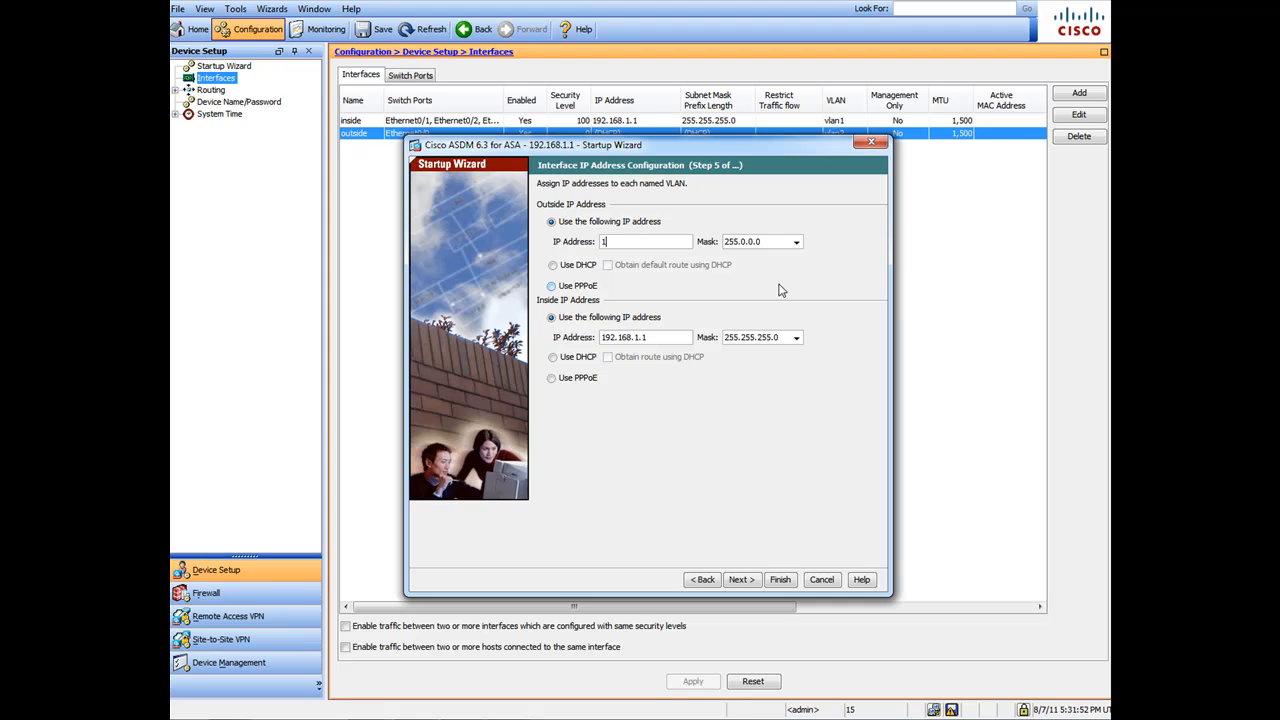
{"action": "type", "text": "2.10"}
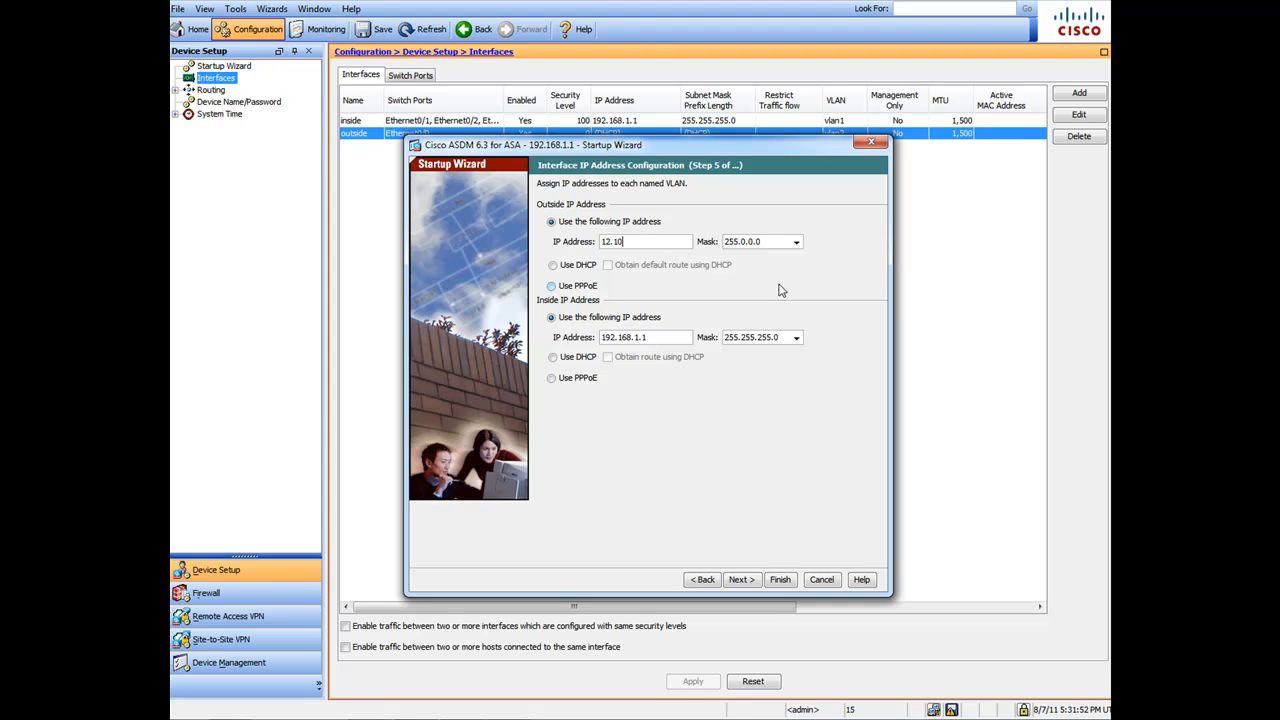
{"action": "type", "text": "."}
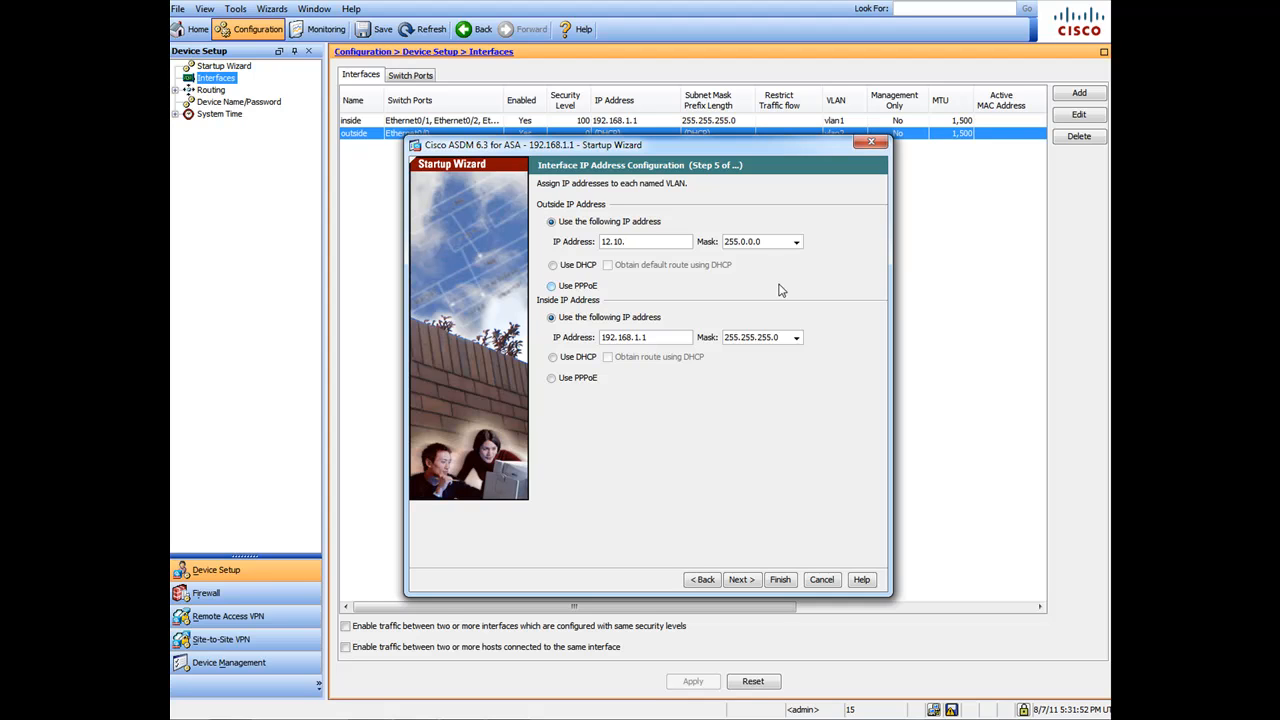
{"action": "type", "text": "20.59"}
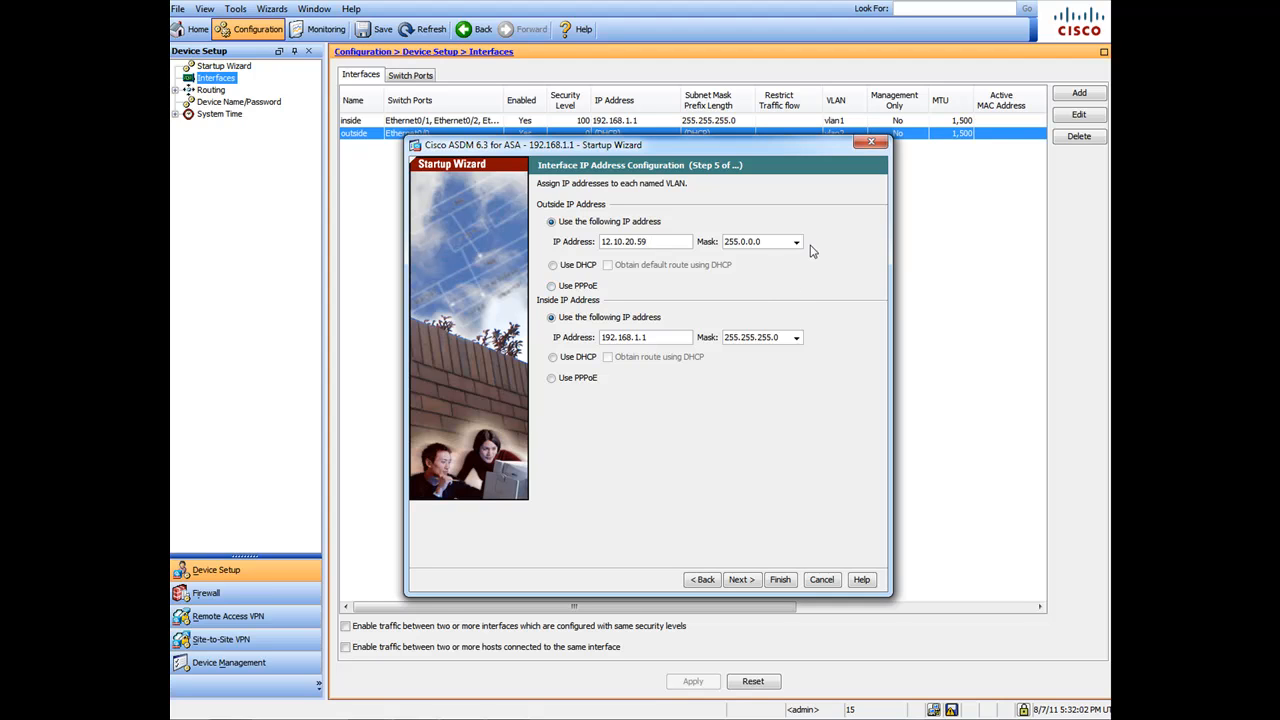
{"action": "left_click", "coordinate": [796, 240]}
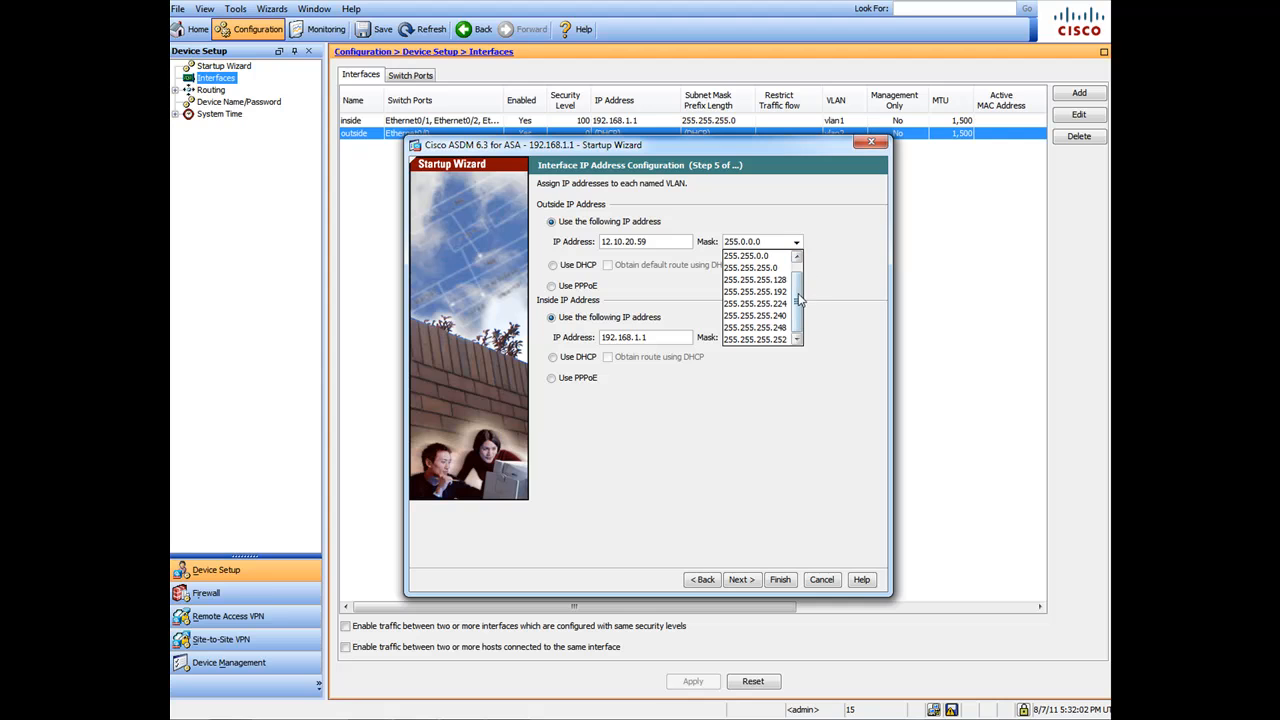
{"action": "left_click", "coordinate": [750, 268]}
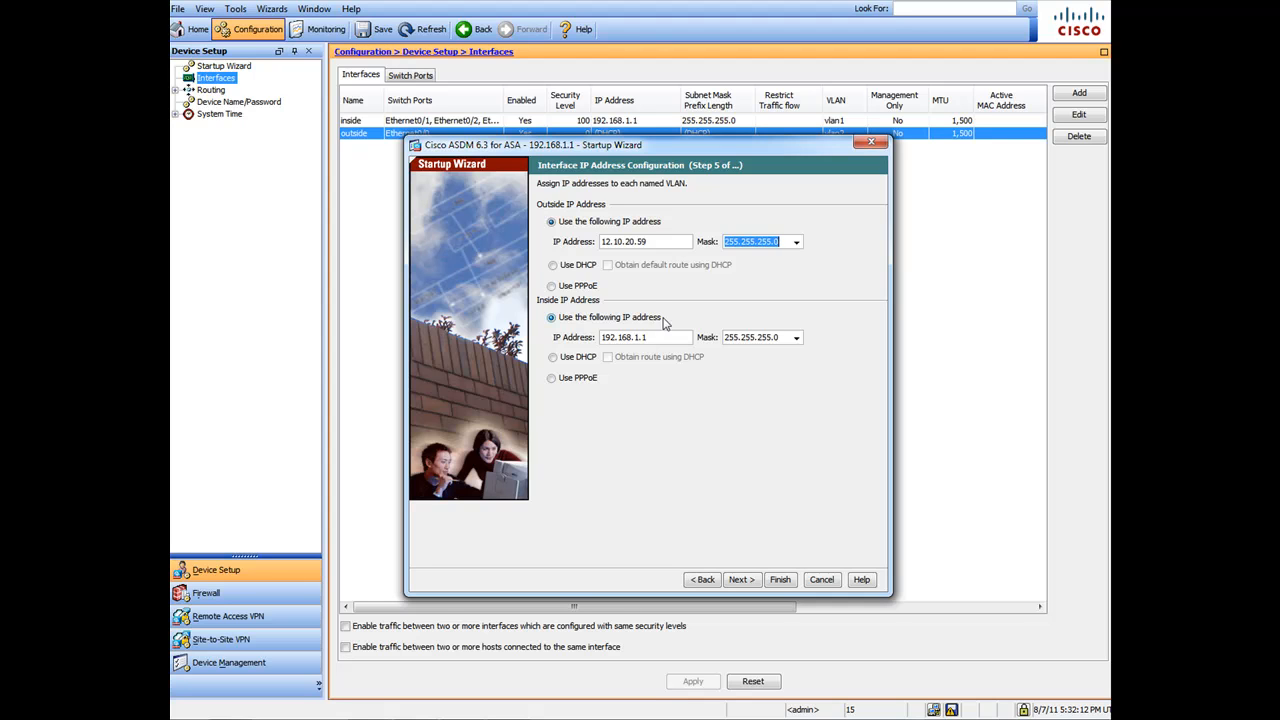
Re-enter the inside interface address, ending back at 192.168.1.1.
{"action": "triple_click", "coordinate": [644, 336]}
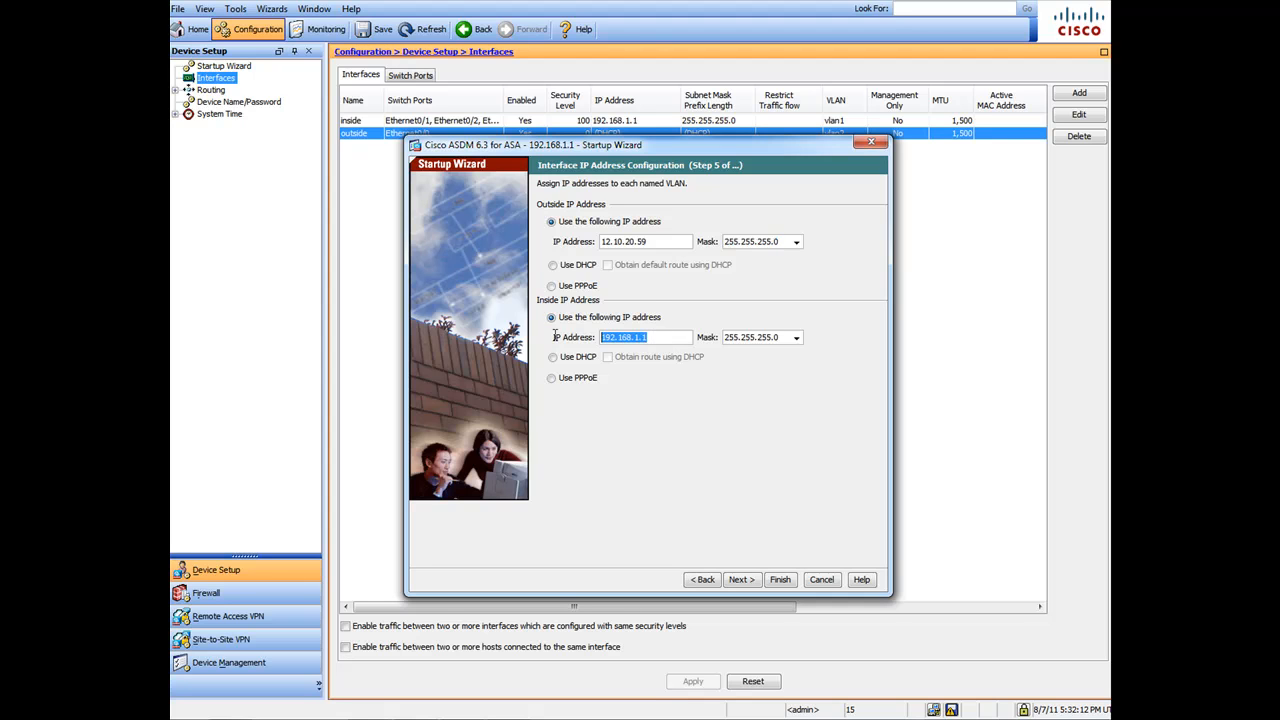
{"action": "type", "text": "10.x"}
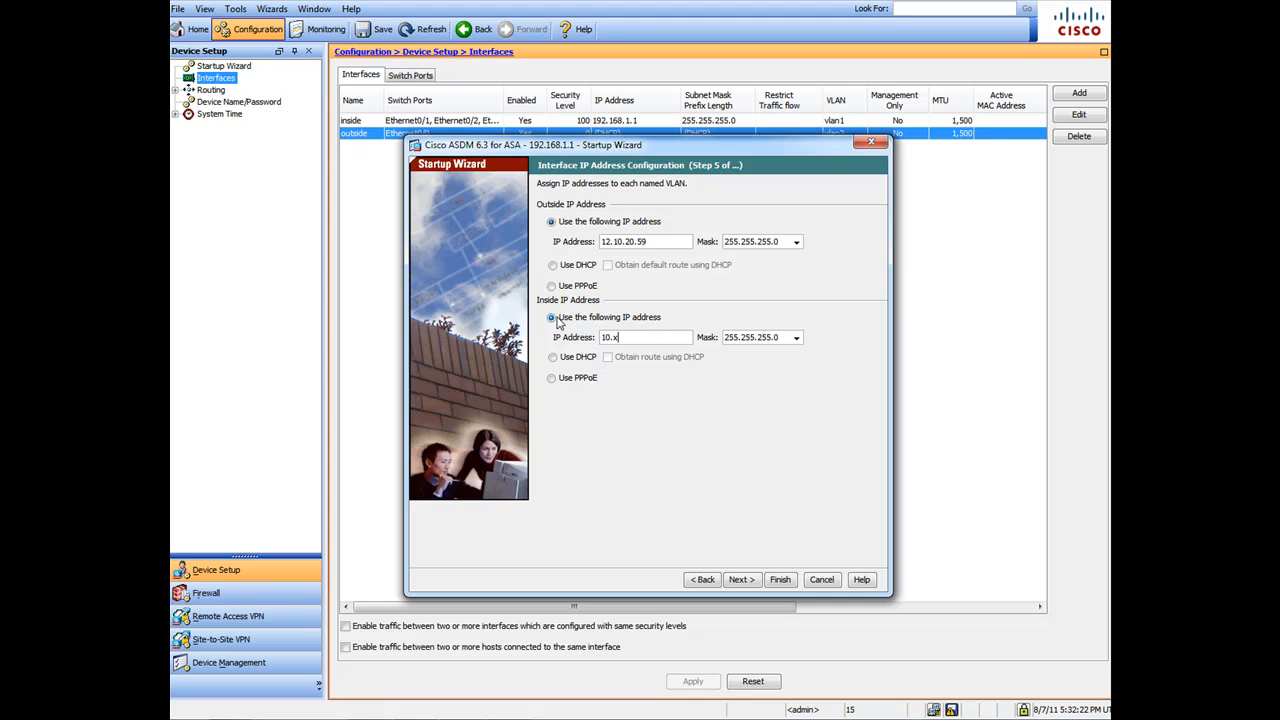
{"action": "type", "text": "1172."}
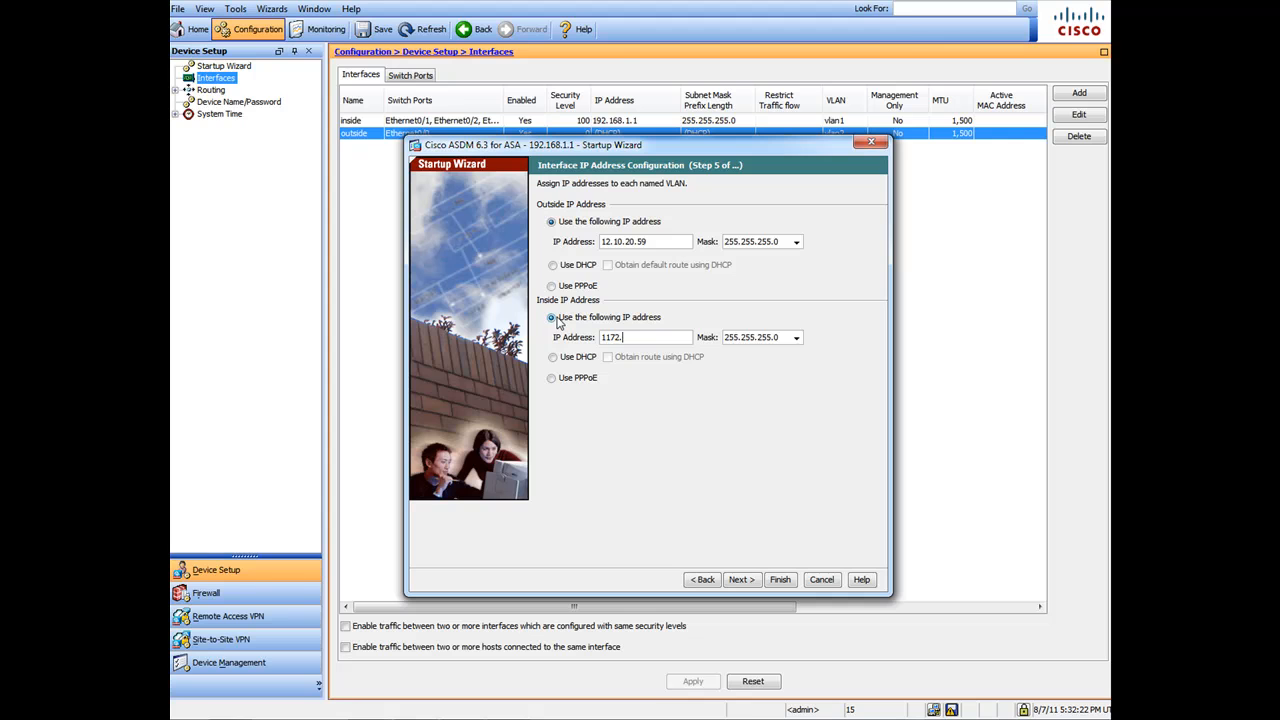
{"action": "type", "text": "1"}
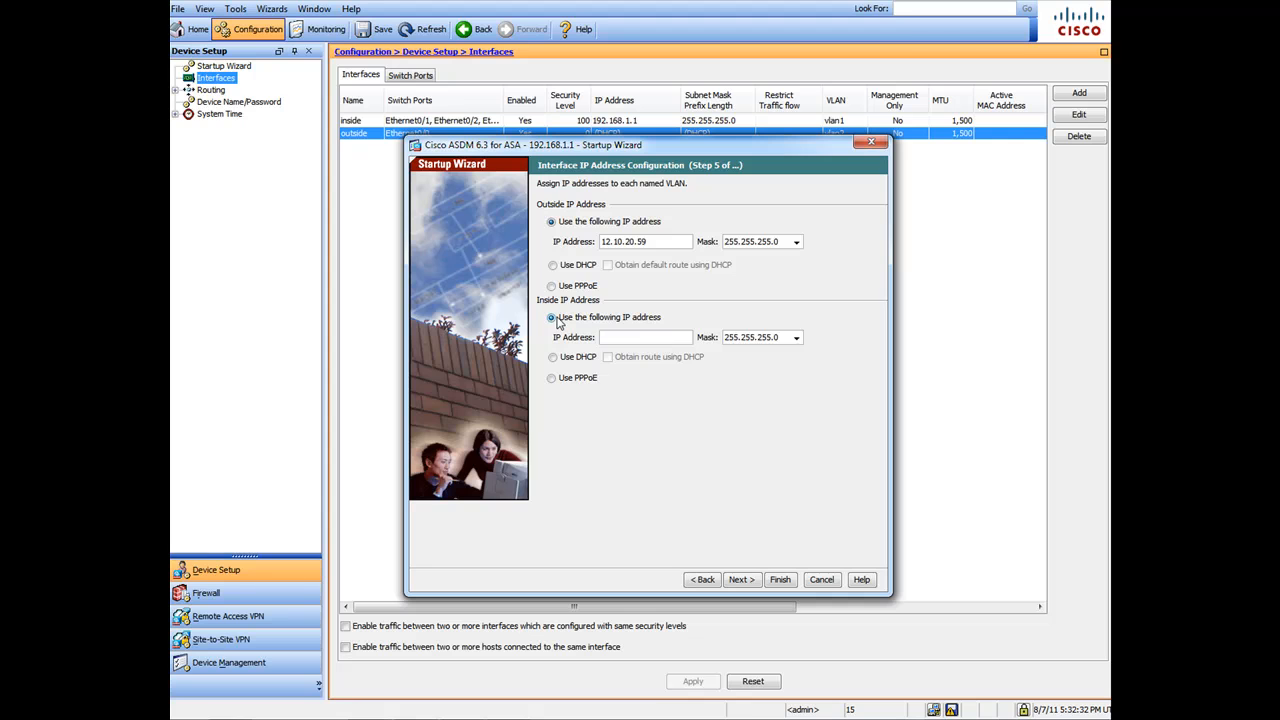
{"action": "type", "text": "192.168.1.1"}
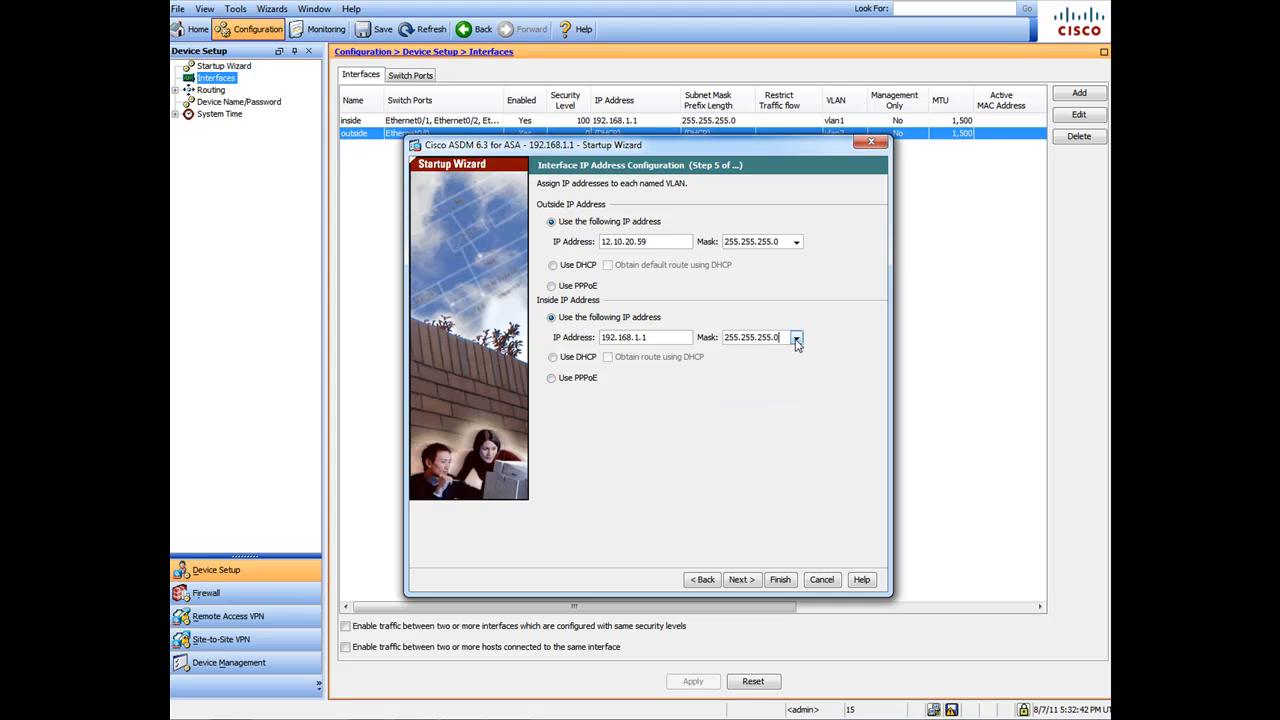
Pass the DHCP Server step to Address Translation with Port Address Translation selected.
{"action": "left_click", "coordinate": [738, 580]}
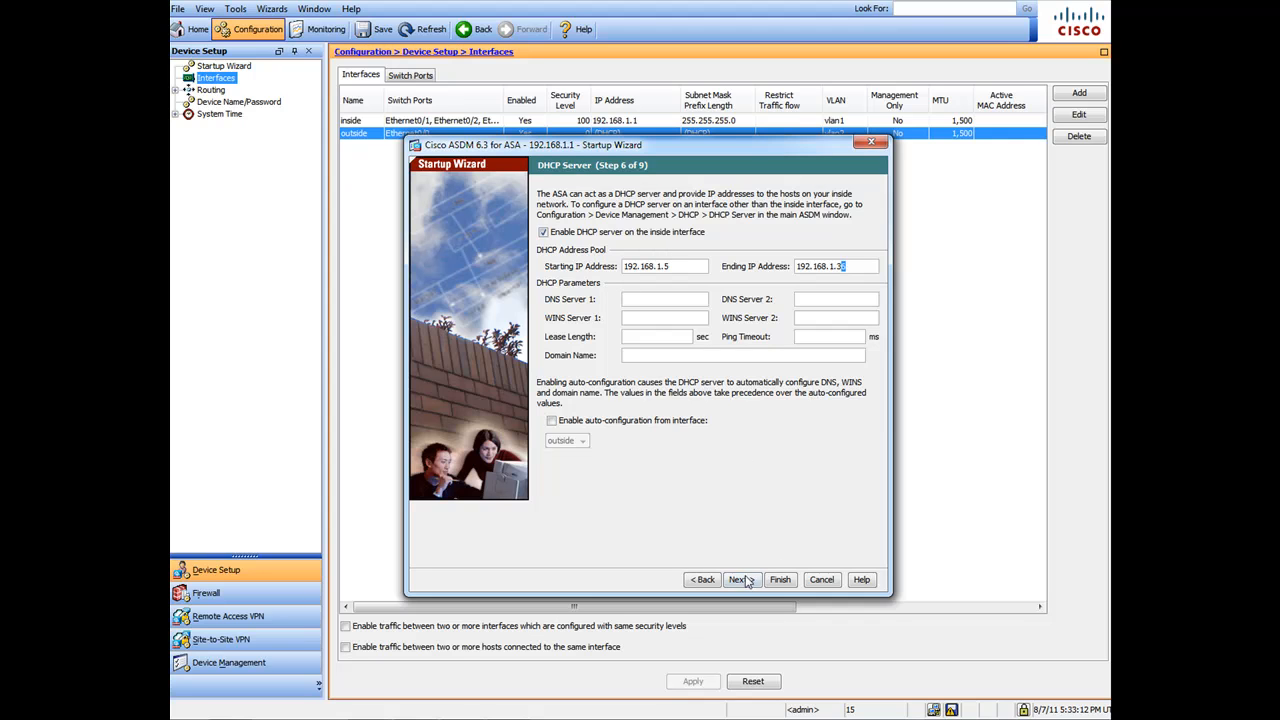
{"action": "left_click", "coordinate": [740, 580]}
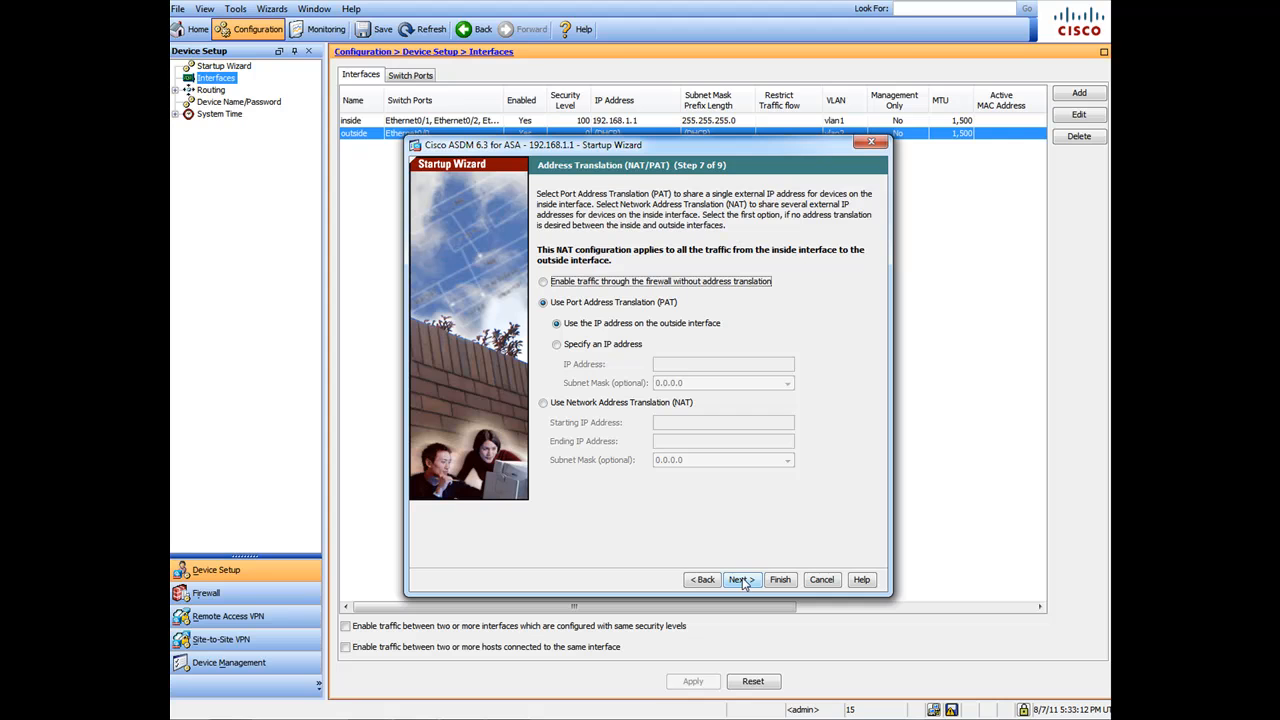
{"action": "mouse_move", "coordinate": [756, 552]}
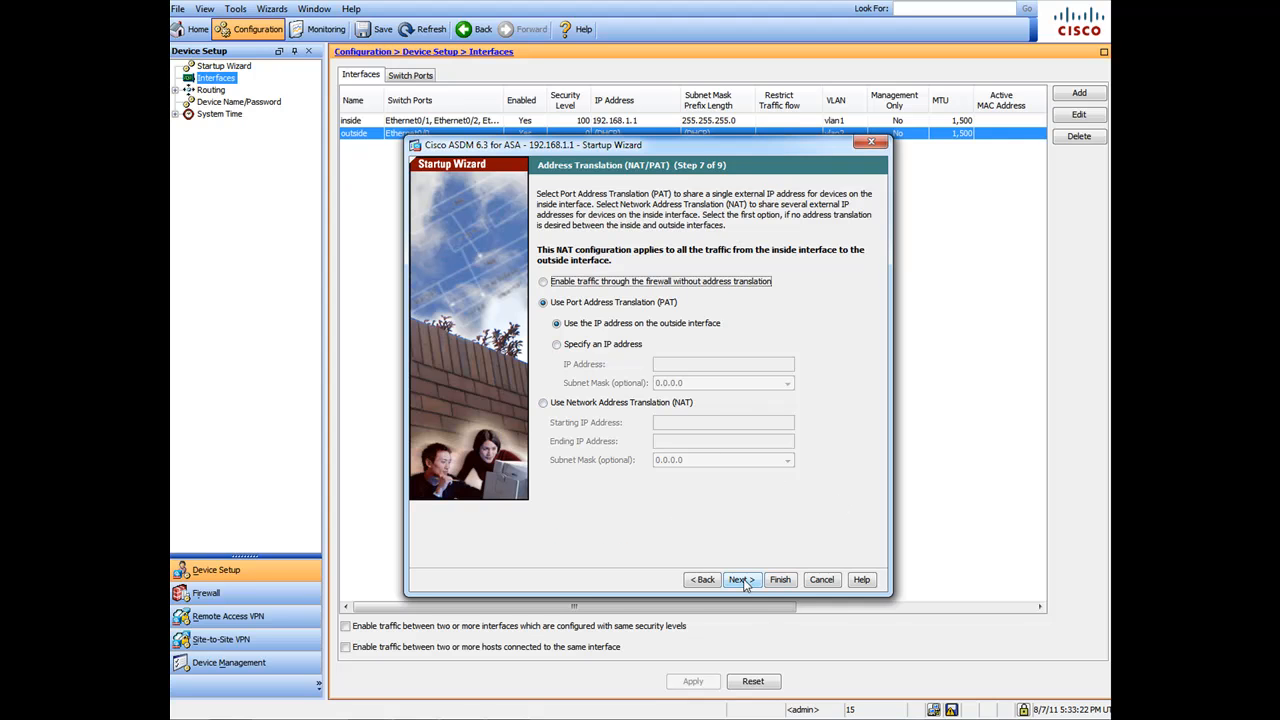
Accept PAT and reach Administrative Access listing HTTPS/ASDM from inside 192.168.1.0.
{"action": "left_click", "coordinate": [740, 580]}
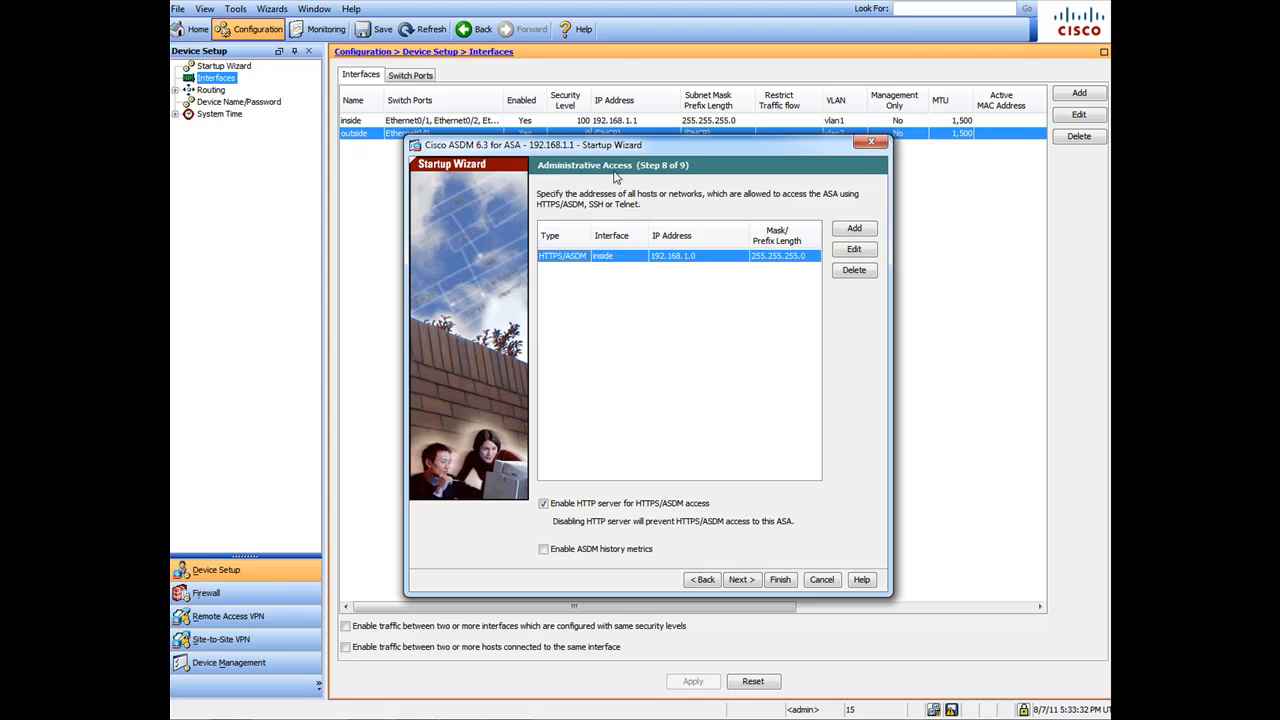
{"action": "mouse_move", "coordinate": [730, 396]}
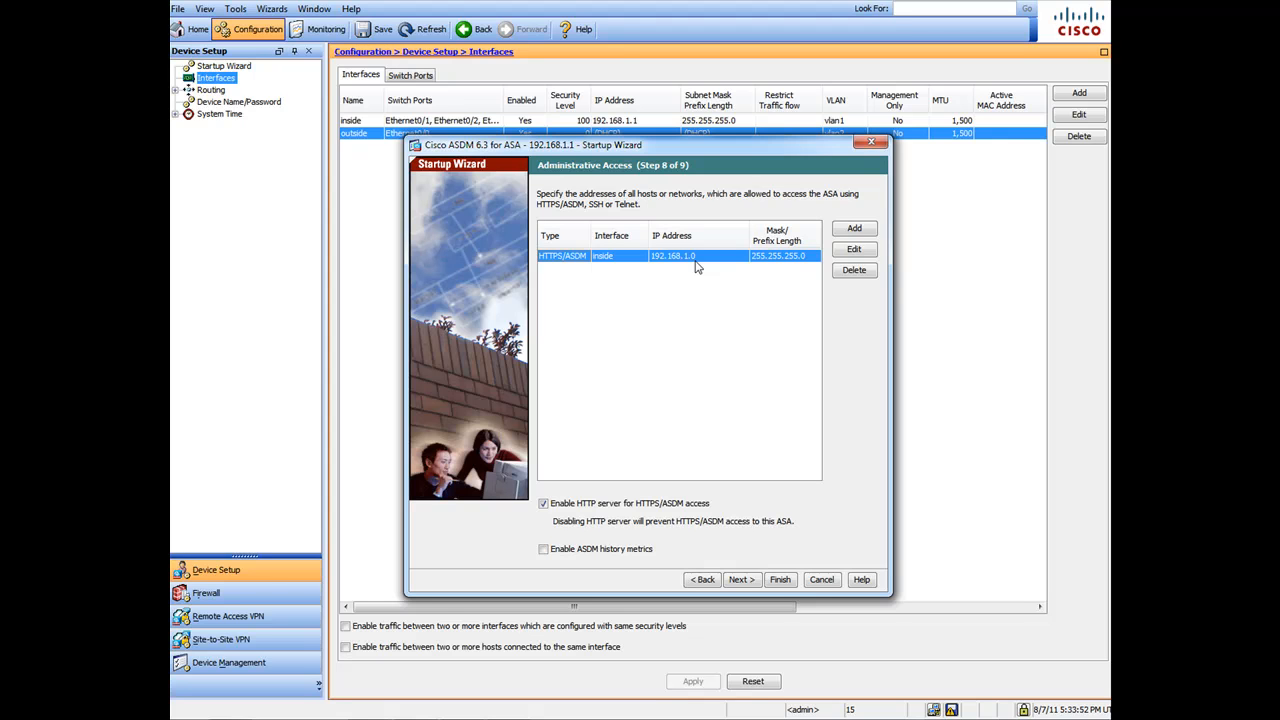
{"action": "mouse_move", "coordinate": [880, 398]}
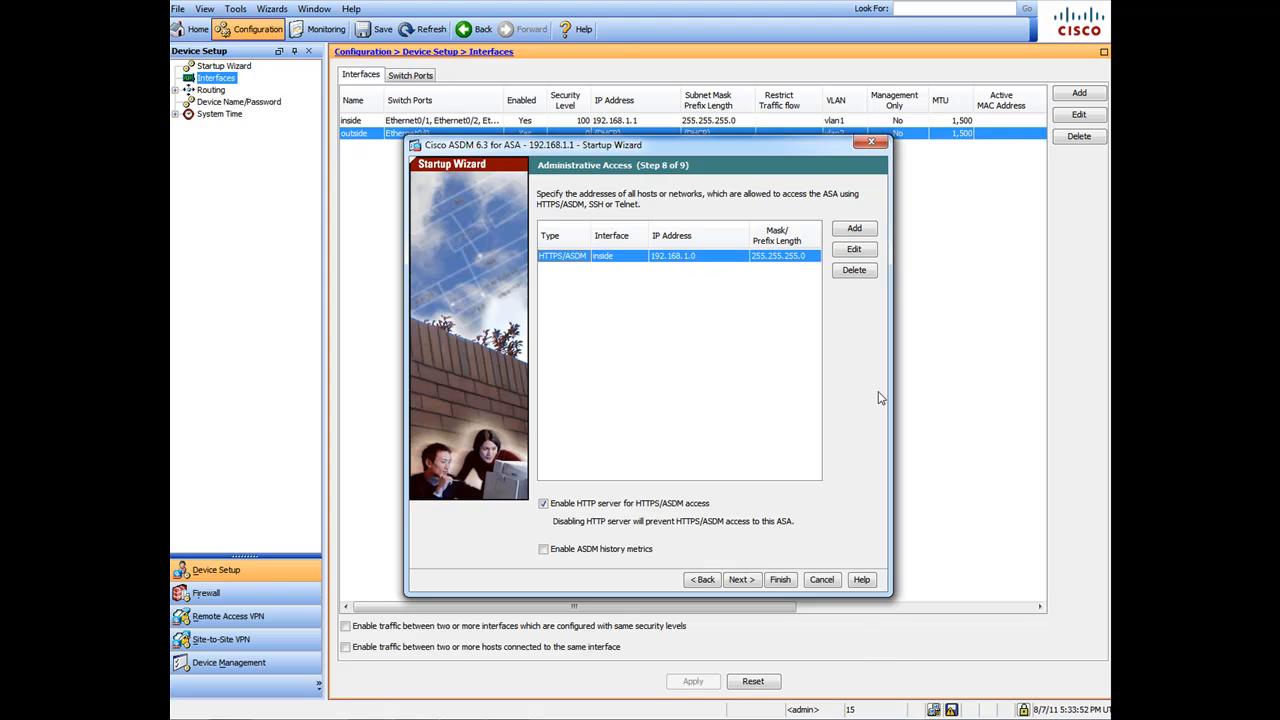
{"action": "mouse_move", "coordinate": [636, 322]}
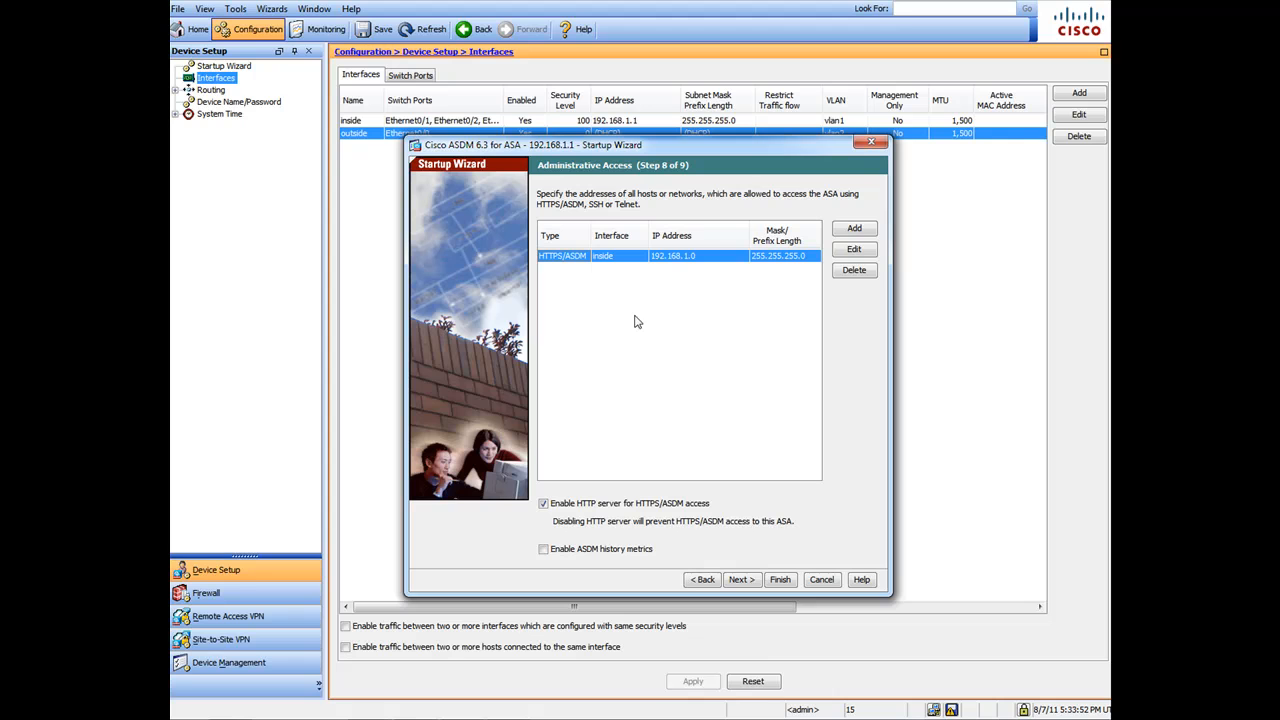
Start an HTTPS/ASDM administrative access entry and set its interface to outside.
{"action": "left_click", "coordinate": [854, 228]}
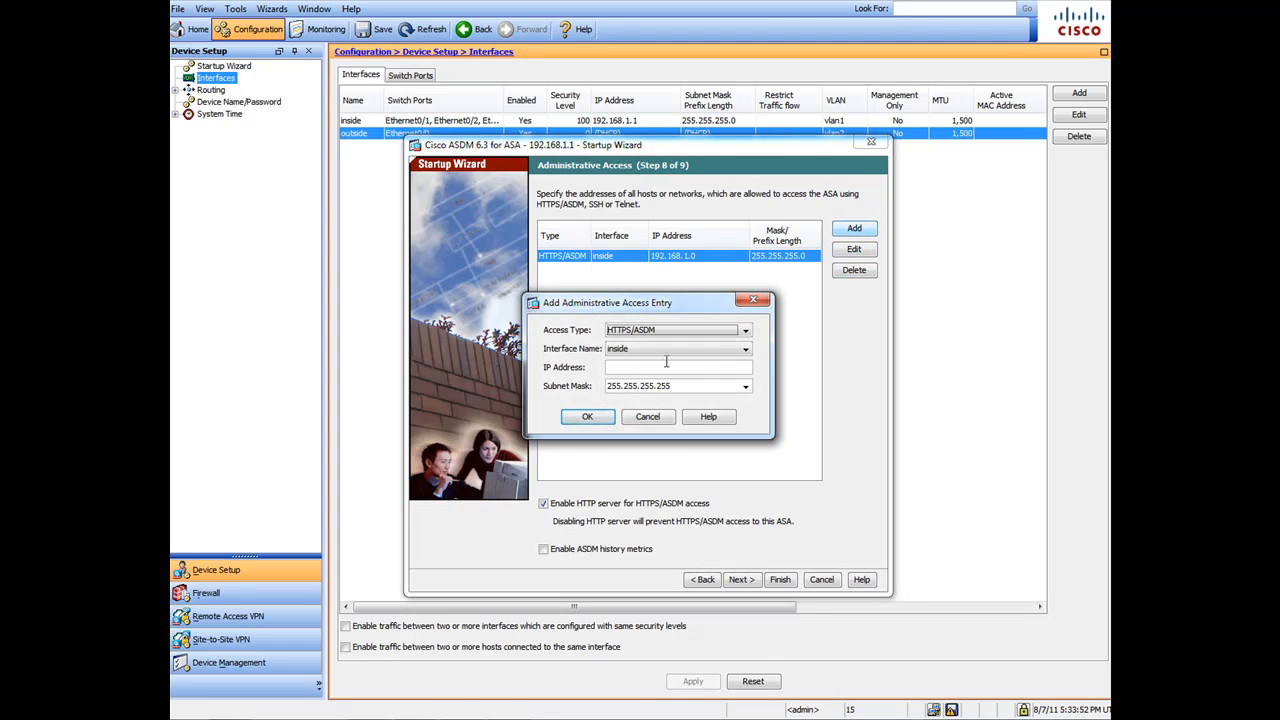
{"action": "left_click", "coordinate": [744, 348]}
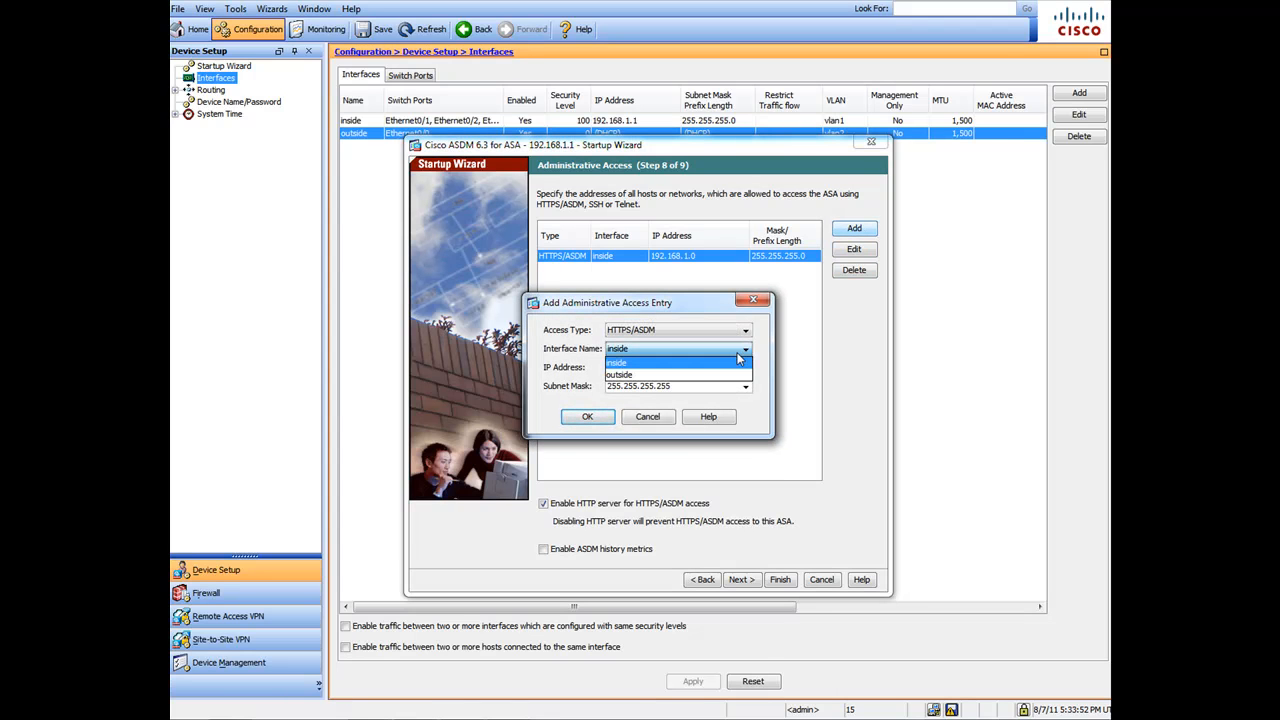
{"action": "left_click", "coordinate": [616, 362]}
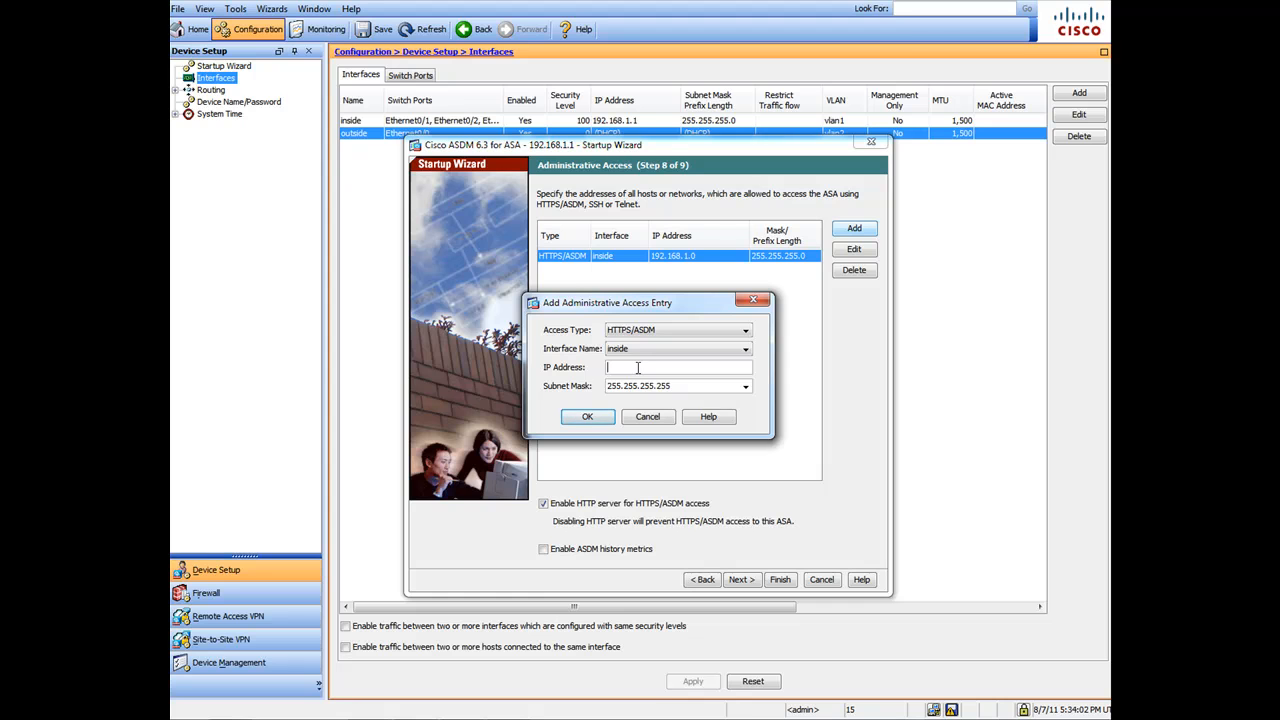
{"action": "type", "text": "10"}
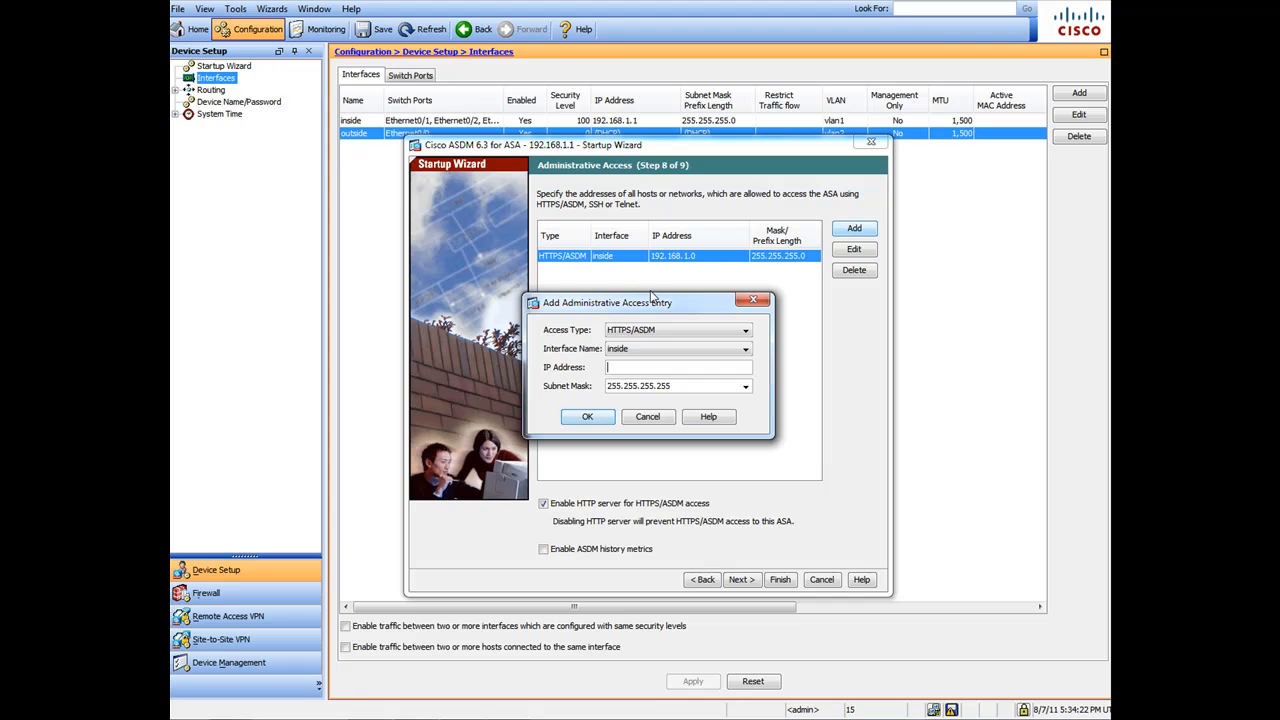
{"action": "left_click", "coordinate": [744, 348]}
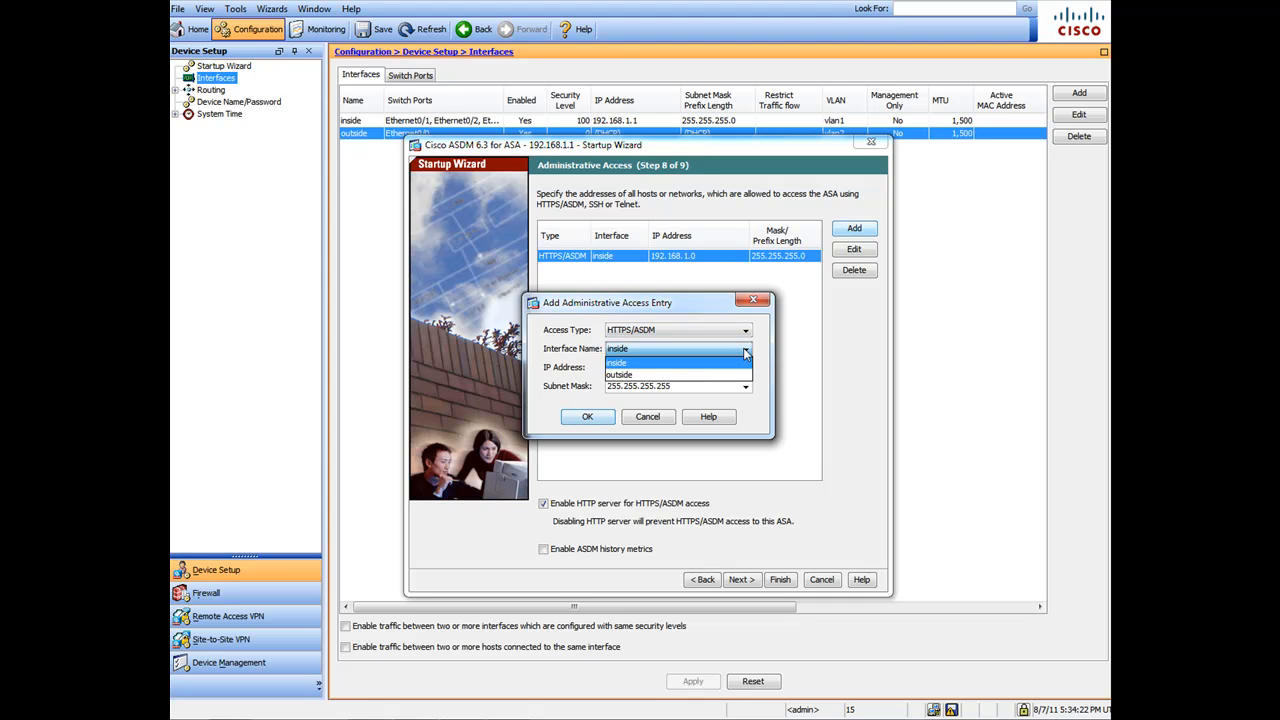
{"action": "left_click", "coordinate": [618, 374]}
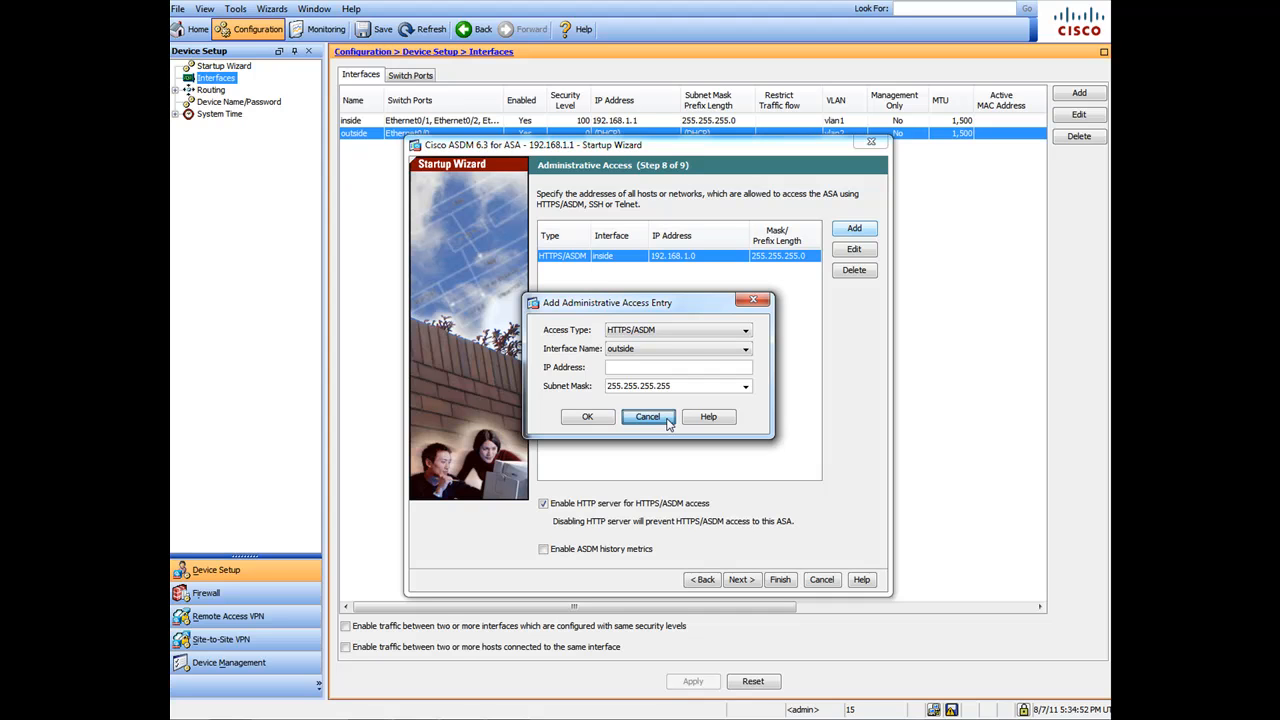
Cancel the unfinished access entry, finish the wizard and deliver the configuration to the ASA.
{"action": "left_click", "coordinate": [648, 418]}
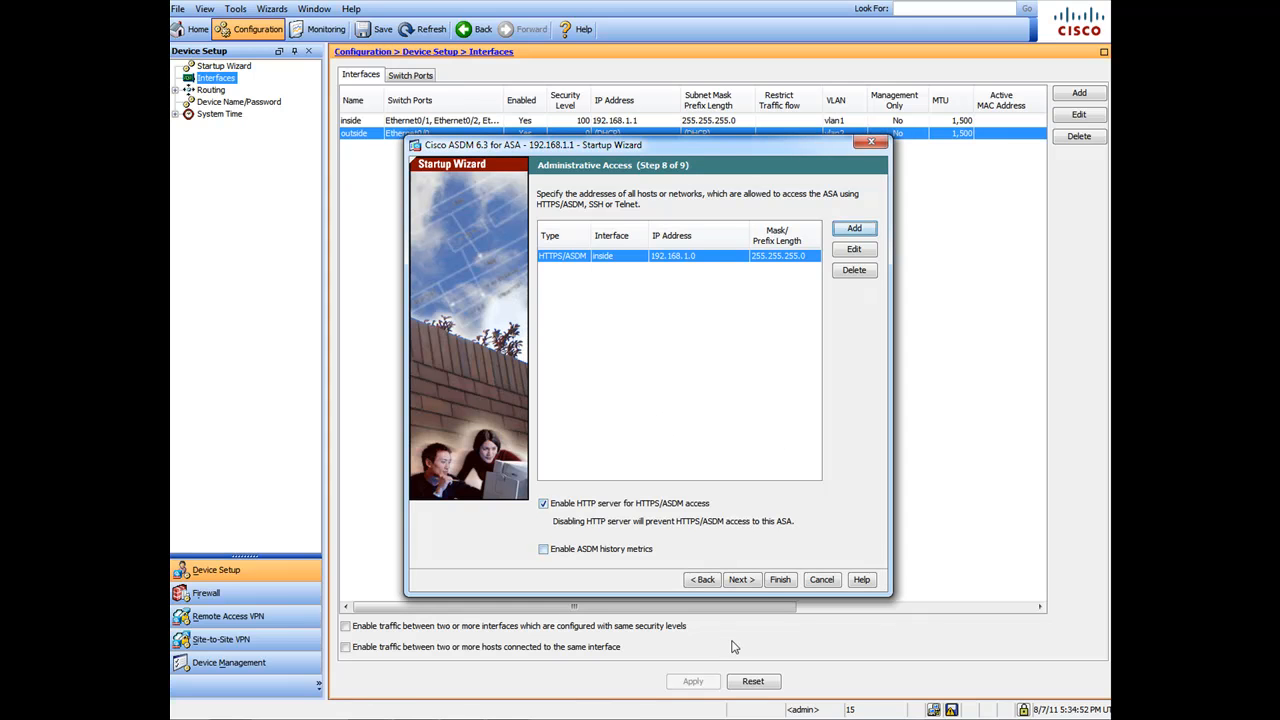
{"action": "mouse_move", "coordinate": [752, 436]}
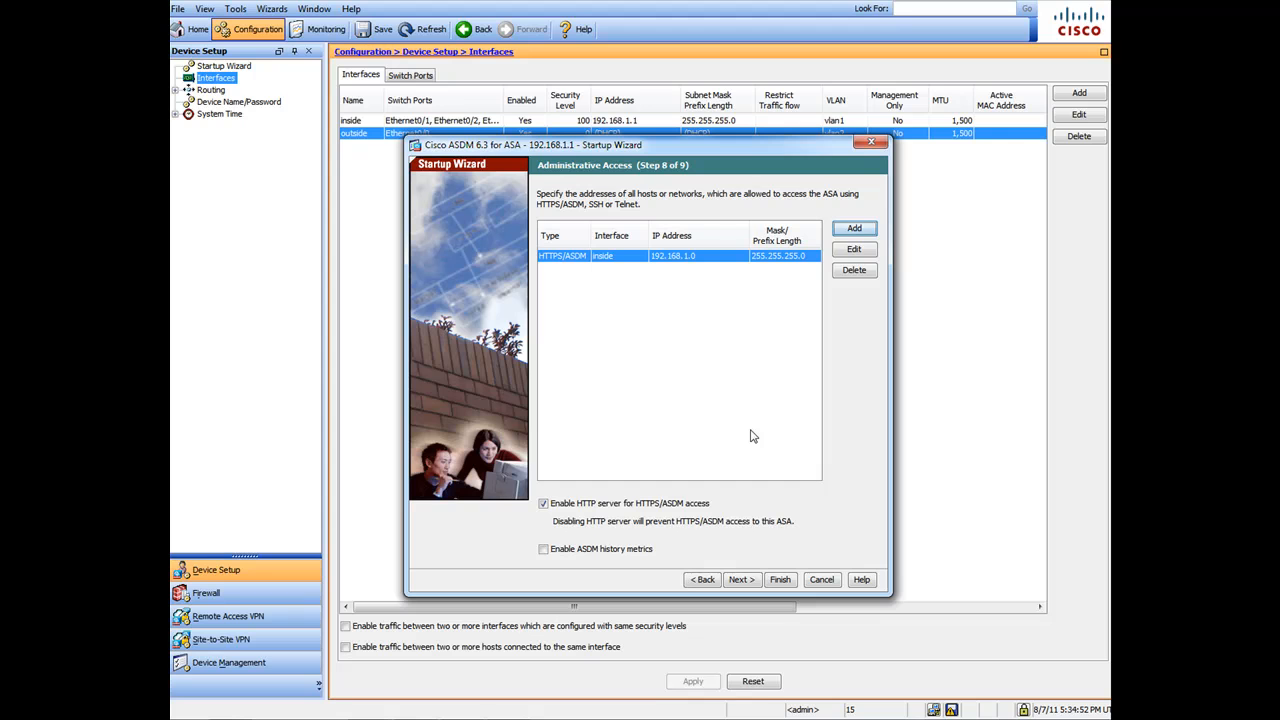
{"action": "mouse_move", "coordinate": [968, 650]}
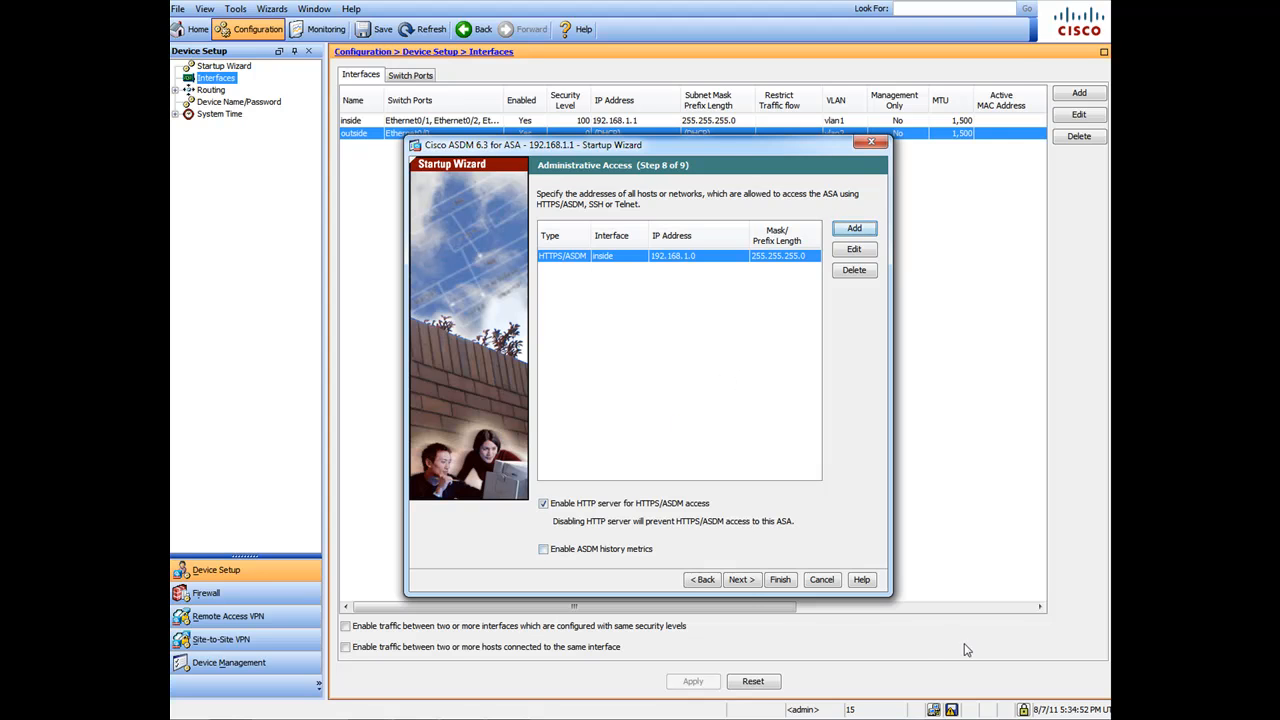
{"action": "left_click", "coordinate": [740, 580]}
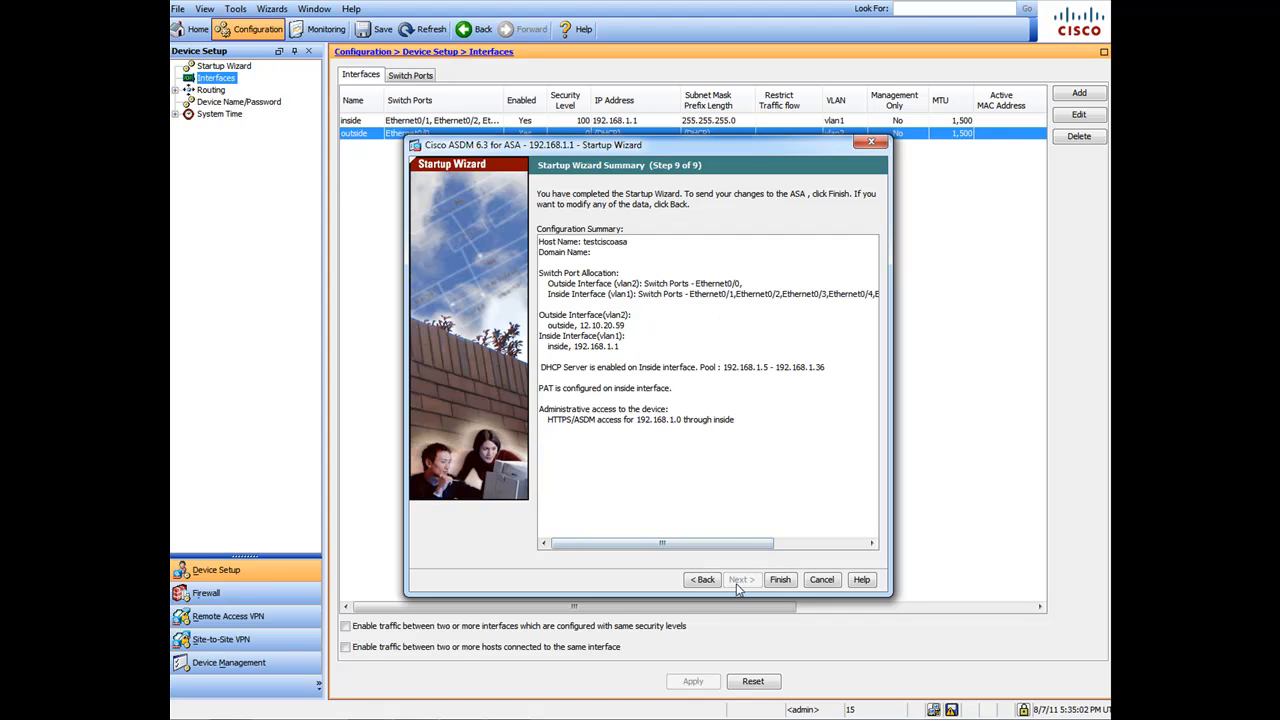
{"action": "left_click", "coordinate": [780, 580]}
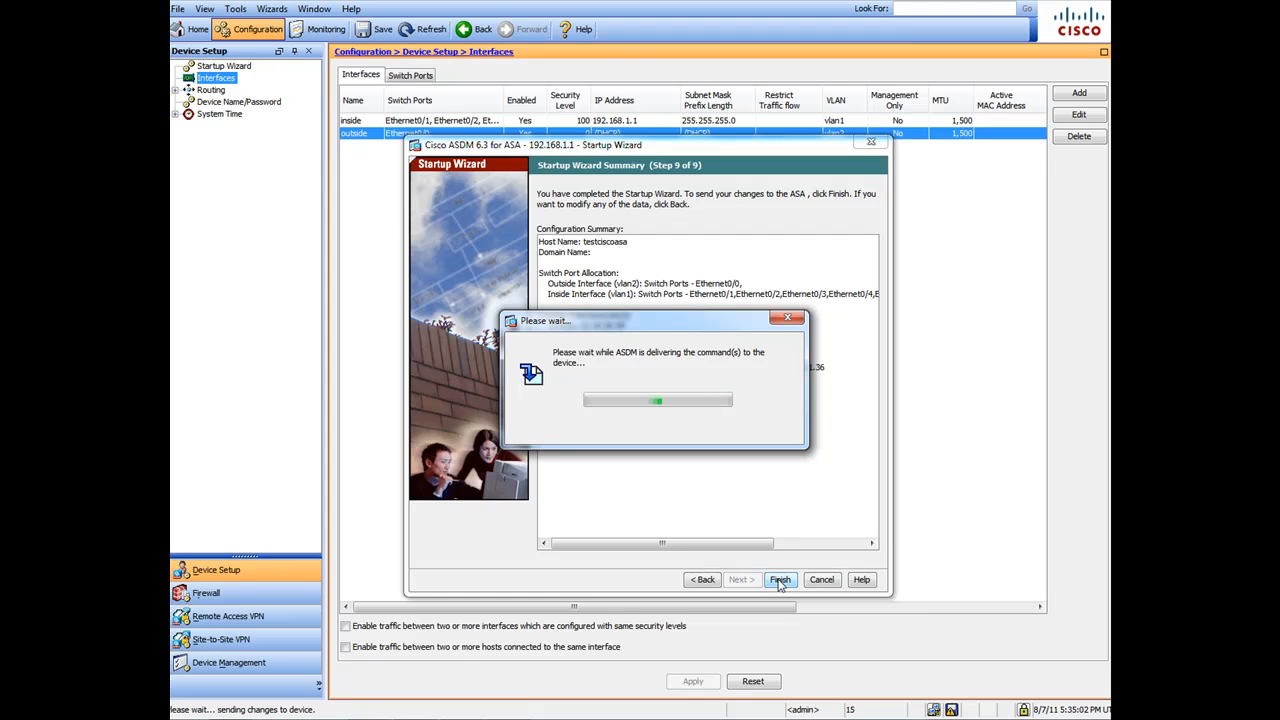
{"action": "left_click", "coordinate": [780, 580]}
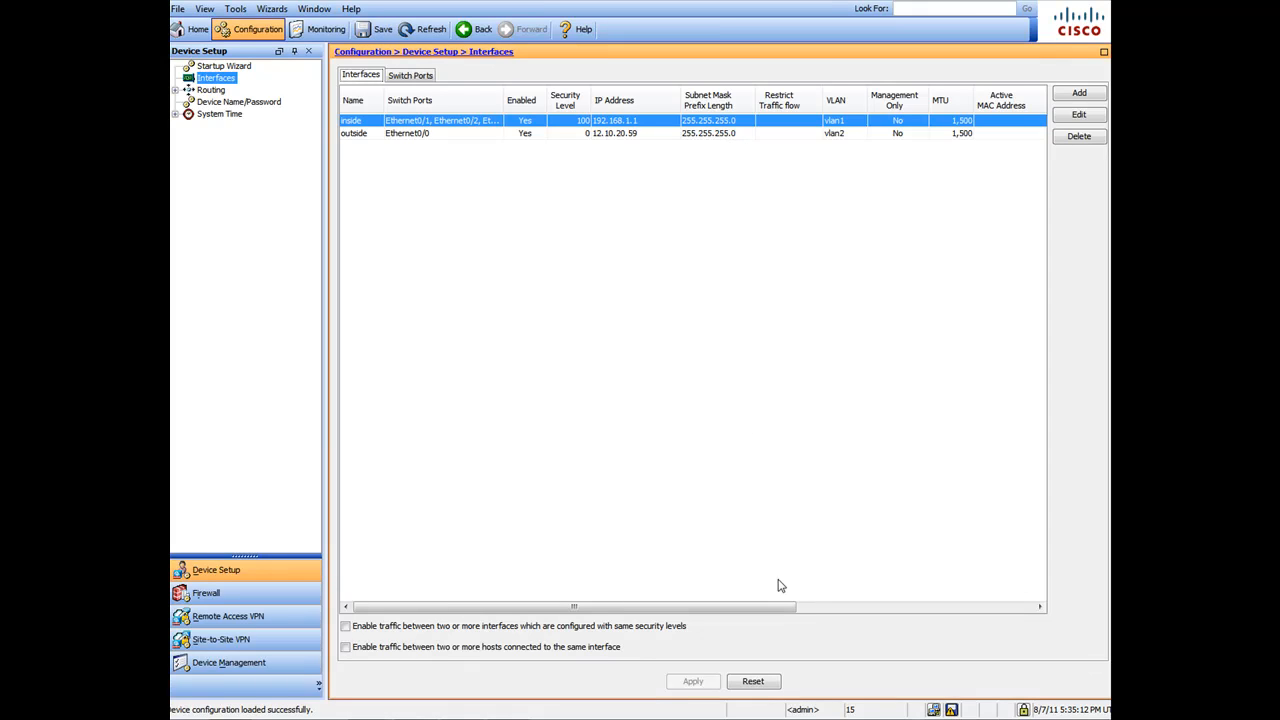
{"action": "mouse_move", "coordinate": [776, 558]}
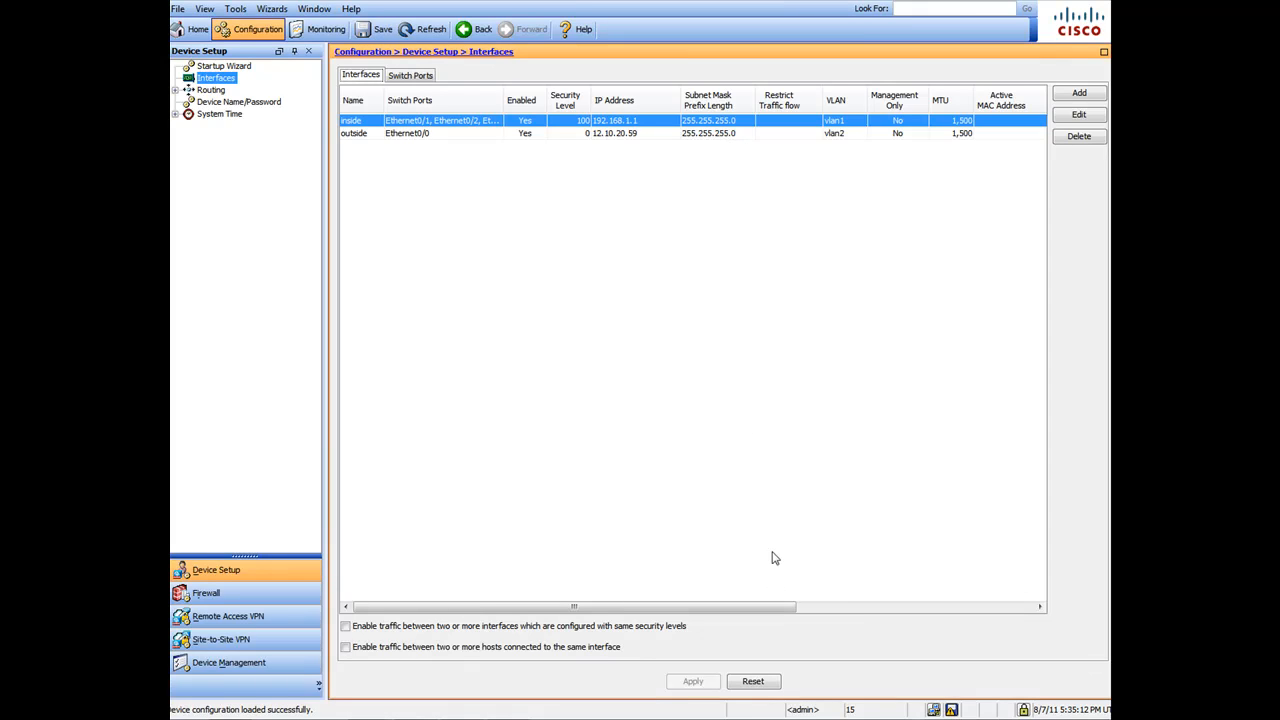
{"action": "mouse_move", "coordinate": [620, 144]}
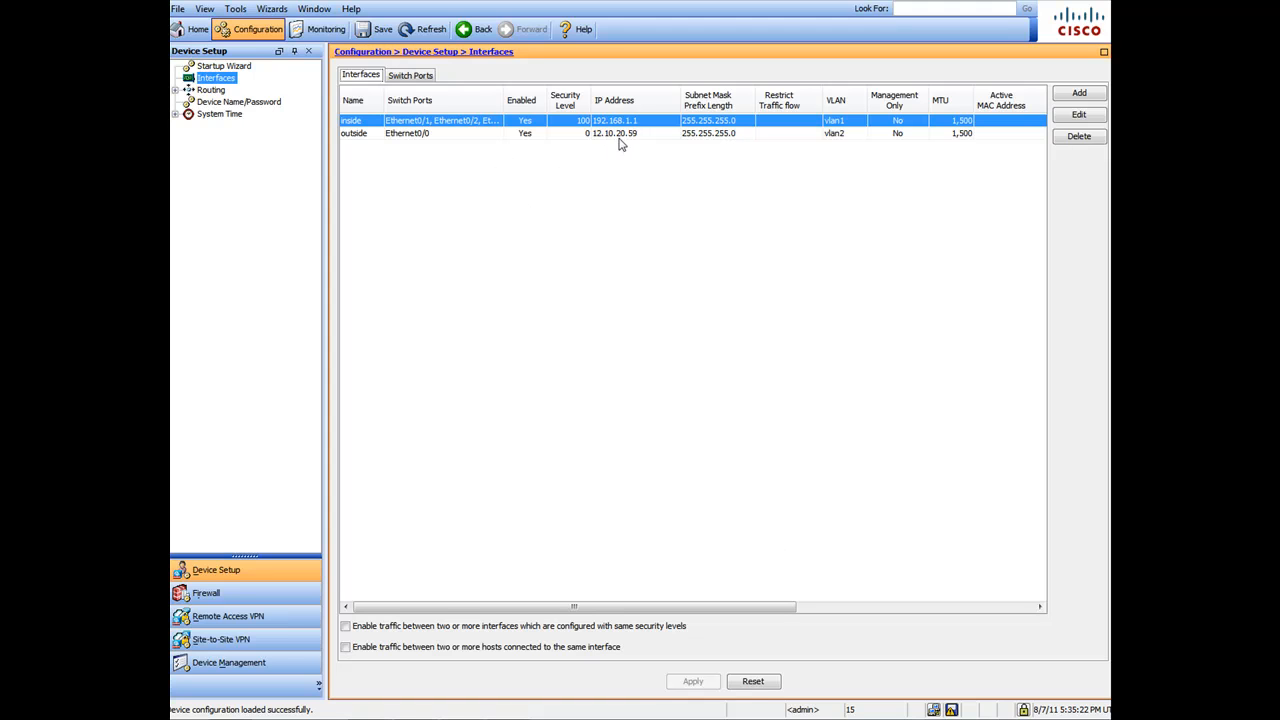
{"action": "mouse_move", "coordinate": [604, 140]}
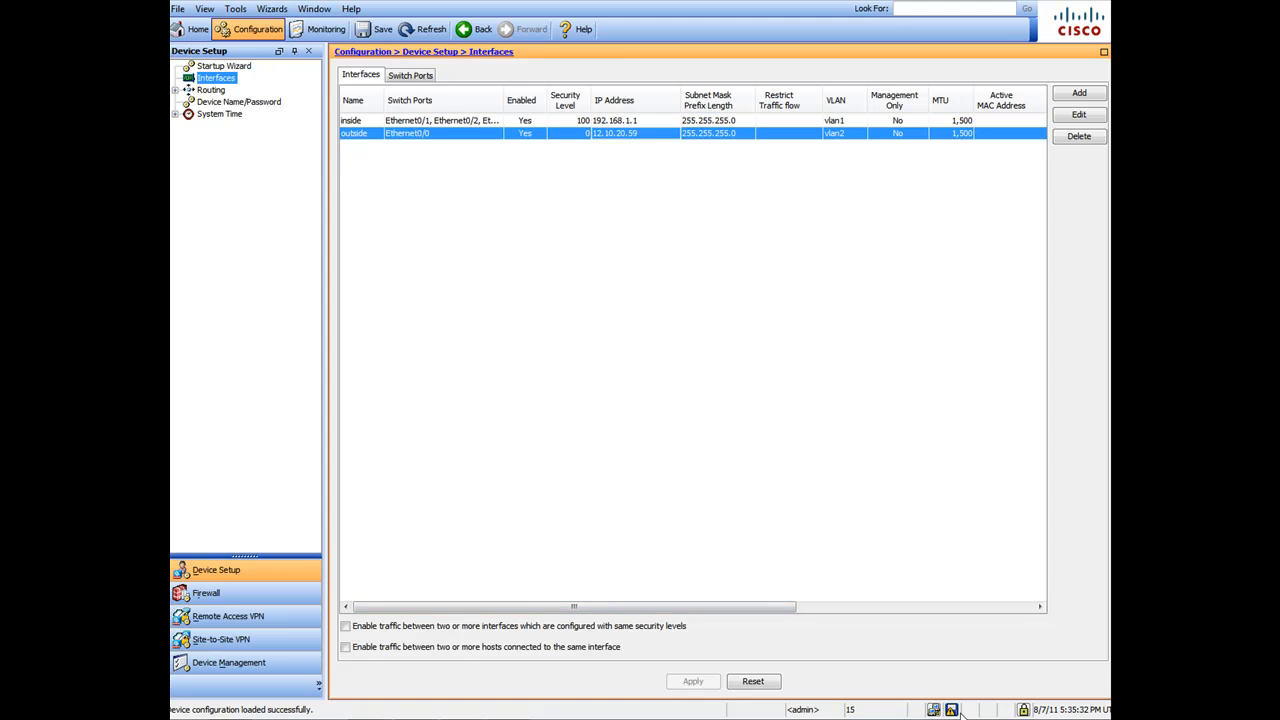
{"action": "mouse_move", "coordinate": [952, 710]}
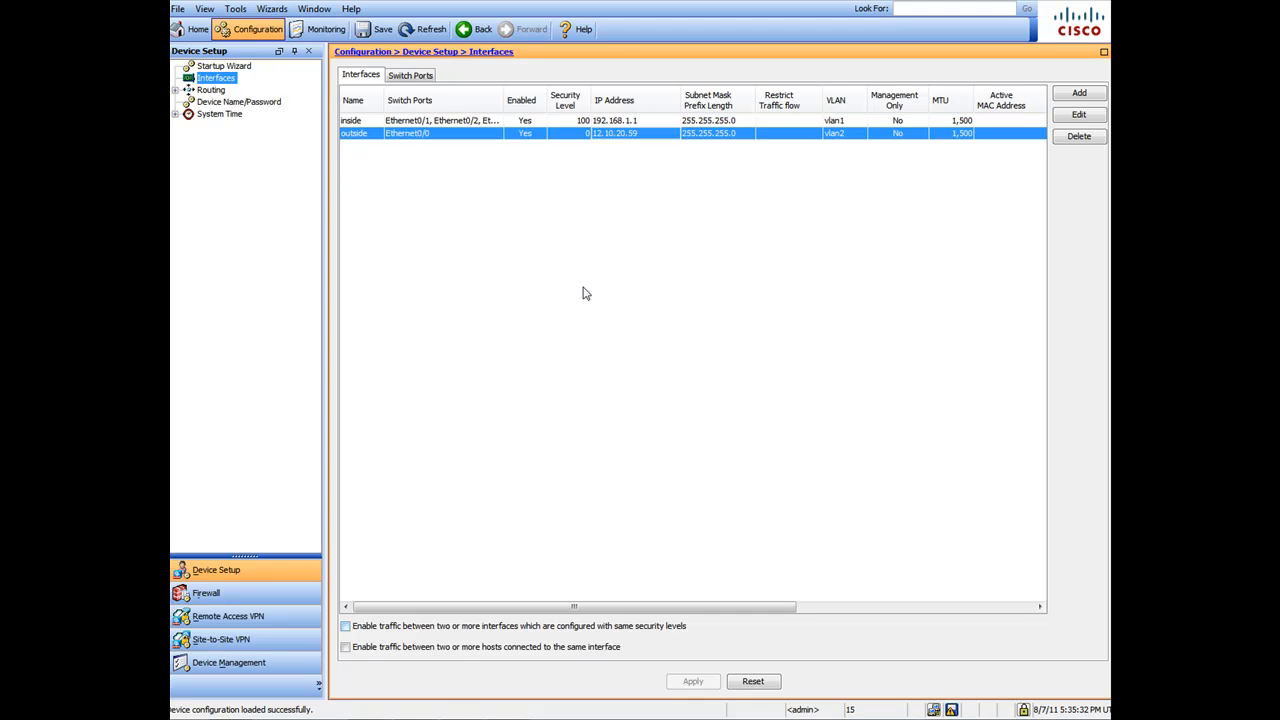
Save the running configuration to the ASA's flash memory.
{"action": "left_click", "coordinate": [374, 28]}
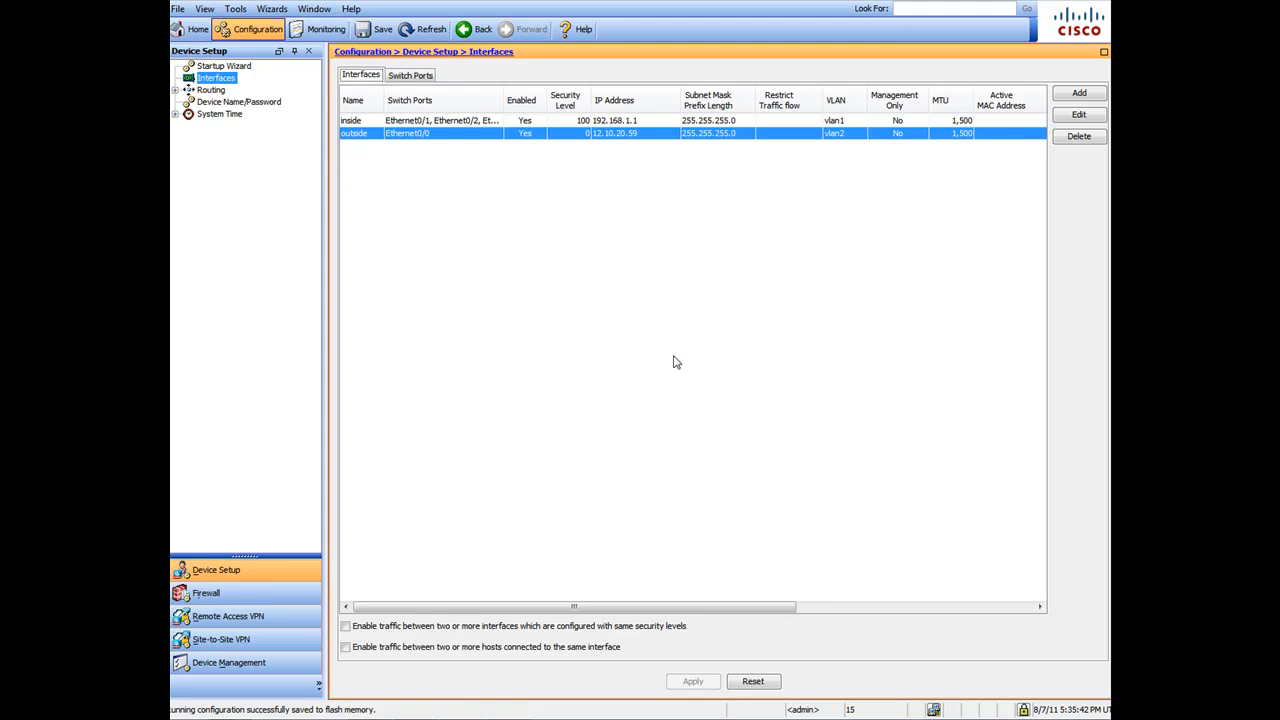
{"action": "mouse_move", "coordinate": [248, 128]}
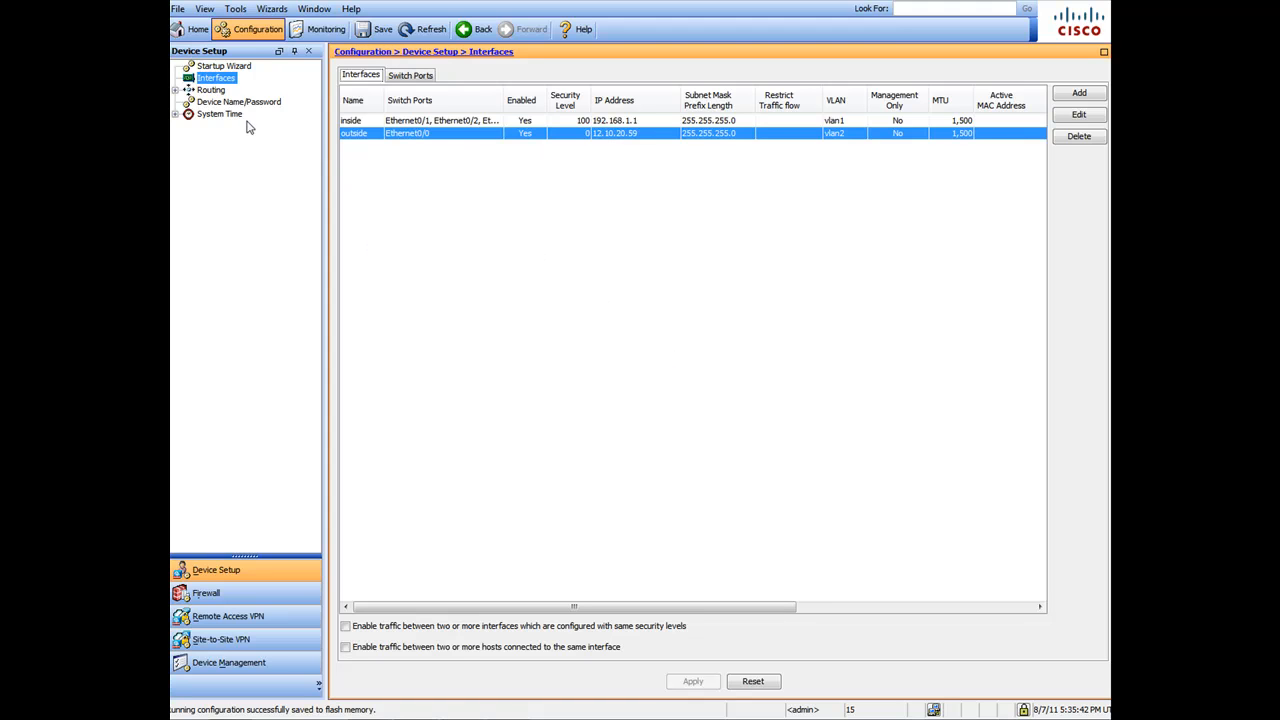
Go to Routing > Static Routes in the Device Setup tree.
{"action": "left_click", "coordinate": [212, 90]}
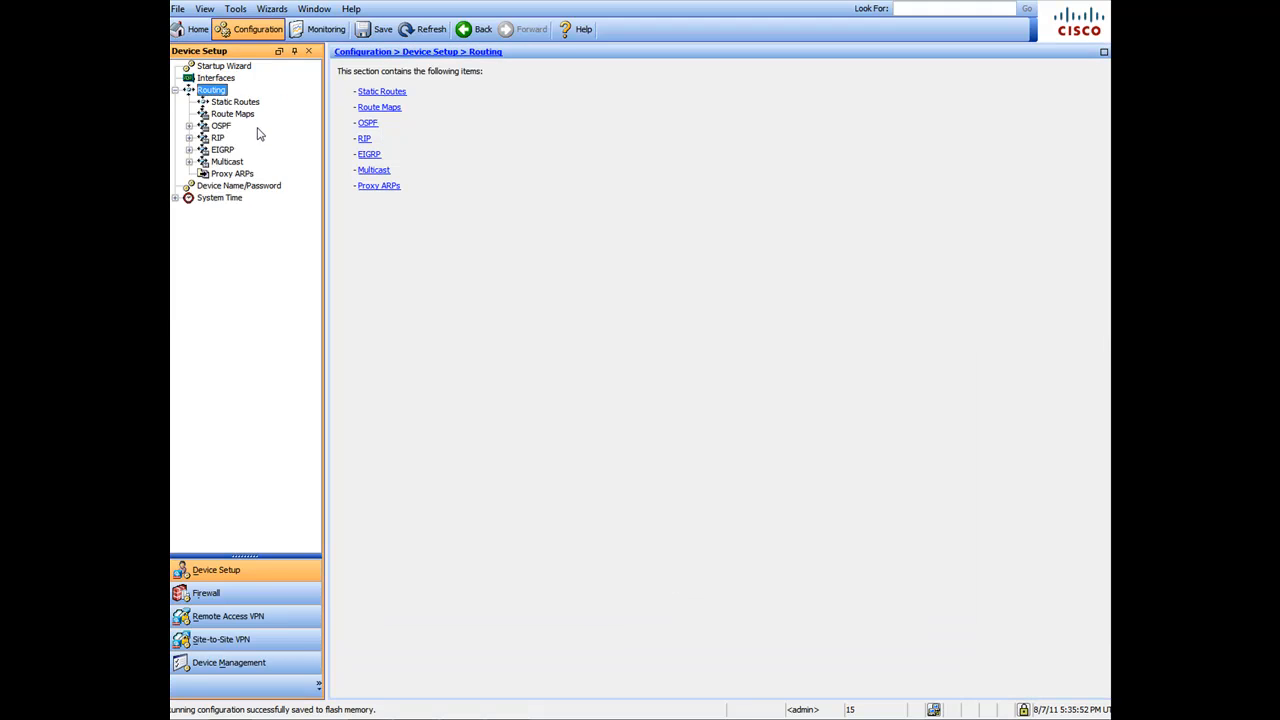
{"action": "left_click", "coordinate": [236, 100]}
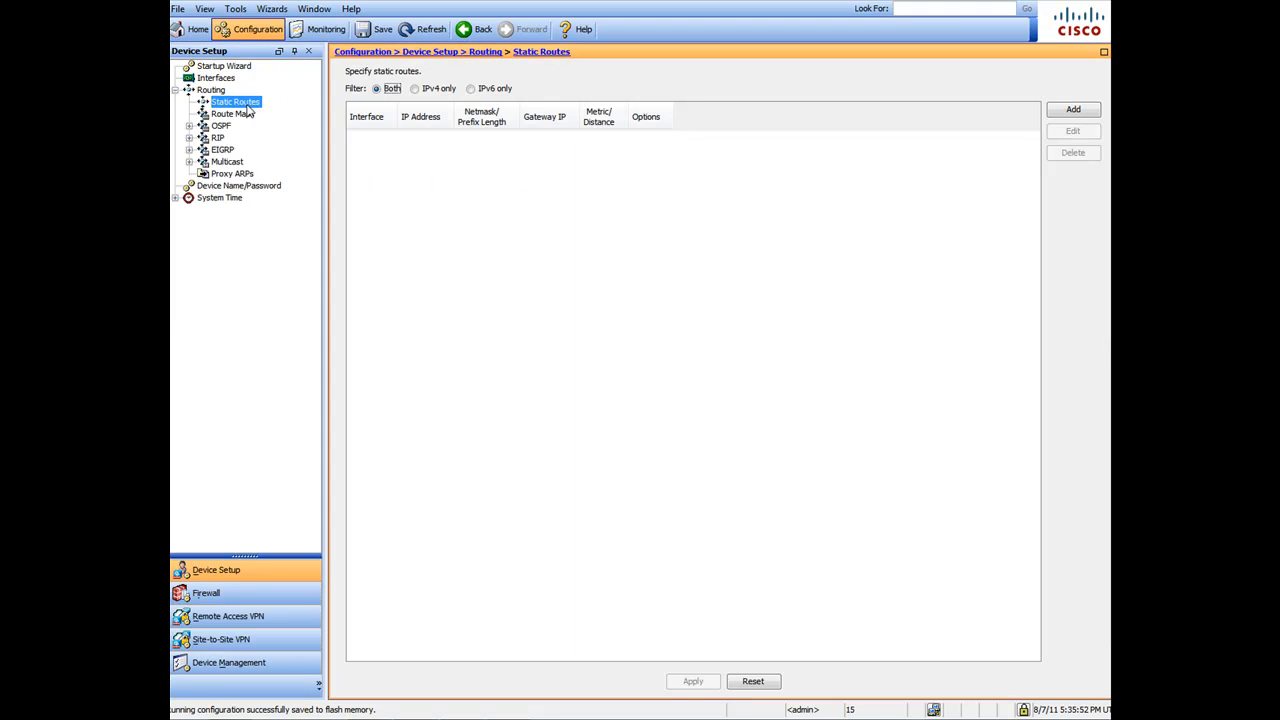
{"action": "mouse_move", "coordinate": [672, 302]}
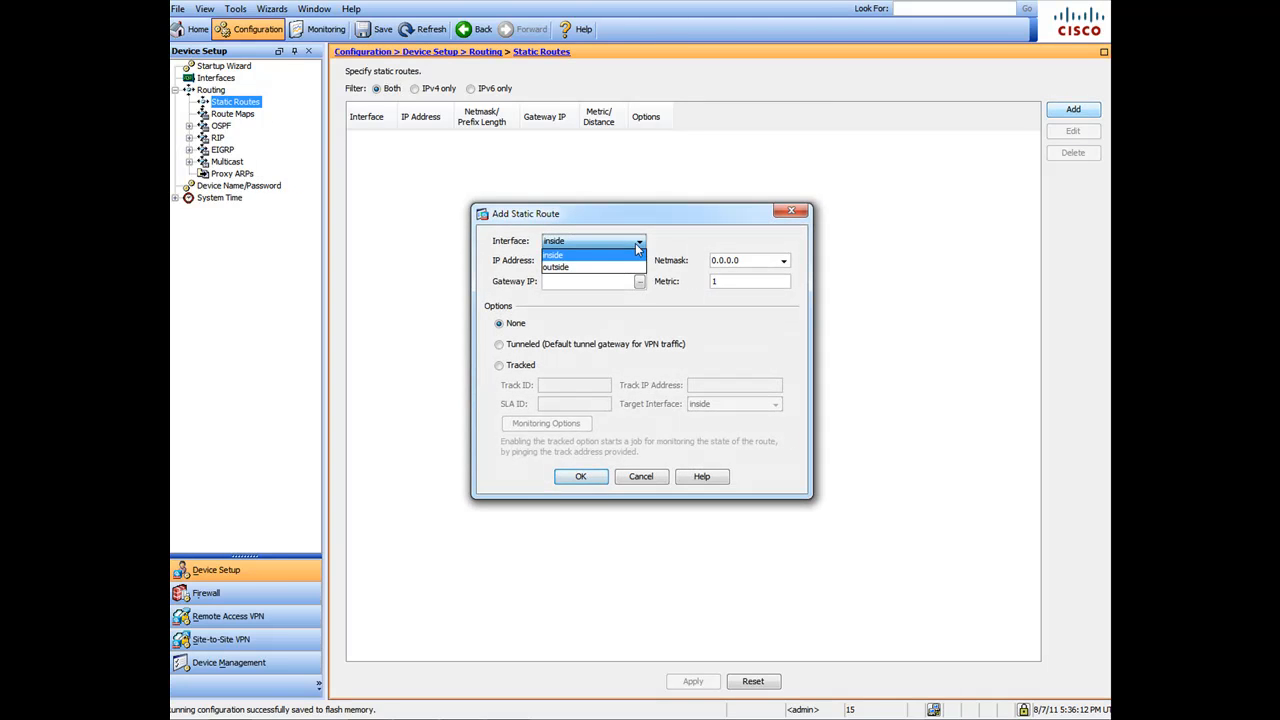
Add a default route 0.0.0.0 on the outside interface via ISP gateway 12.10.20.1.
{"action": "left_click", "coordinate": [556, 268]}
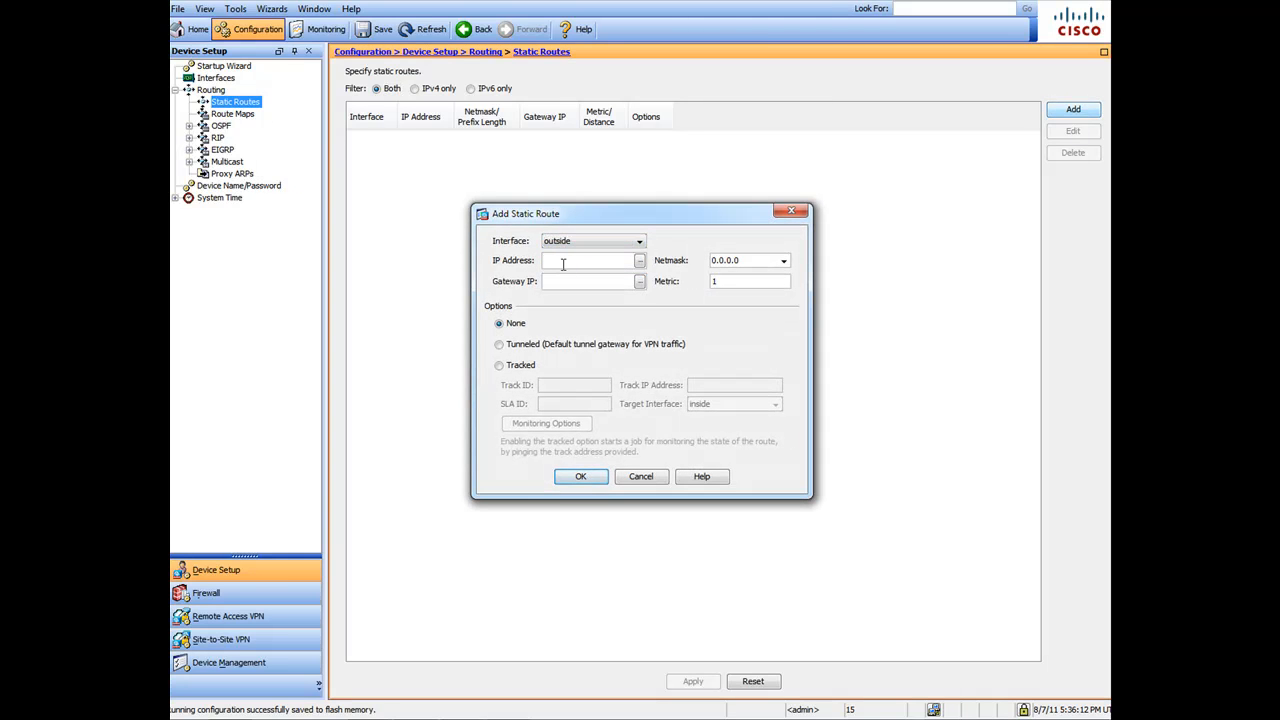
{"action": "type", "text": "0.0.0.0"}
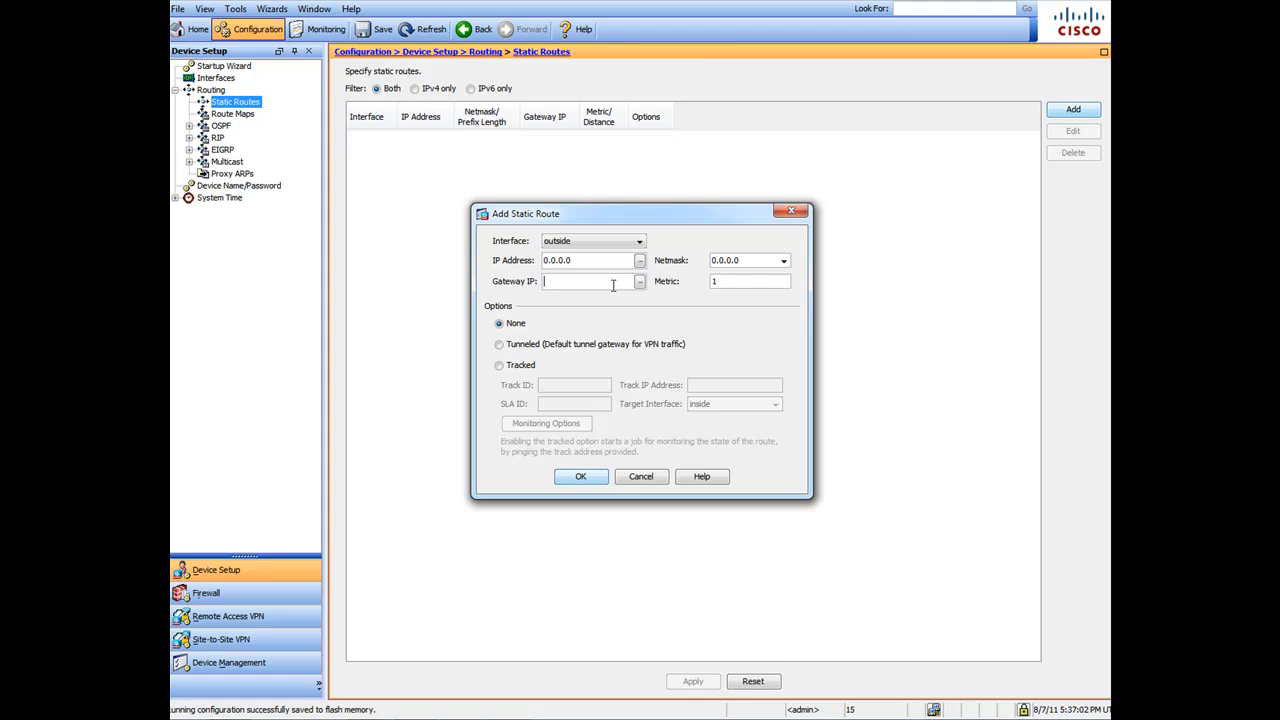
{"action": "type", "text": "12.10.59.1"}
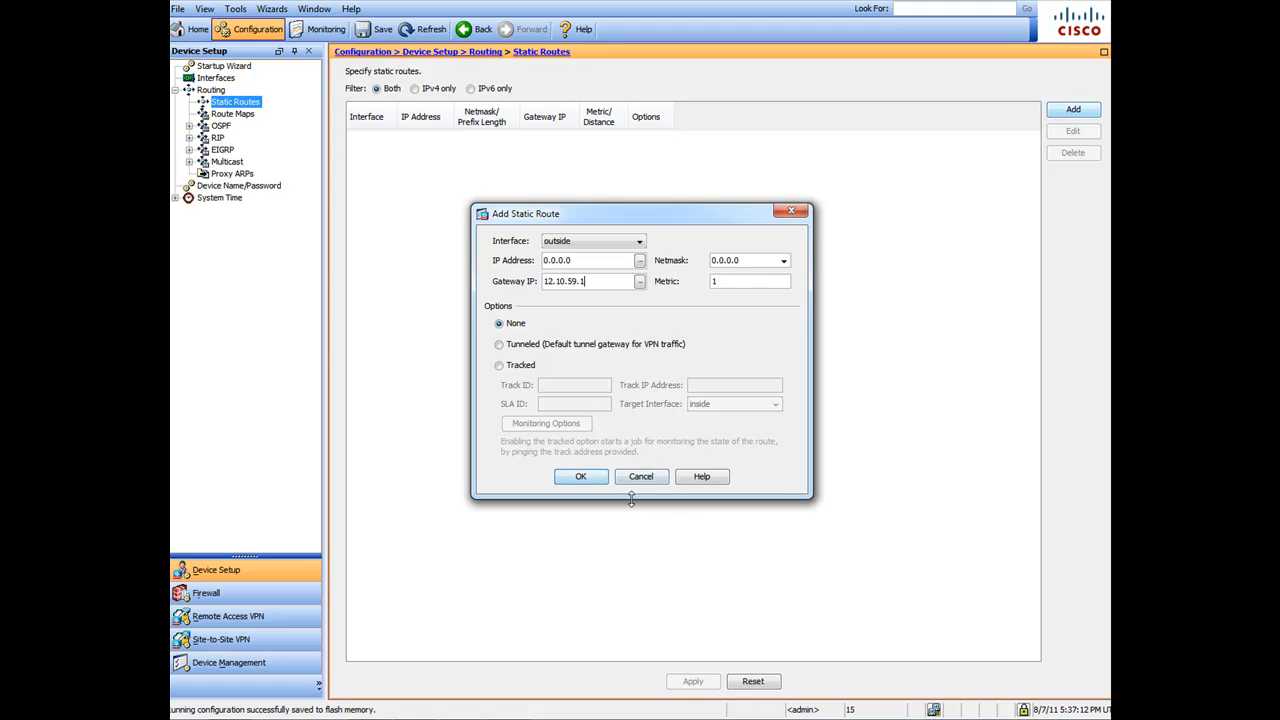
{"action": "left_click", "coordinate": [580, 476]}
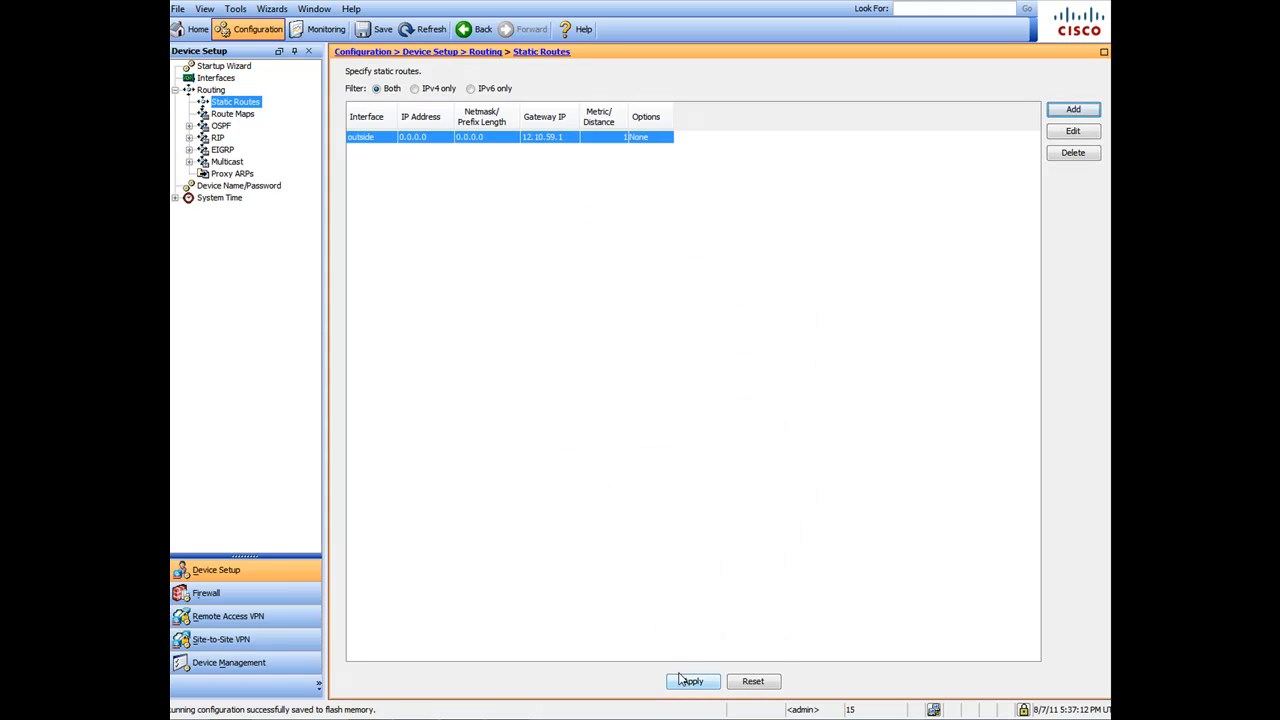
Apply the new static route to the ASA and save the configuration.
{"action": "left_click", "coordinate": [692, 680]}
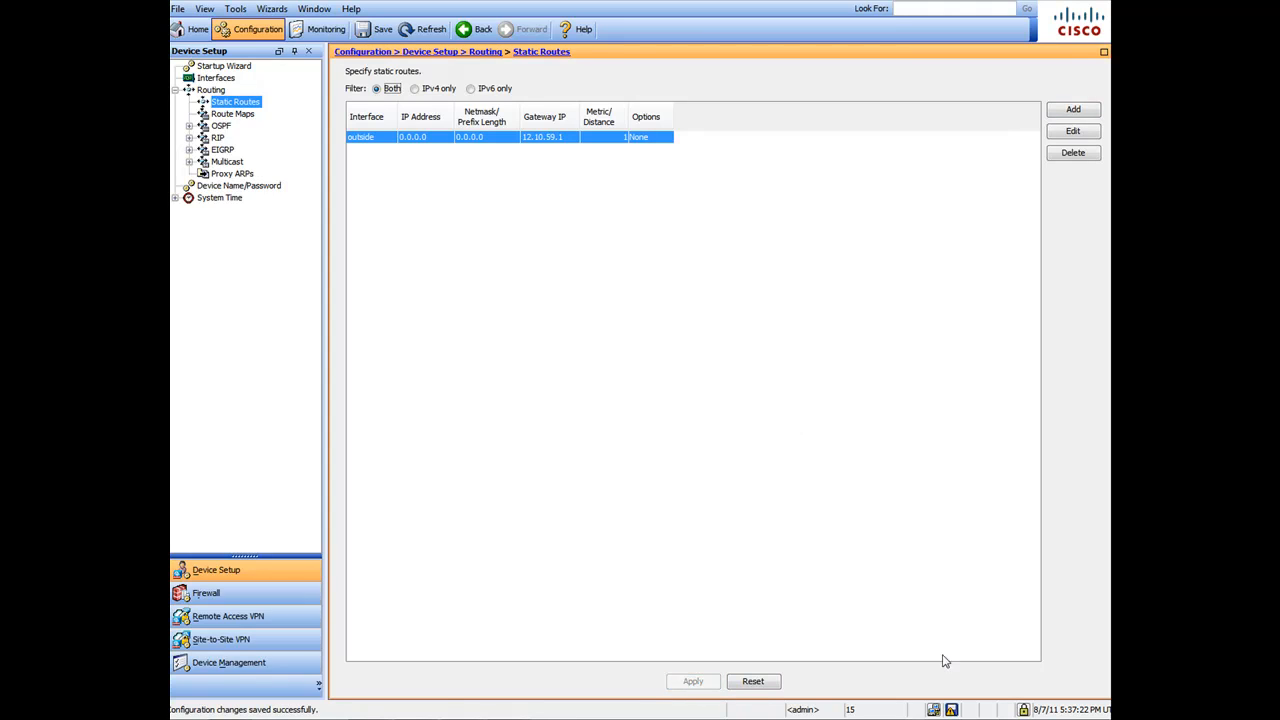
{"action": "left_click", "coordinate": [372, 28]}
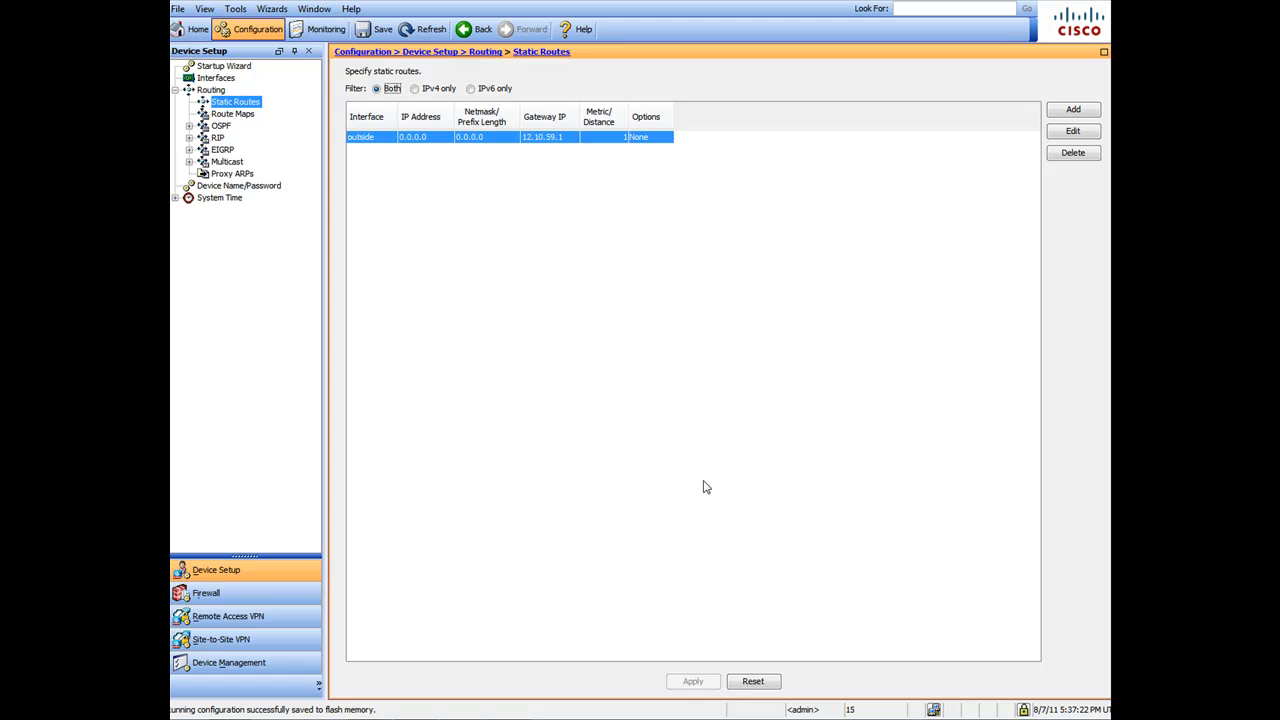
{"action": "mouse_move", "coordinate": [600, 424]}
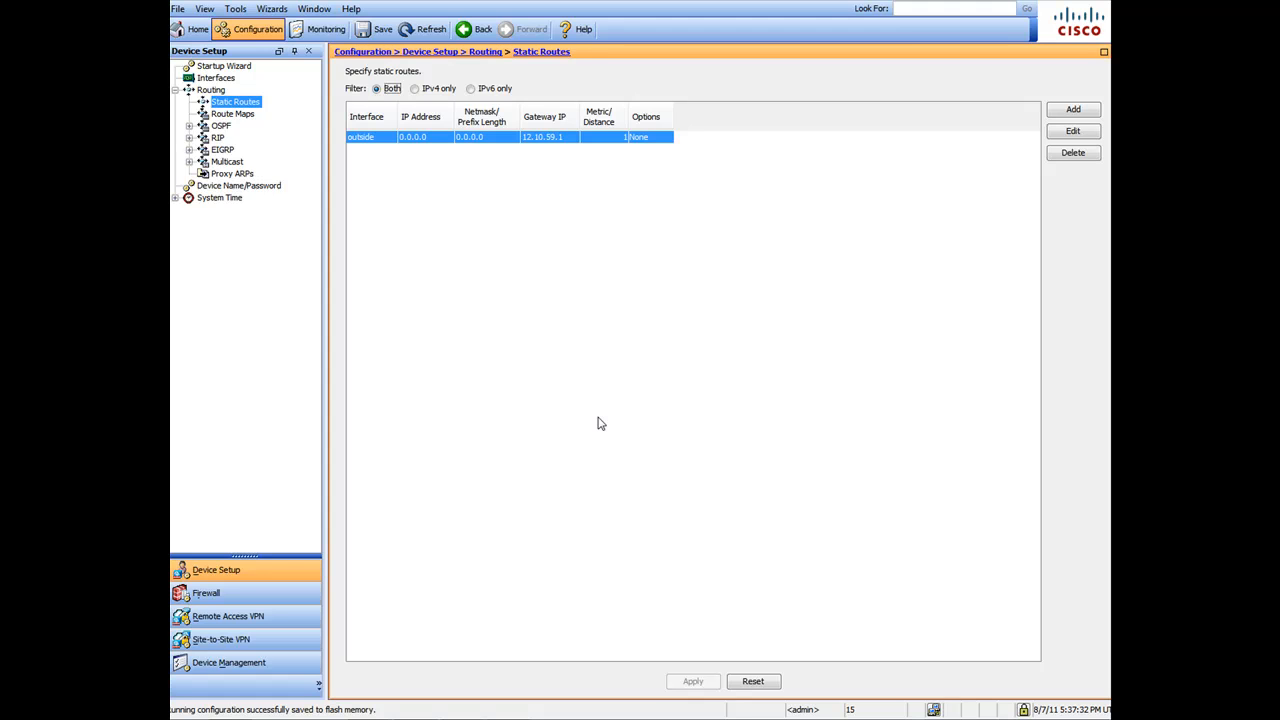
{"action": "mouse_move", "coordinate": [474, 320]}
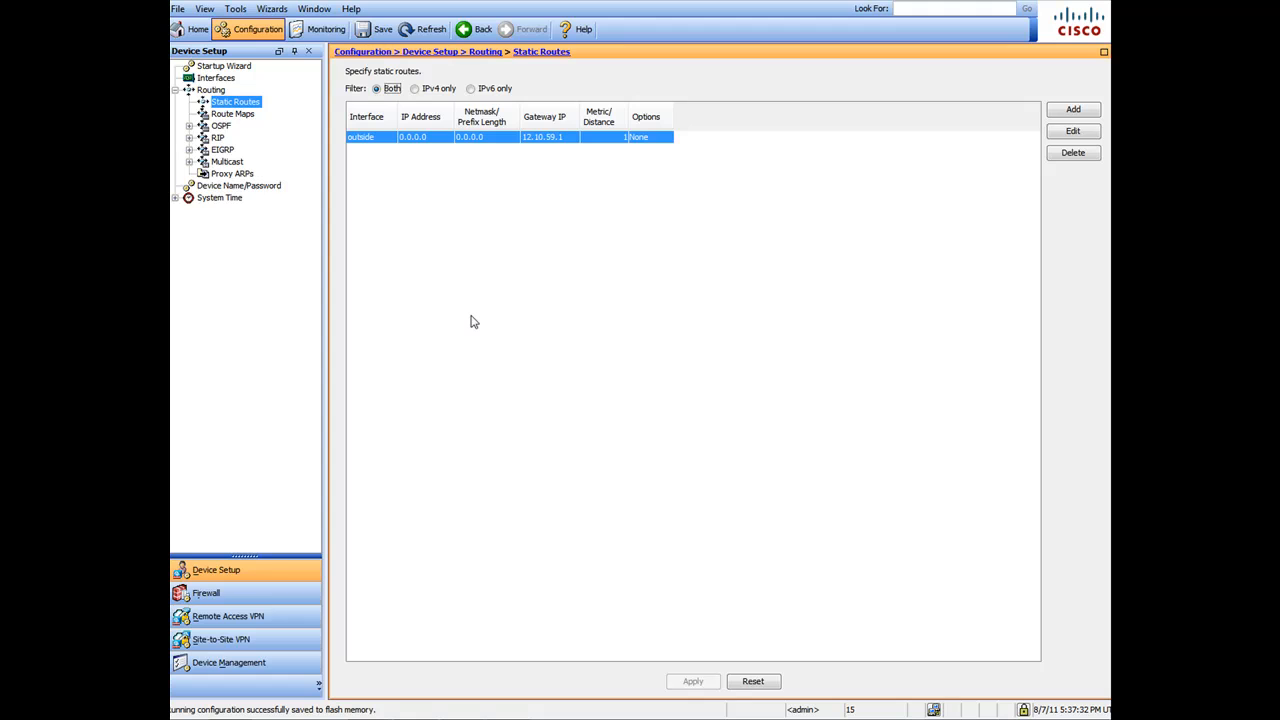
{"action": "mouse_move", "coordinate": [436, 290]}
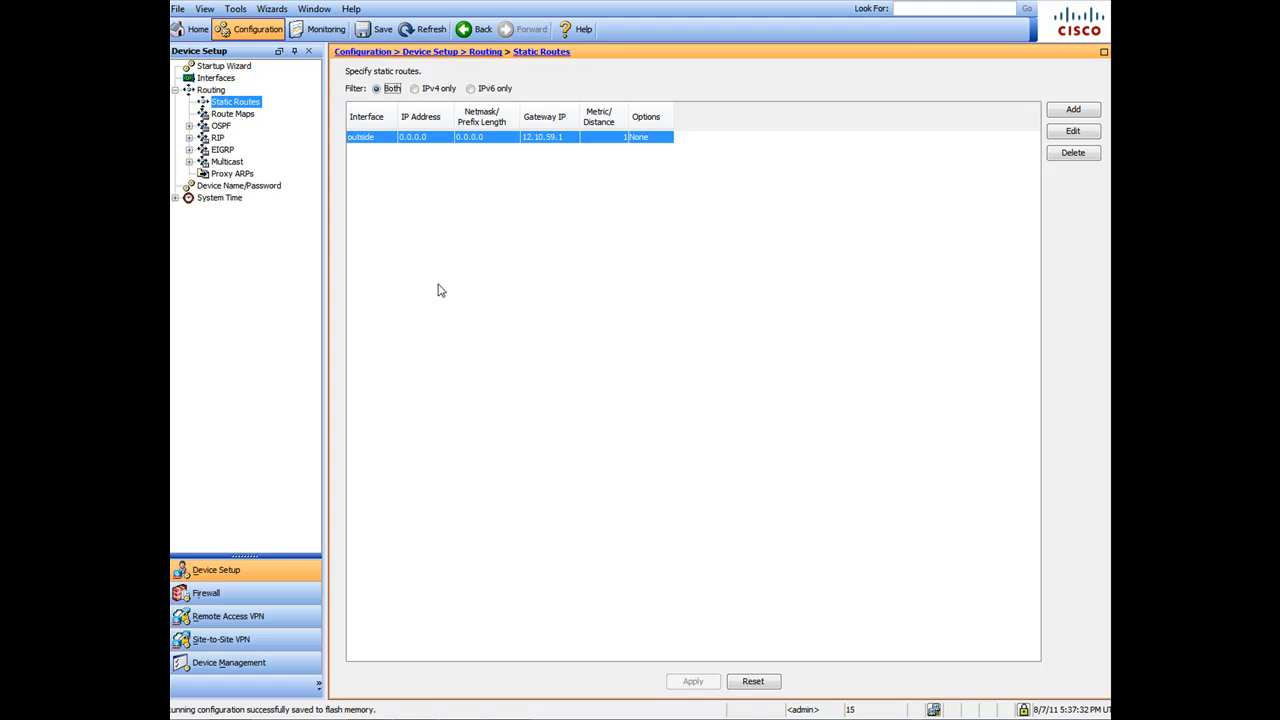
Go through Device Name/Password to the System Time NTP page.
{"action": "left_click", "coordinate": [240, 184]}
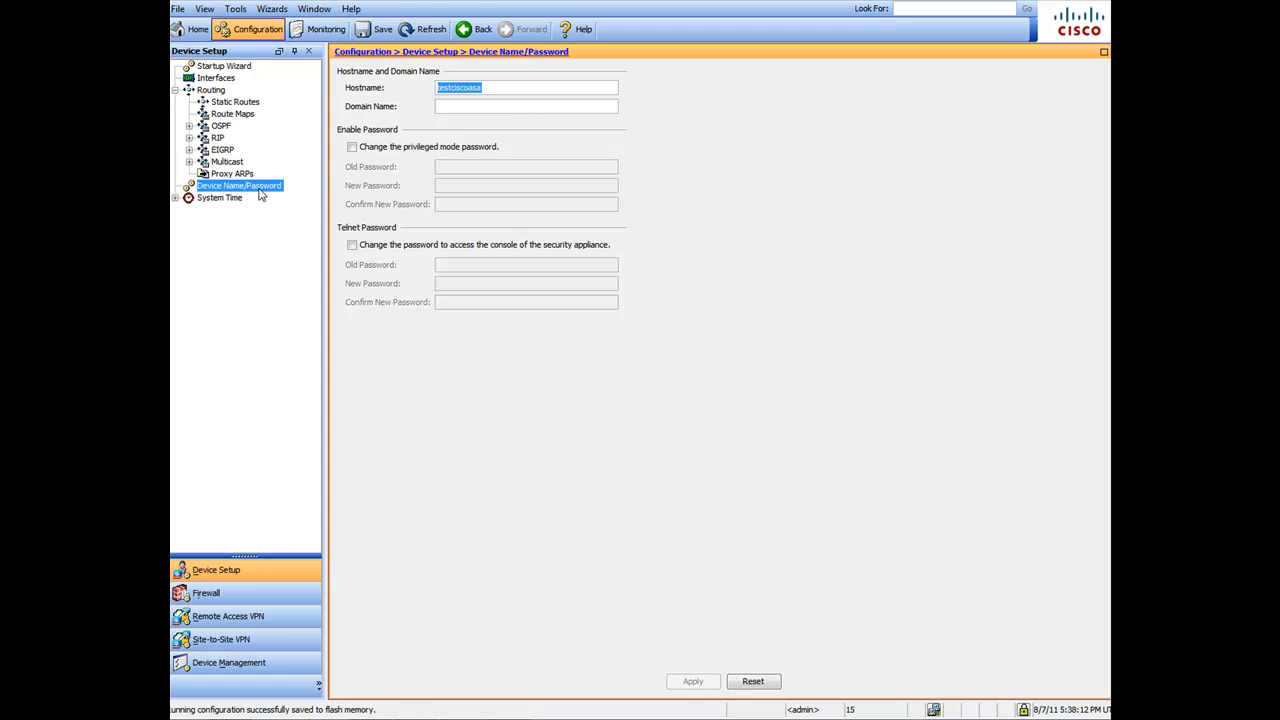
{"action": "left_click", "coordinate": [218, 220]}
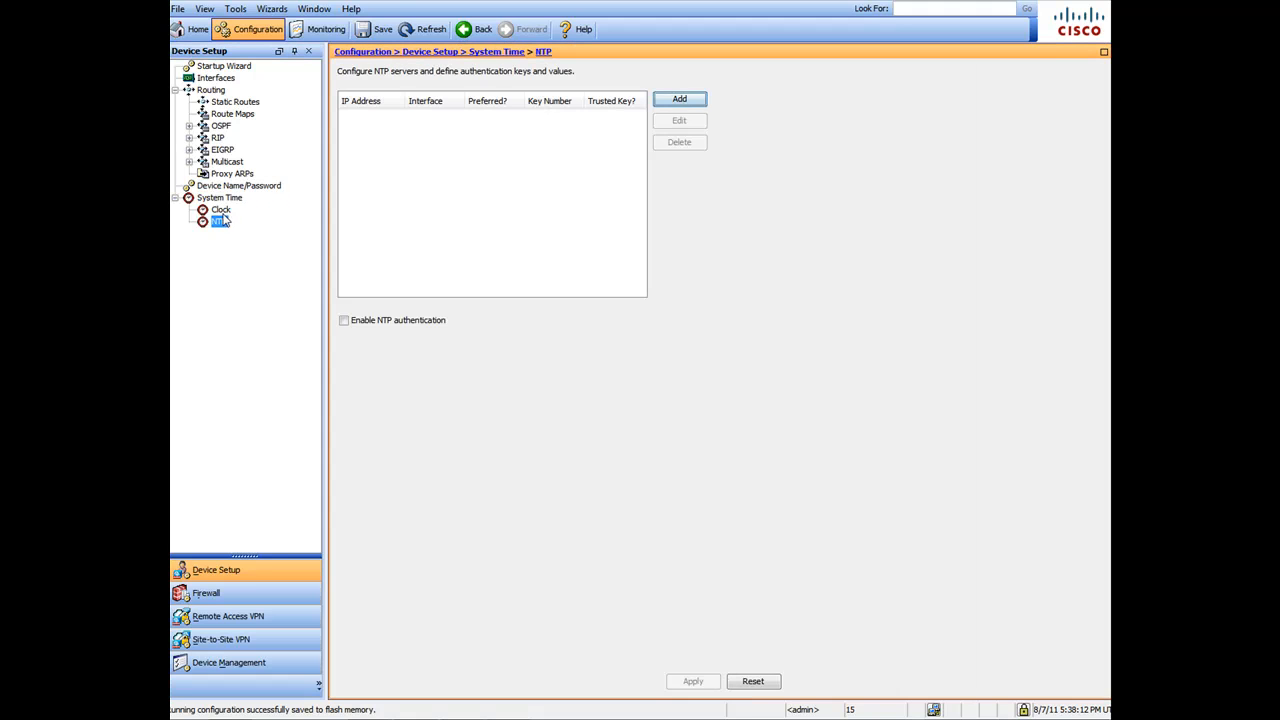